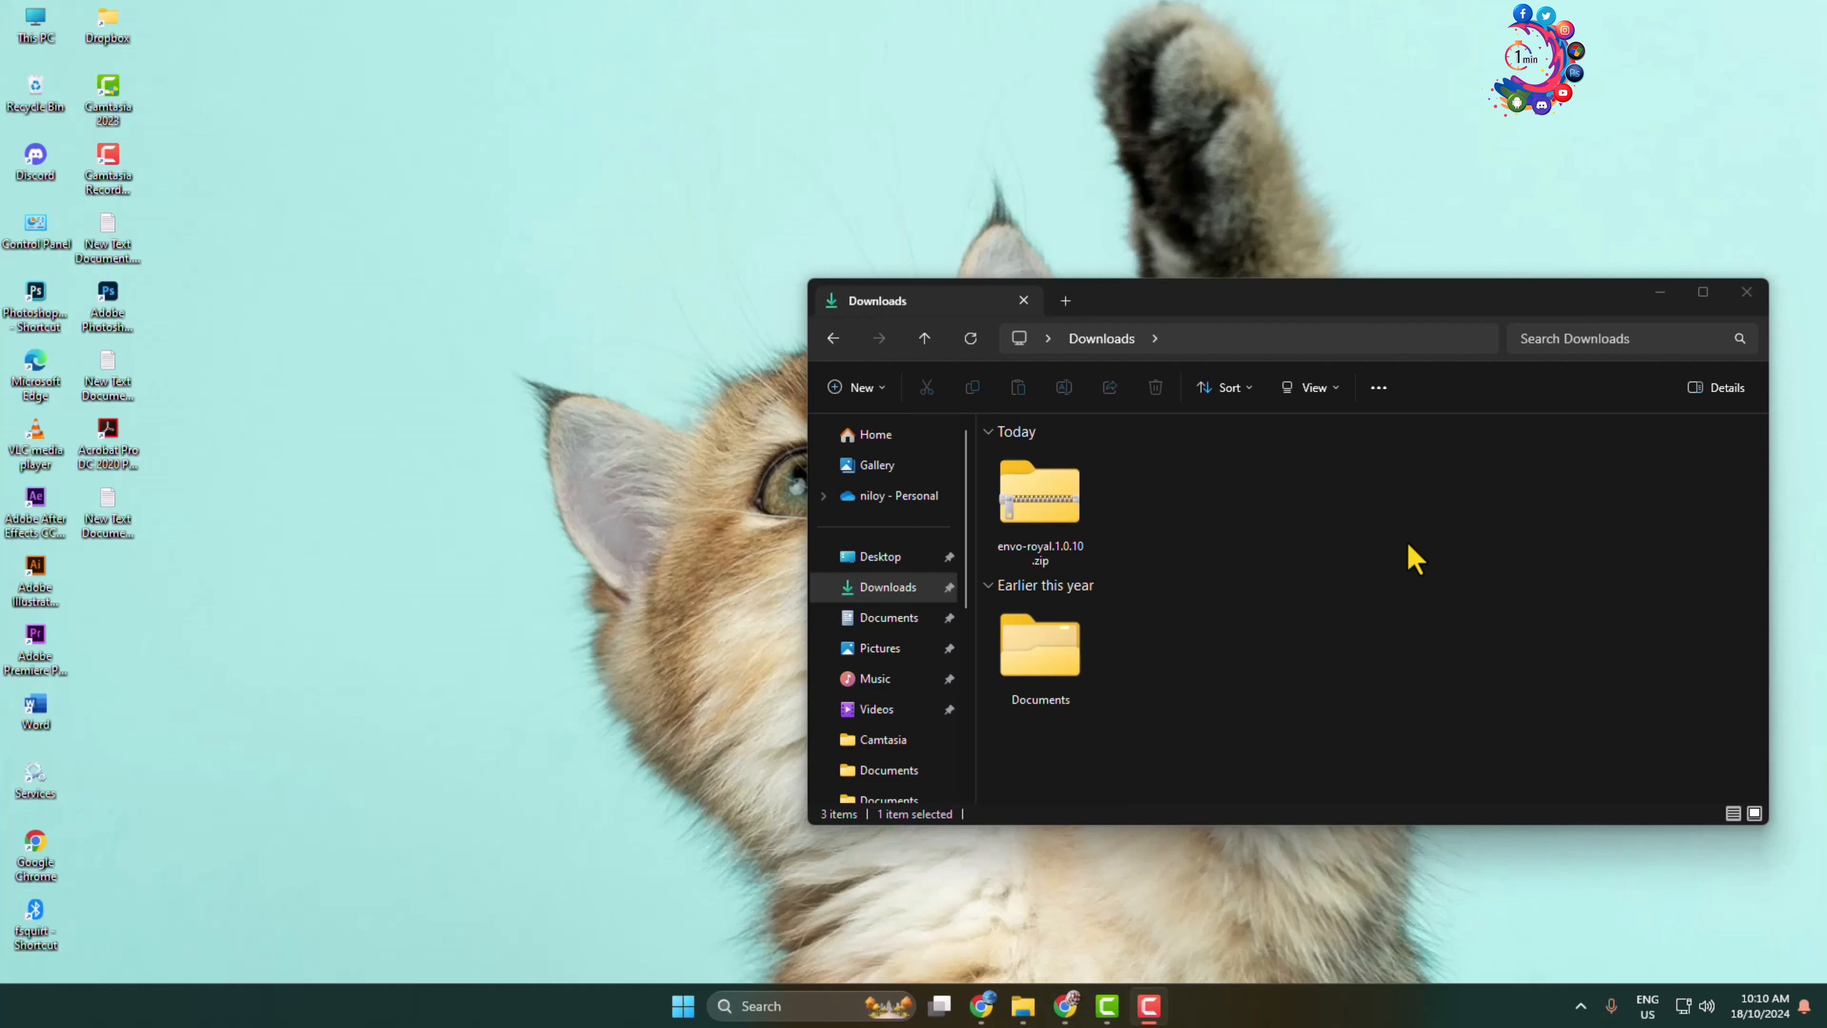
mouse_move(1413, 560)
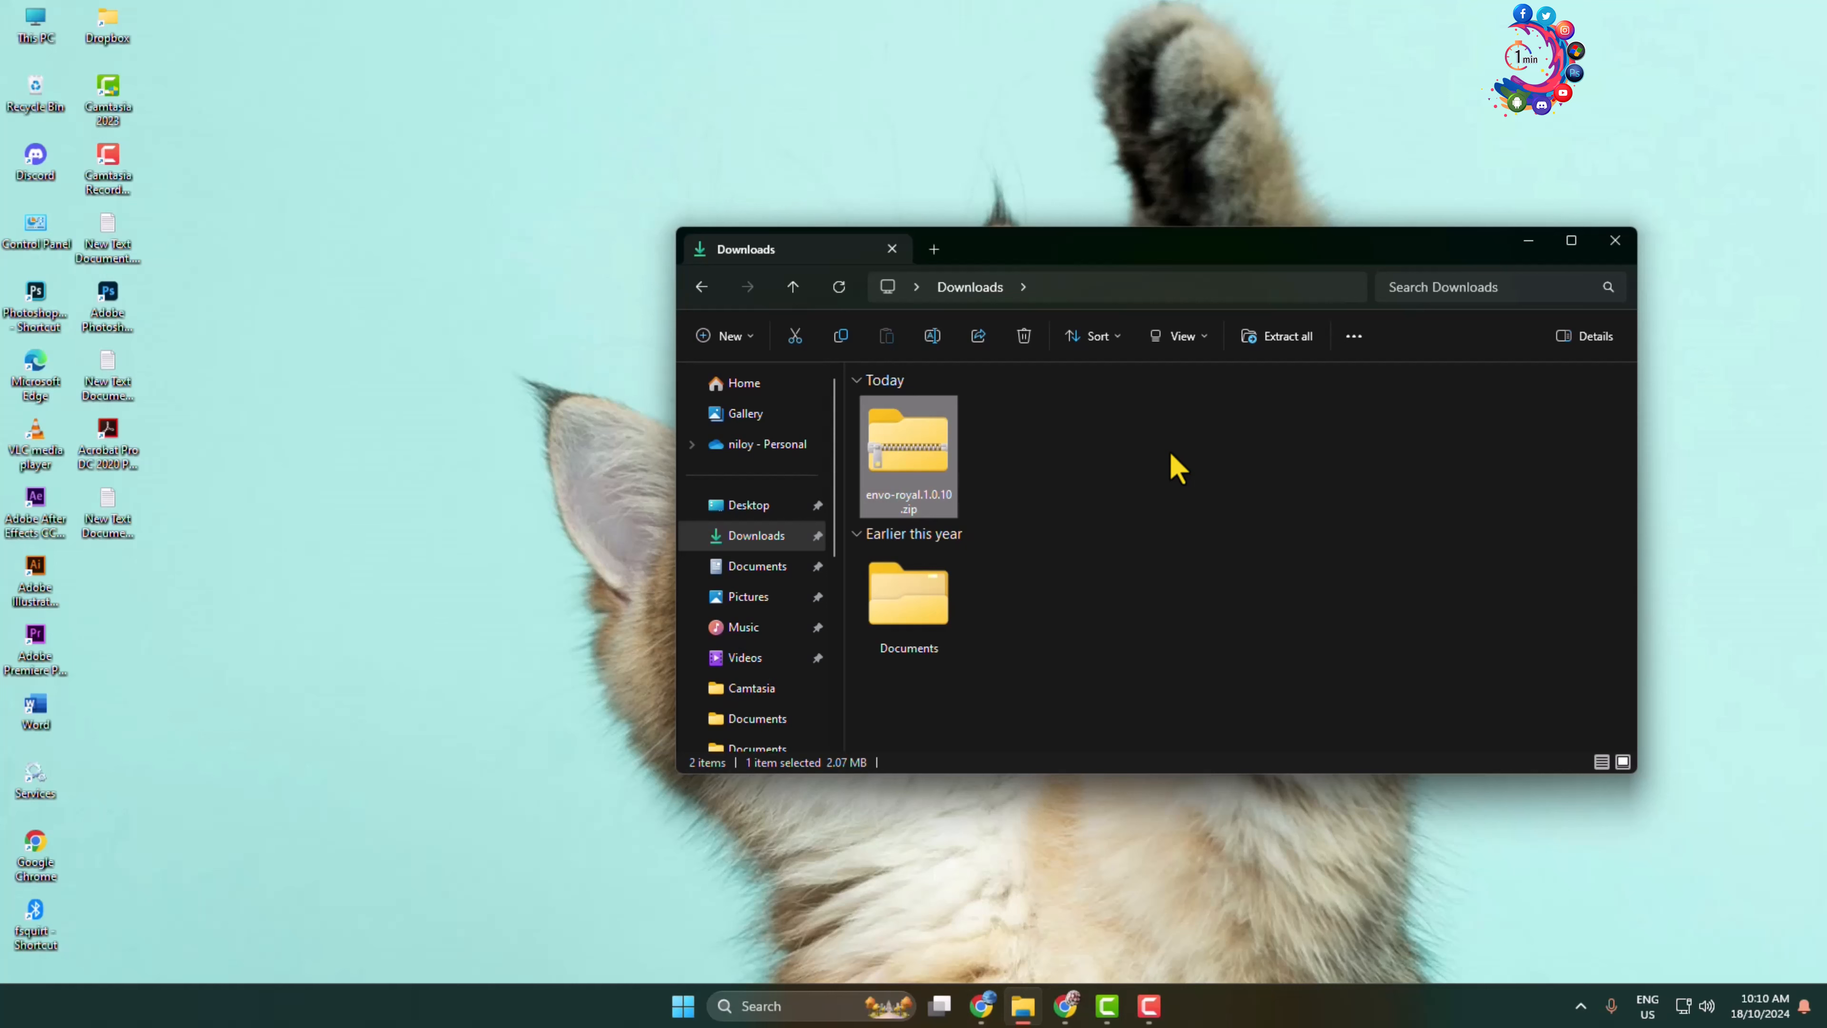
mouse_move(1177, 466)
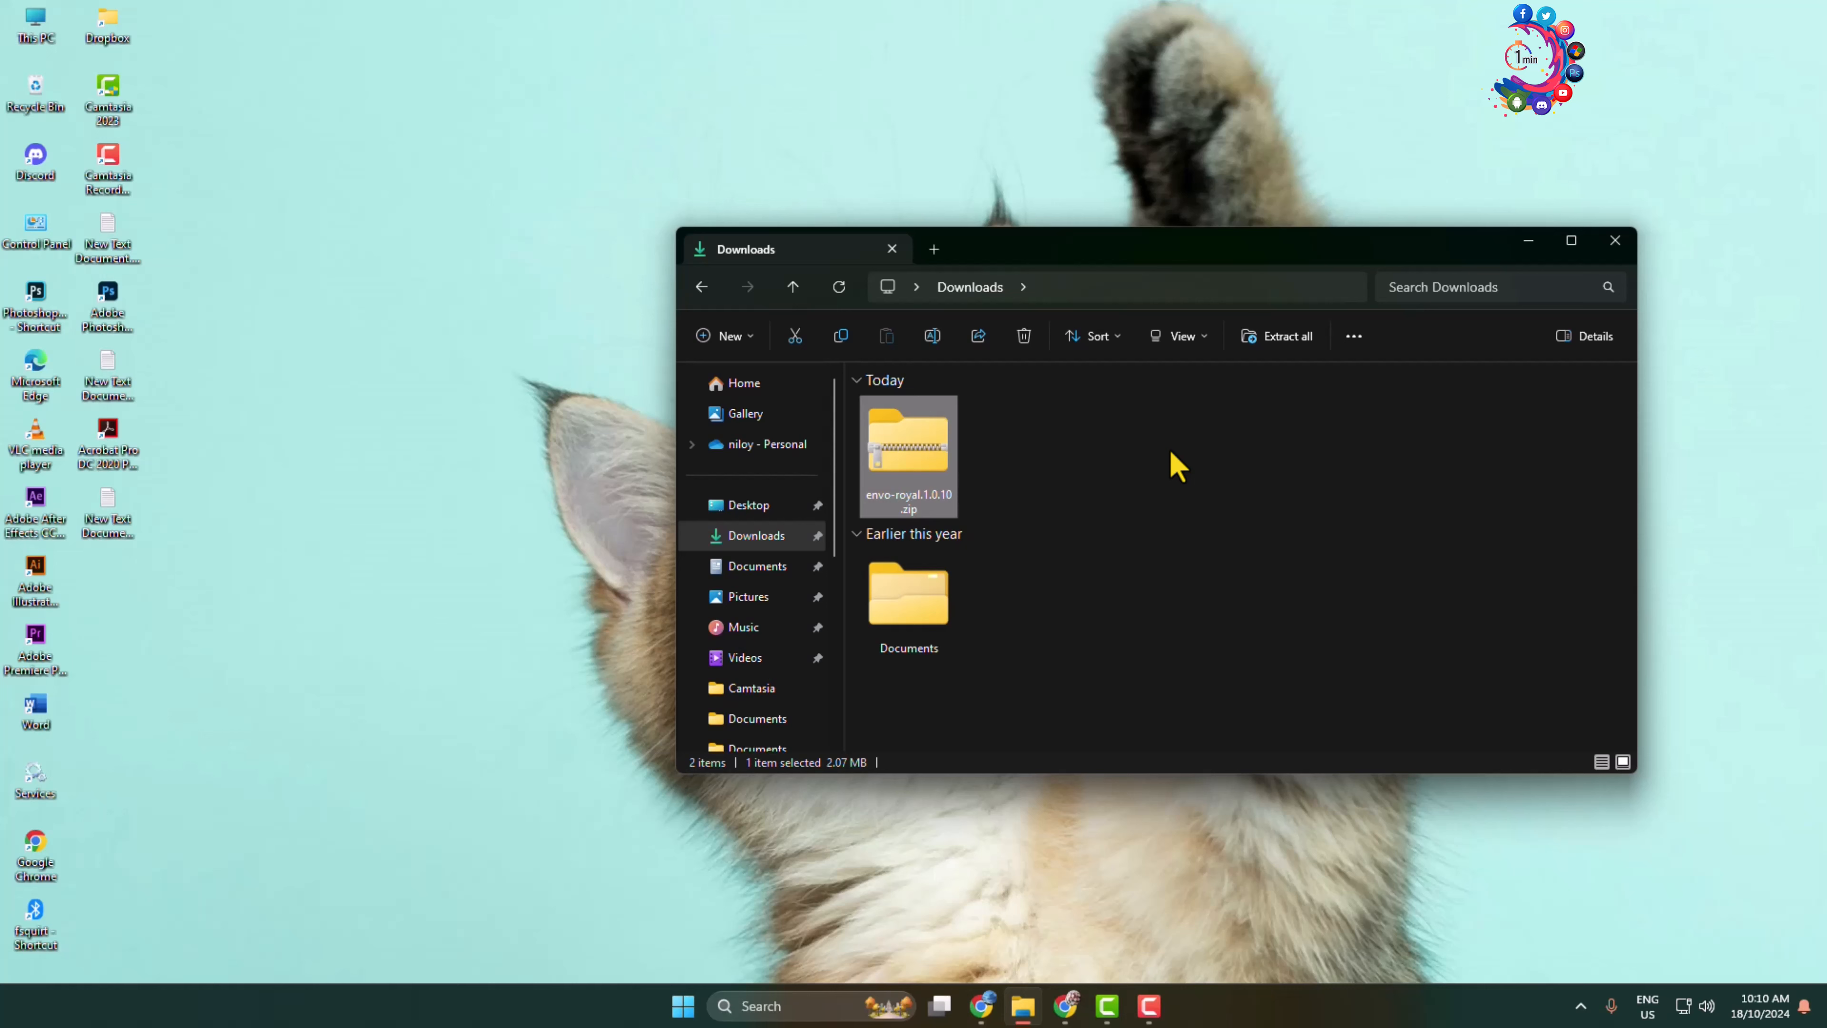
- Check envo-royal.1.0.10.zip in Downloads, then launch File Manager from the cPanel Files section
left_click_drag(908, 455, 998, 441)
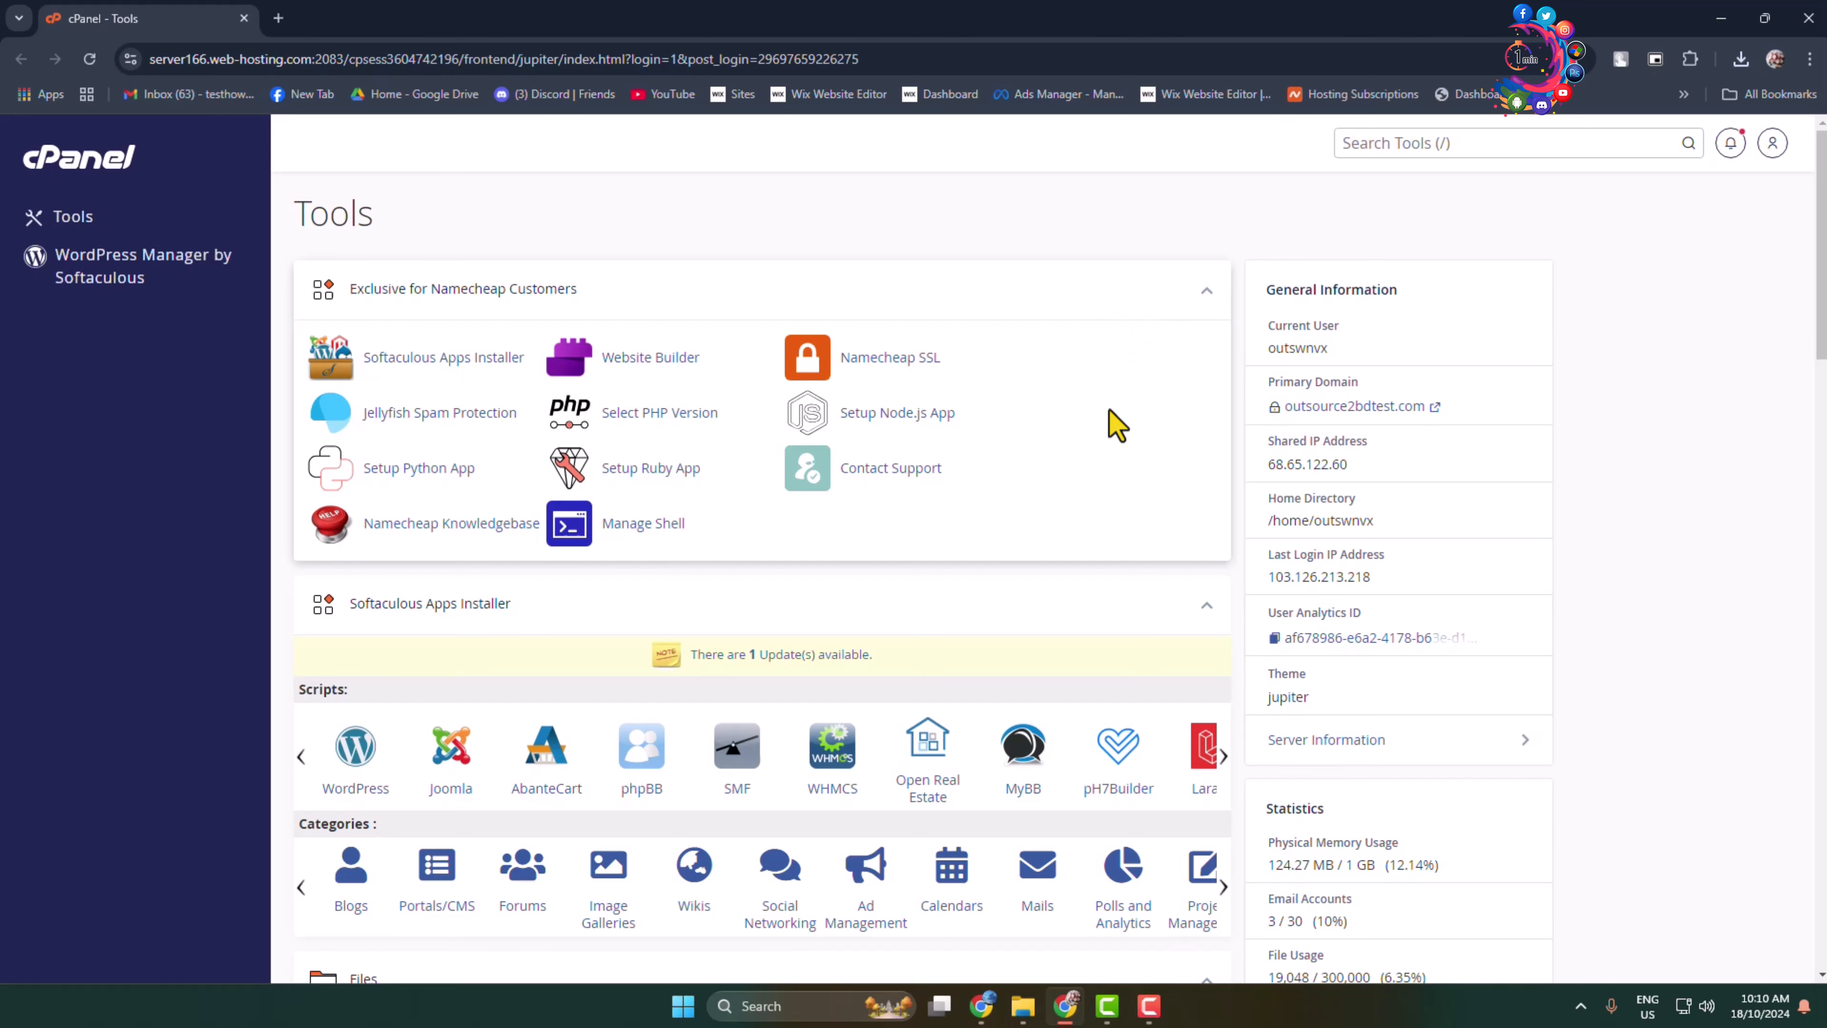
mouse_move(1146, 237)
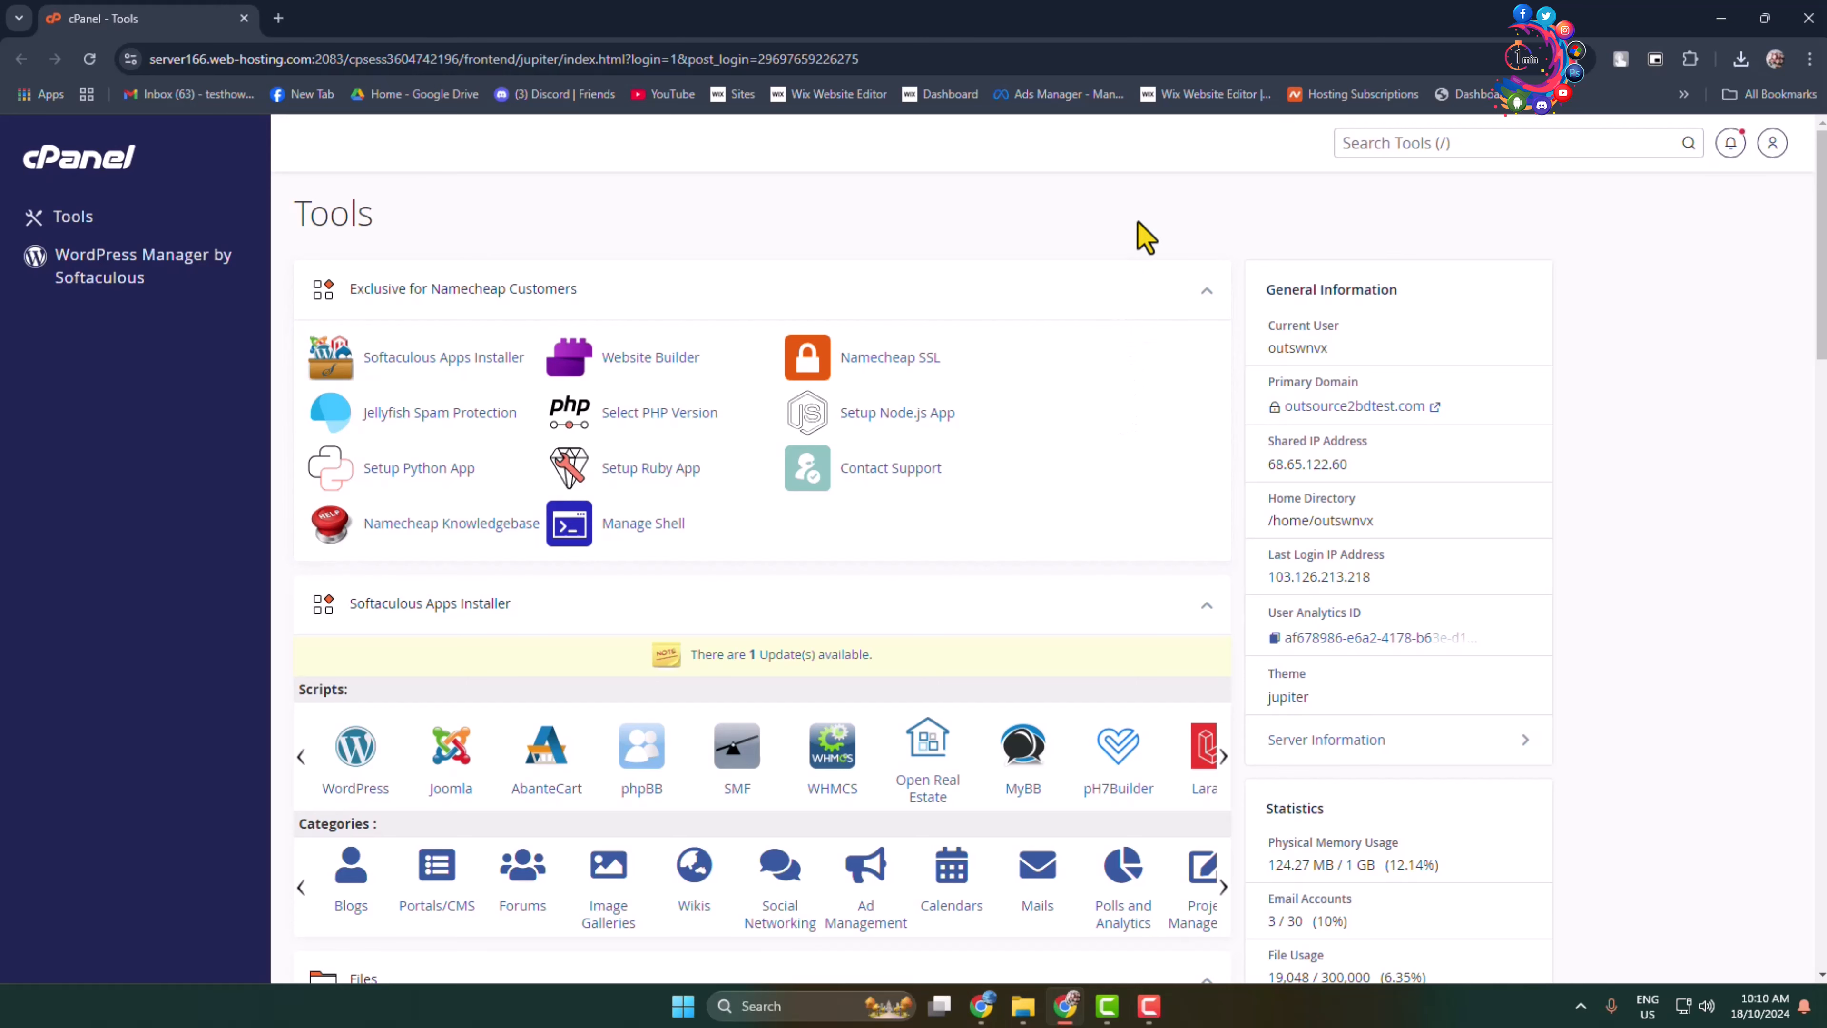
scroll("down", 3)
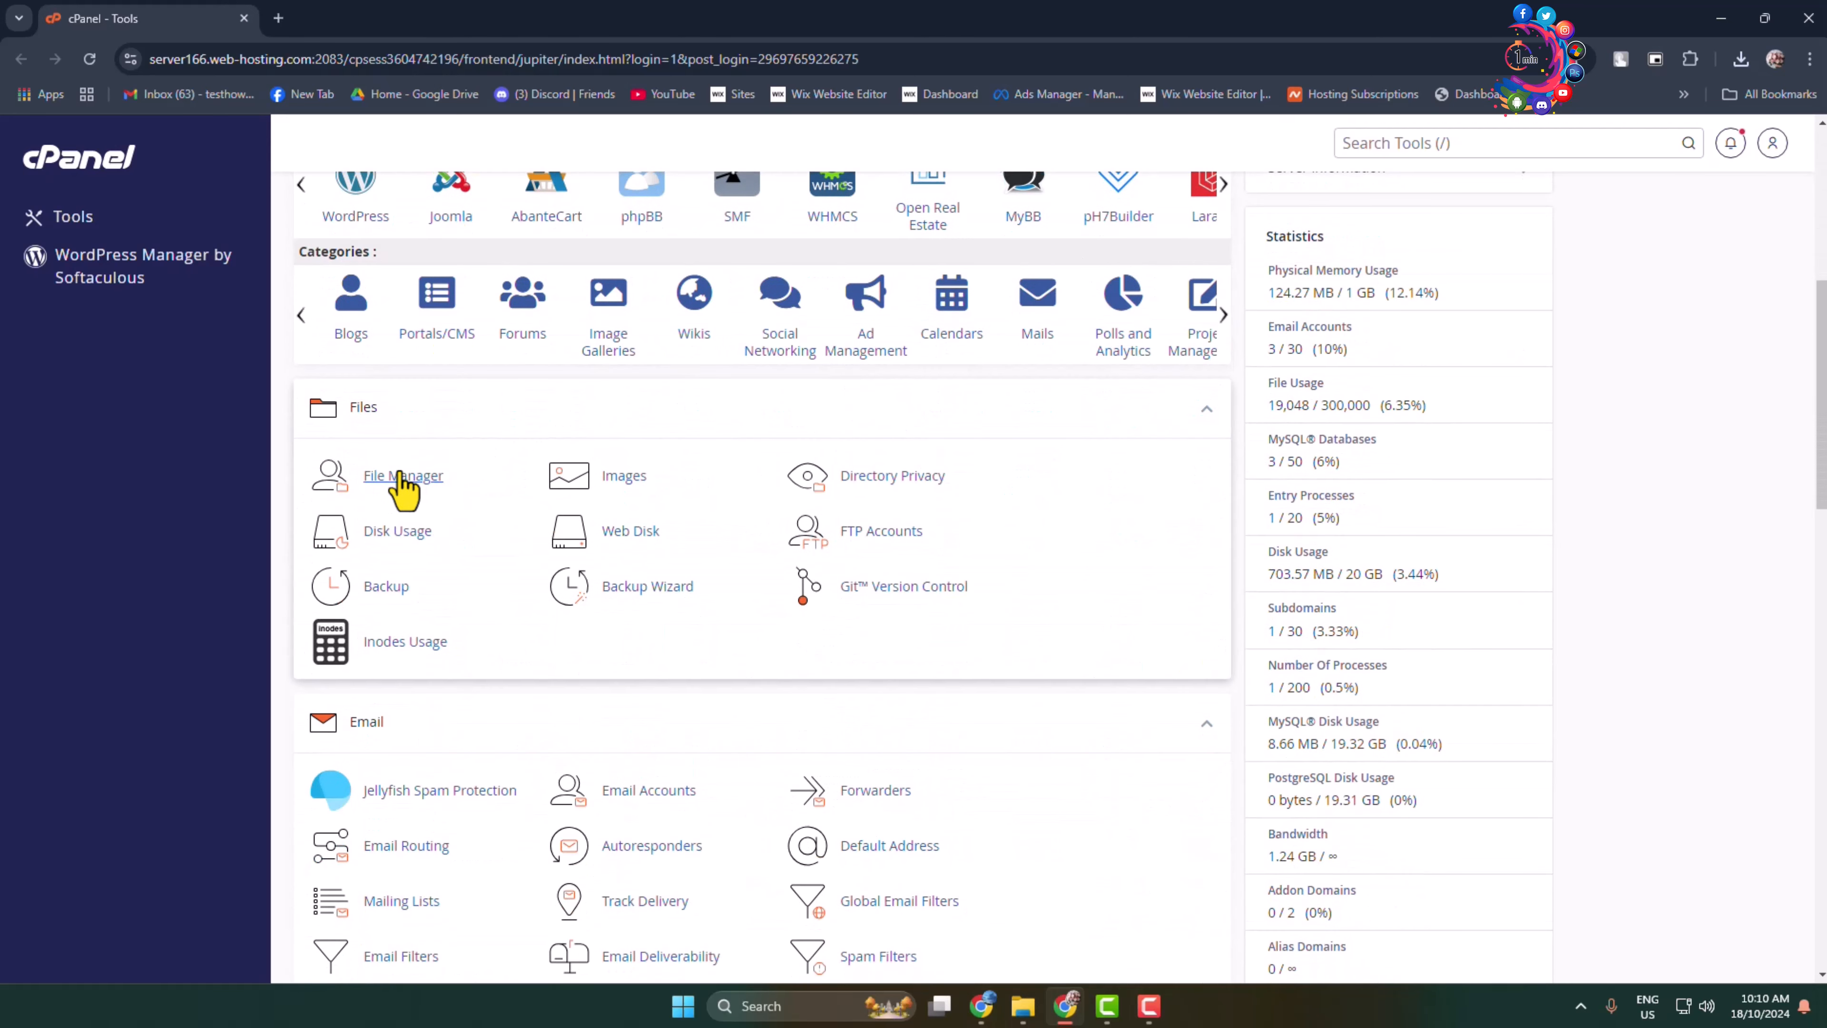
left_click(402, 476)
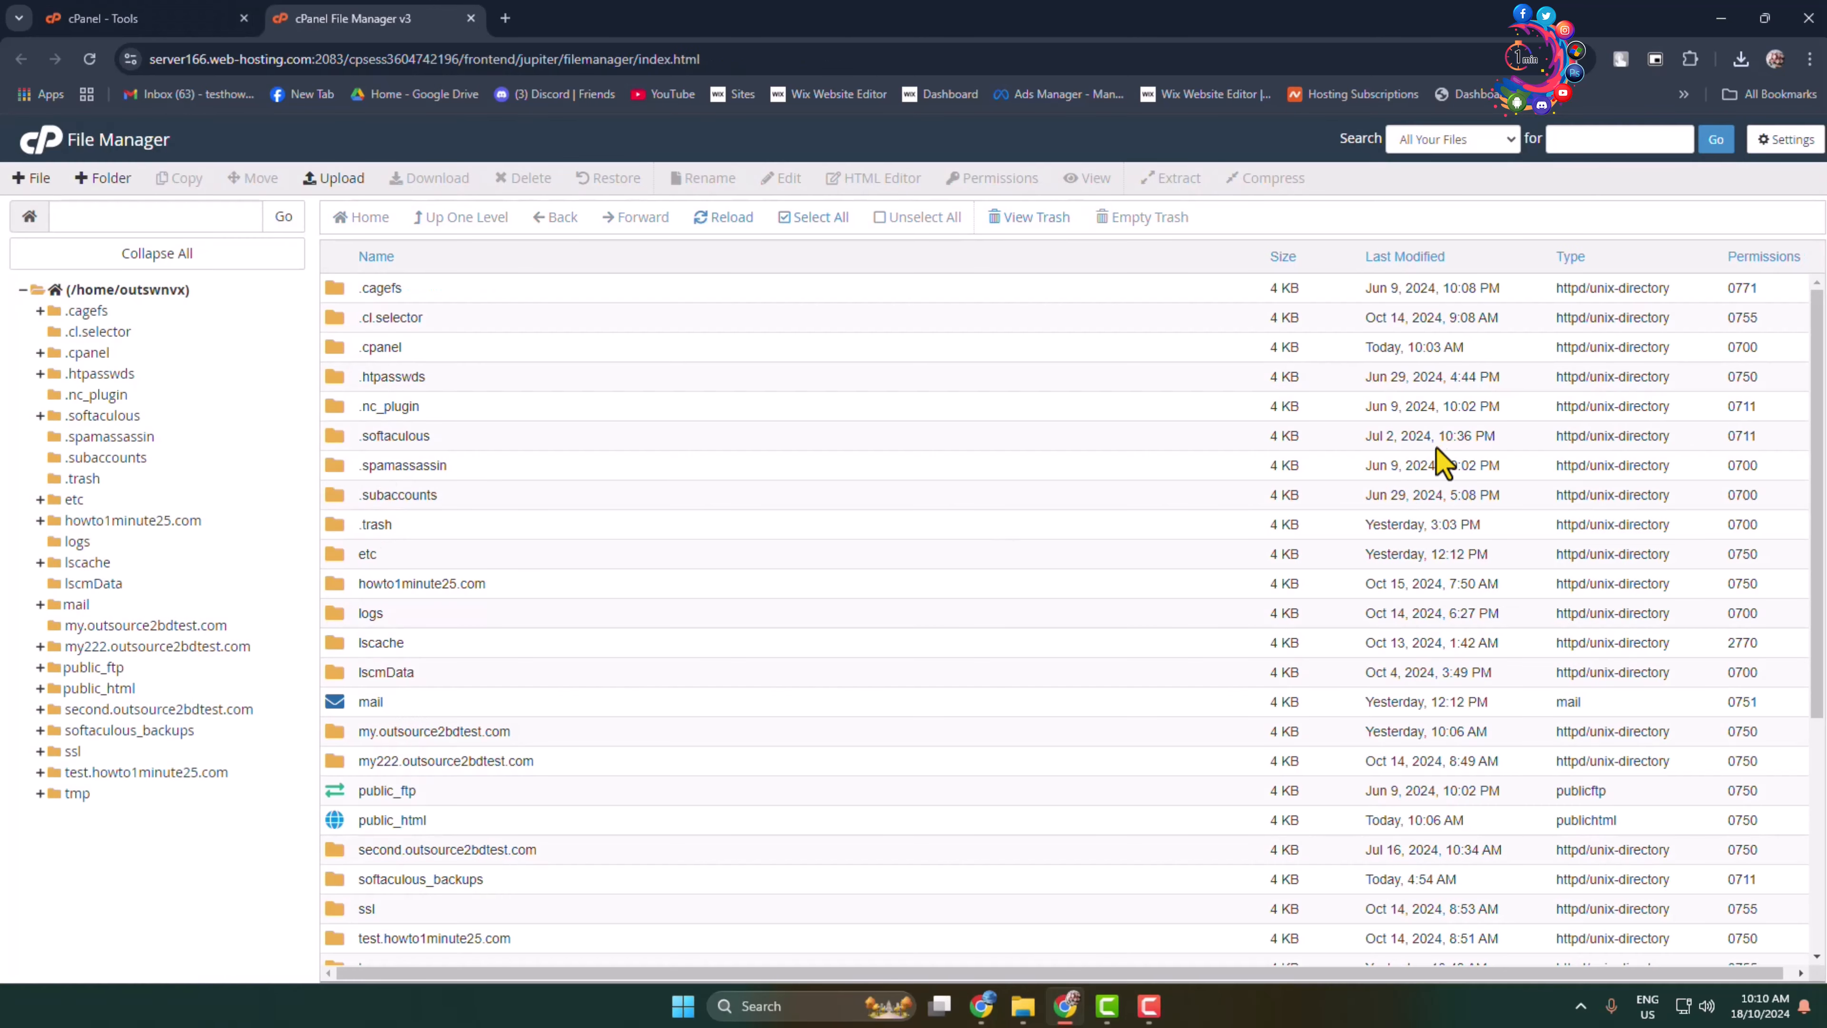
mouse_move(720, 607)
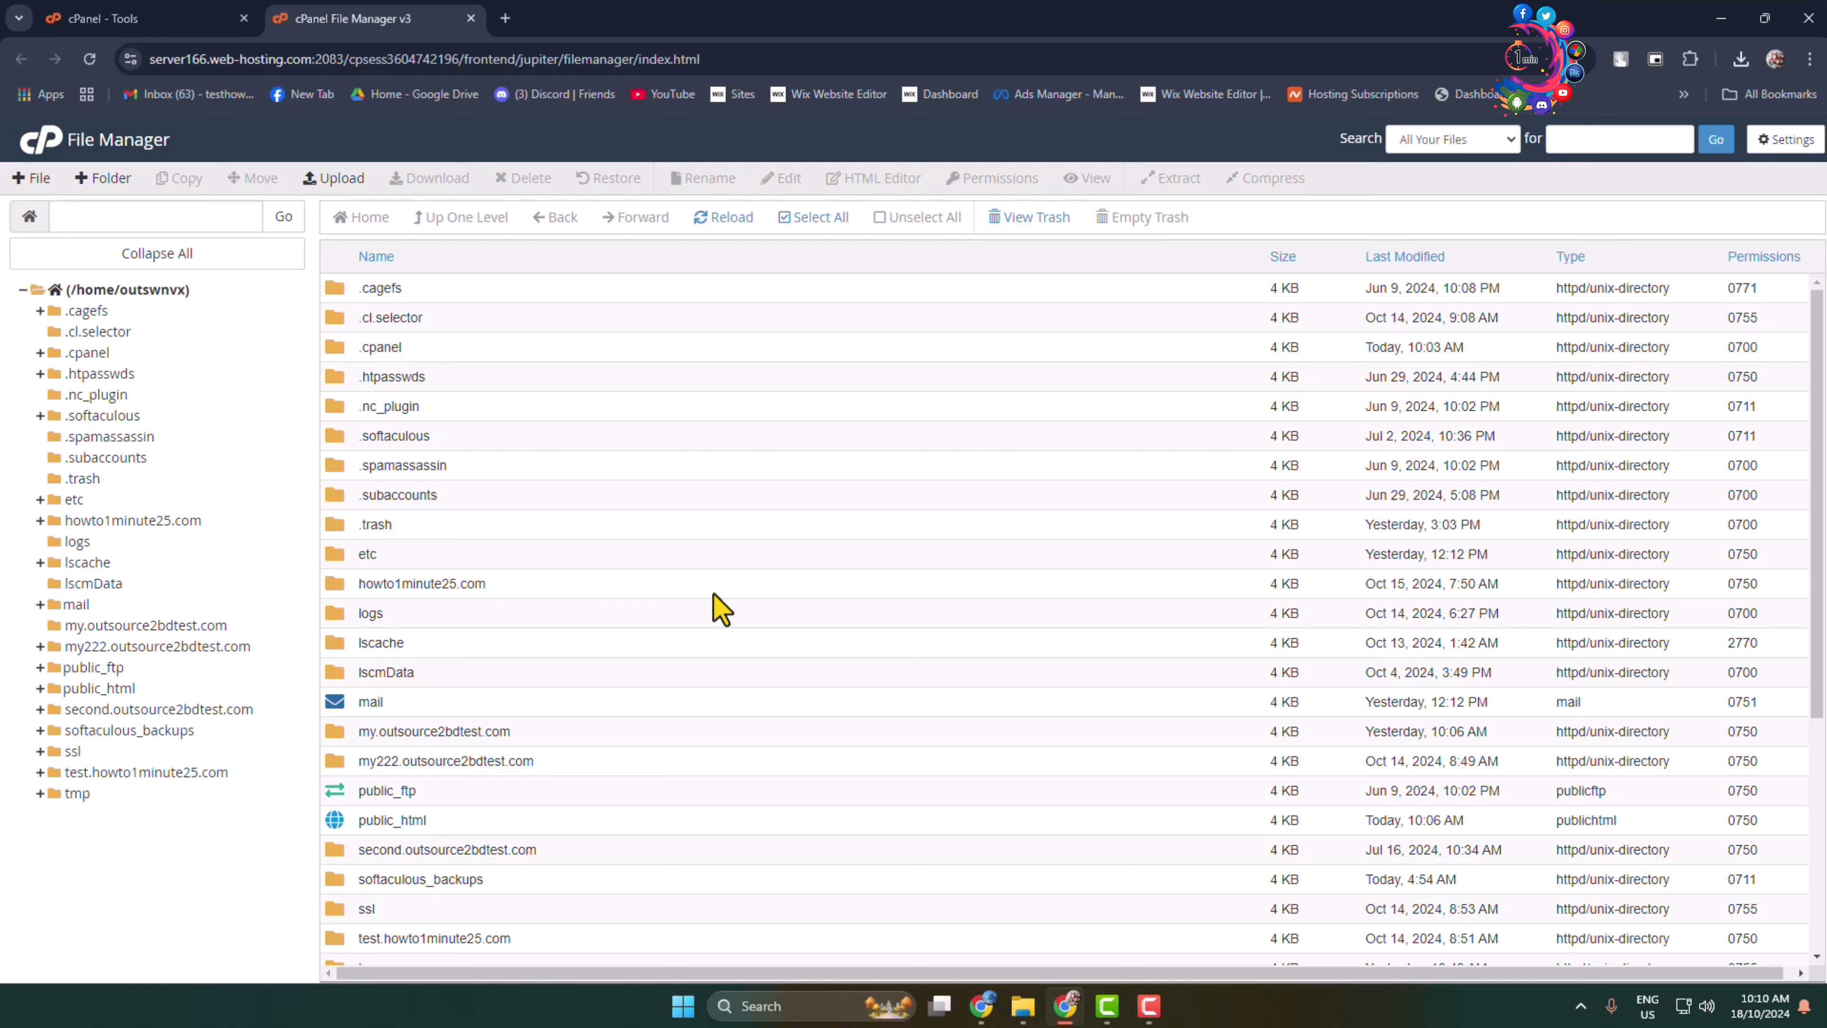
mouse_move(684, 623)
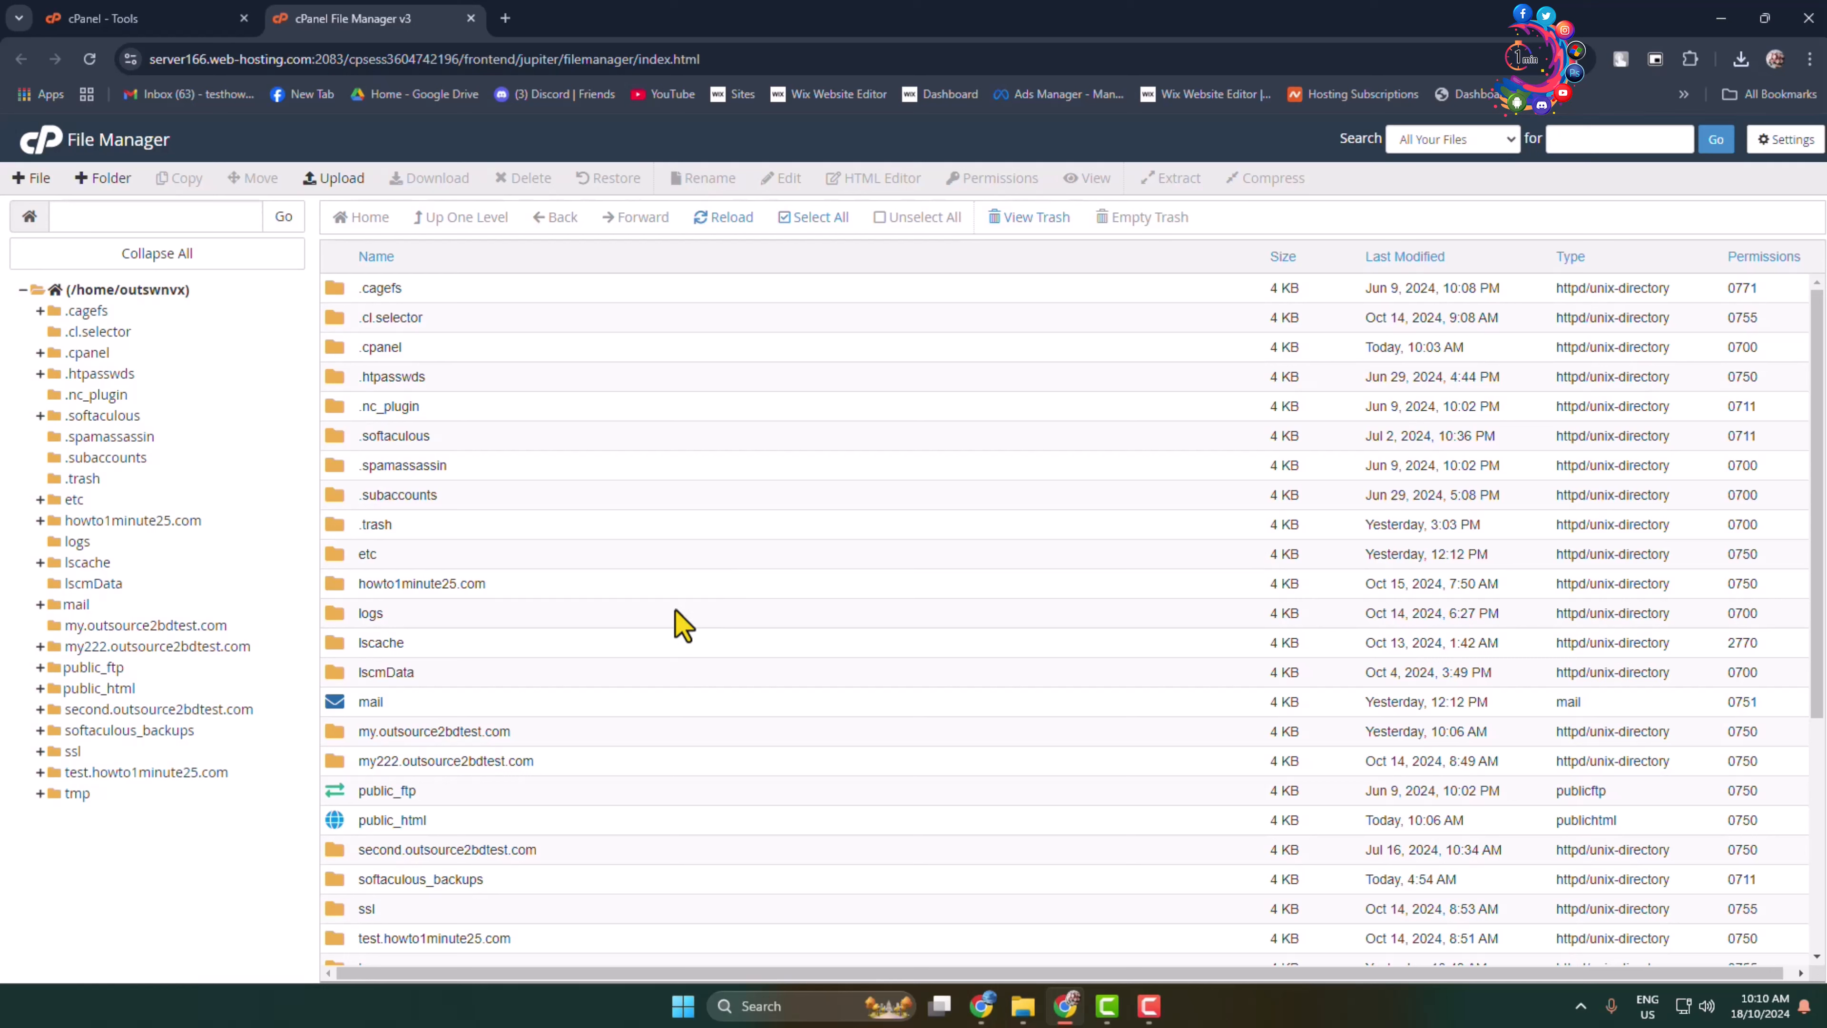
mouse_move(694, 579)
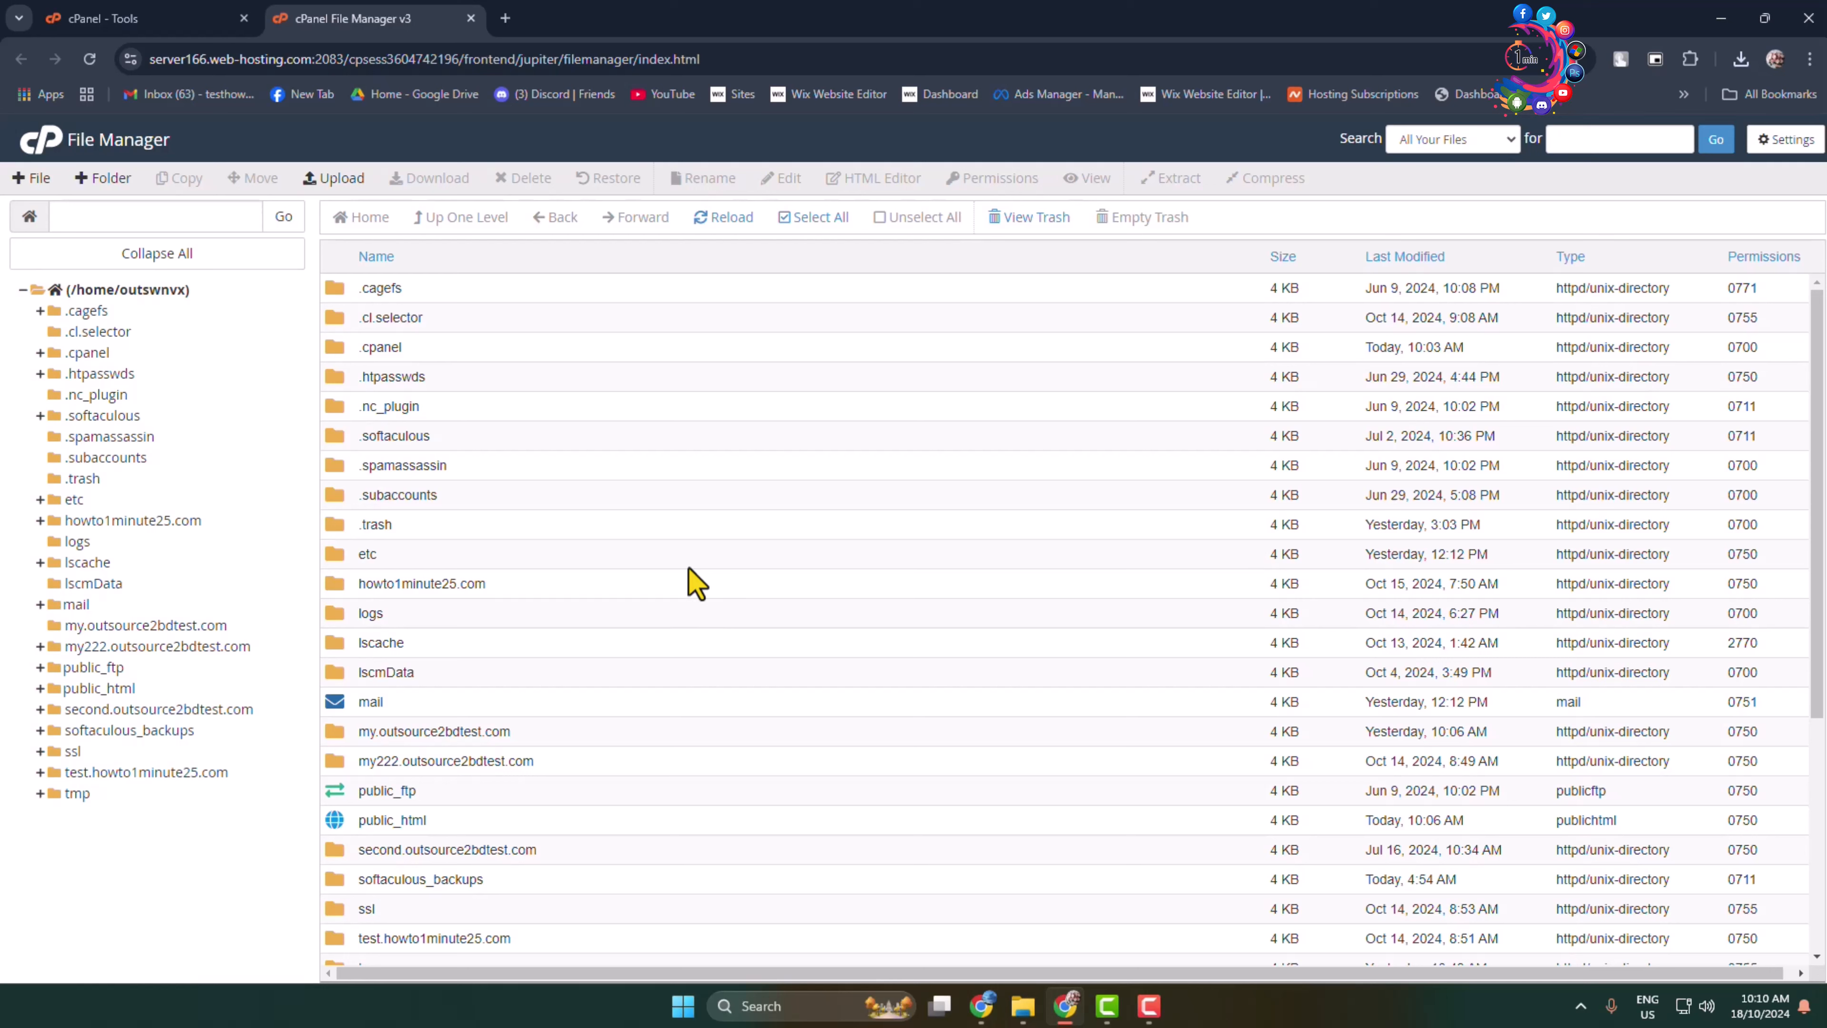
mouse_move(345, 836)
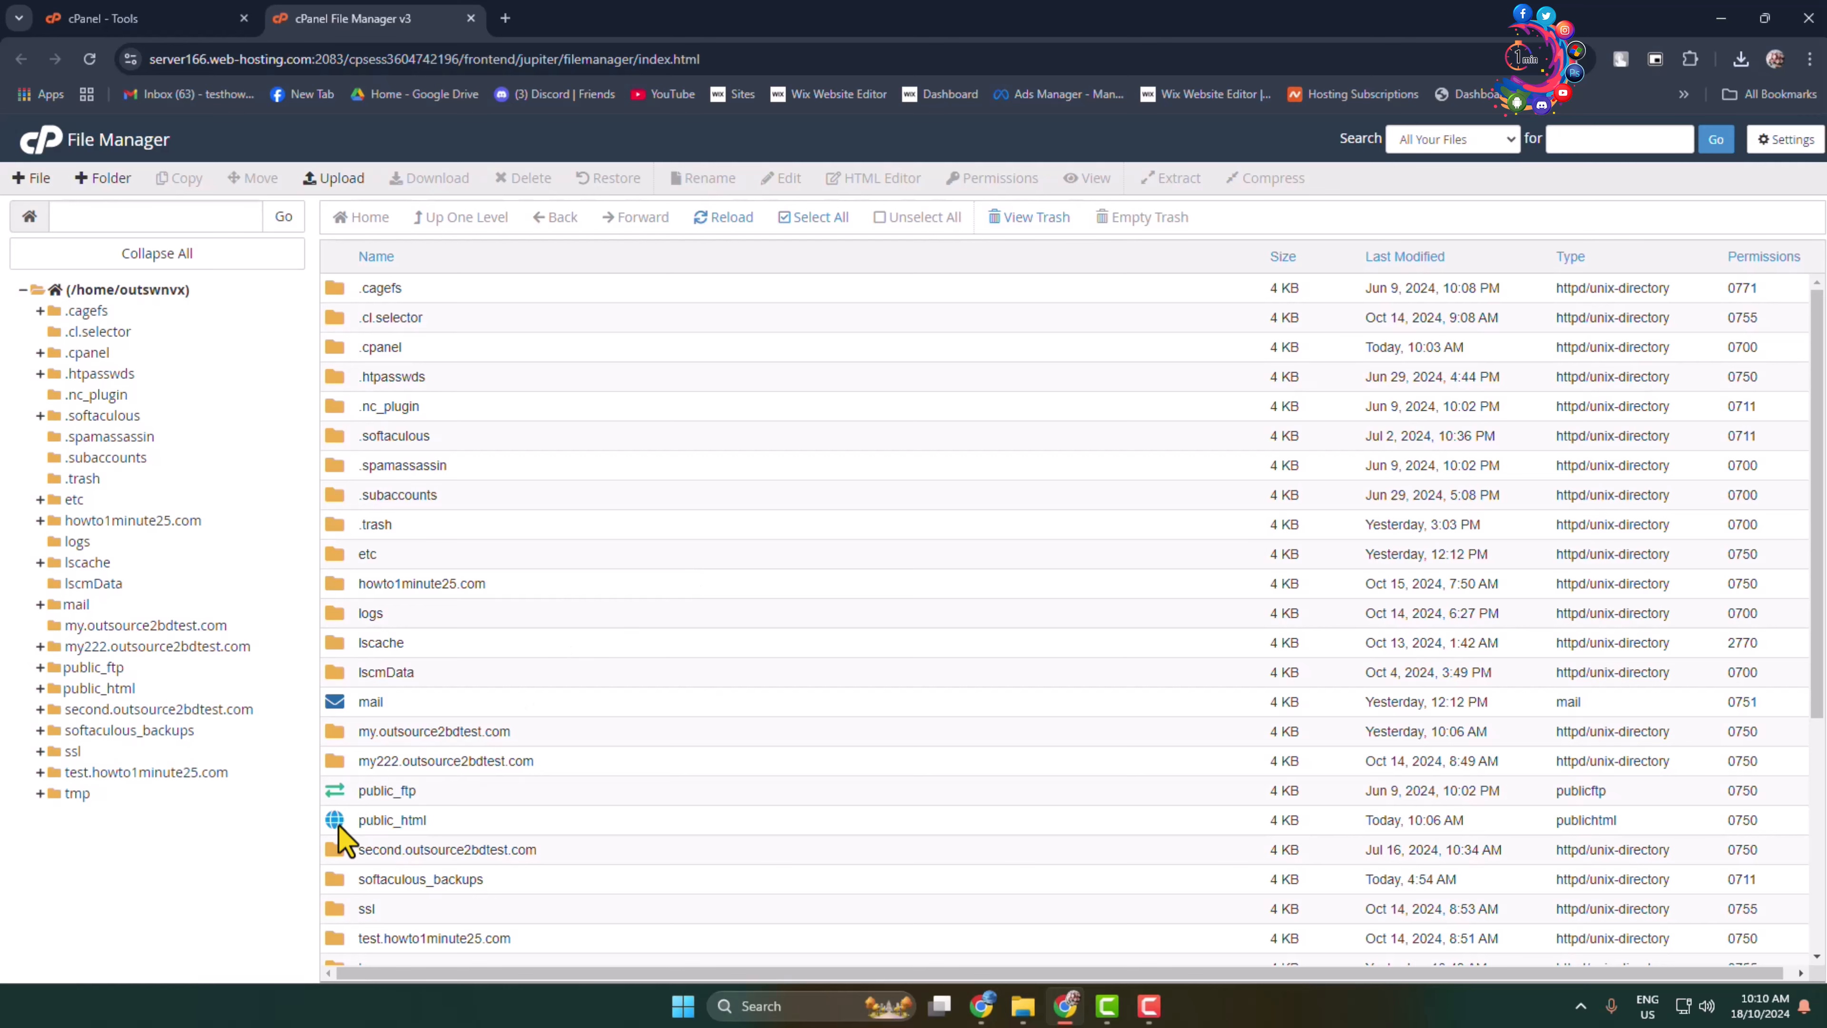
- Navigate into public_html/wp-content/themes to list the installed theme folders
double_click(391, 820)
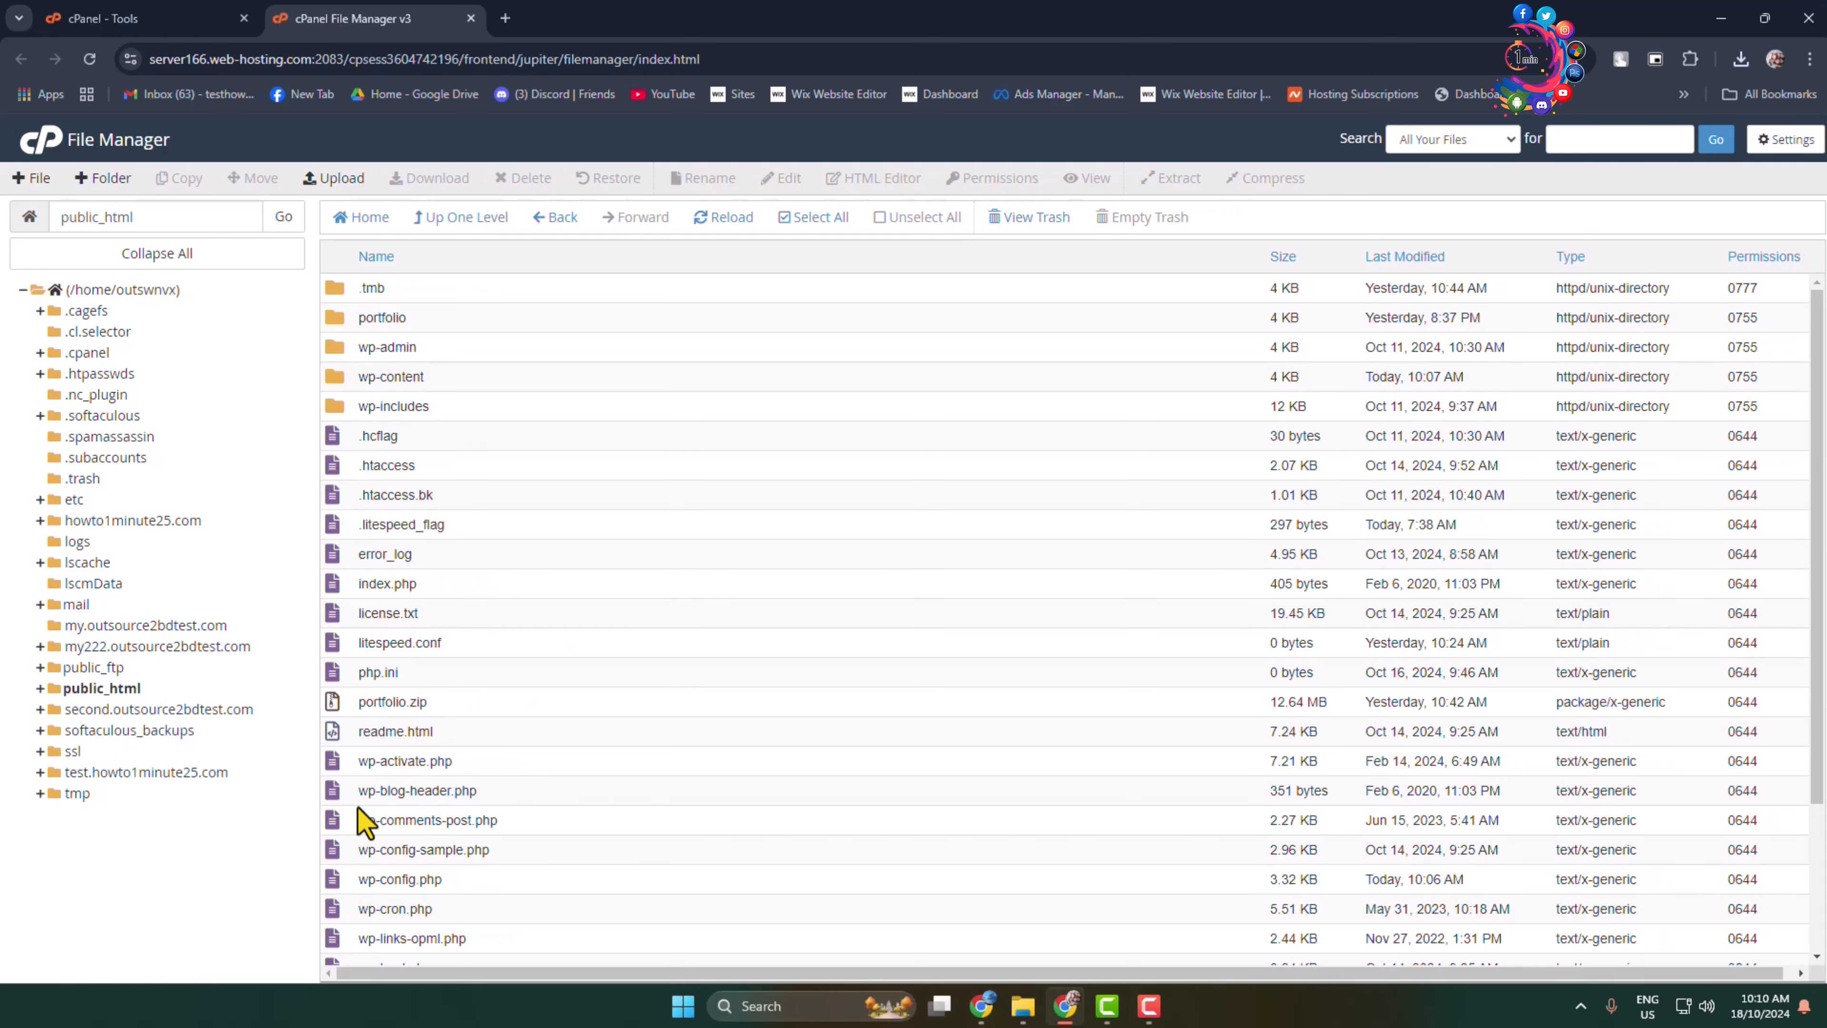
mouse_move(668, 619)
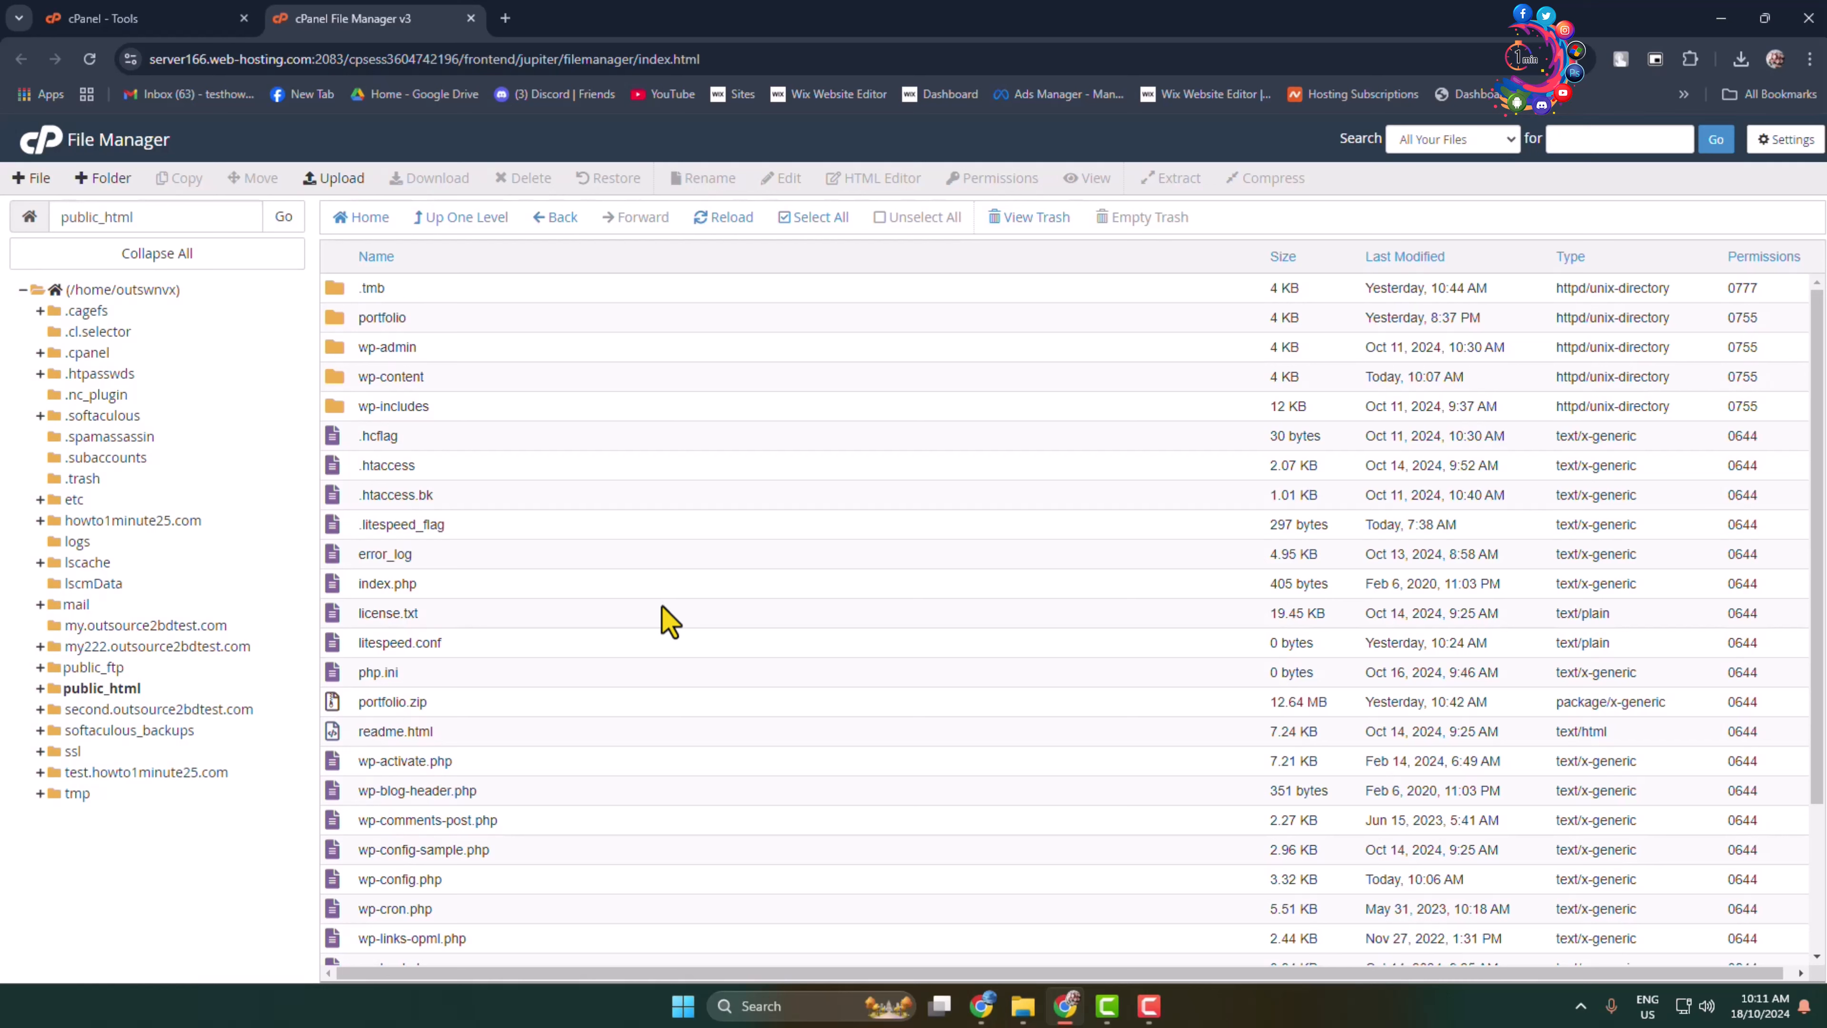
mouse_move(349, 394)
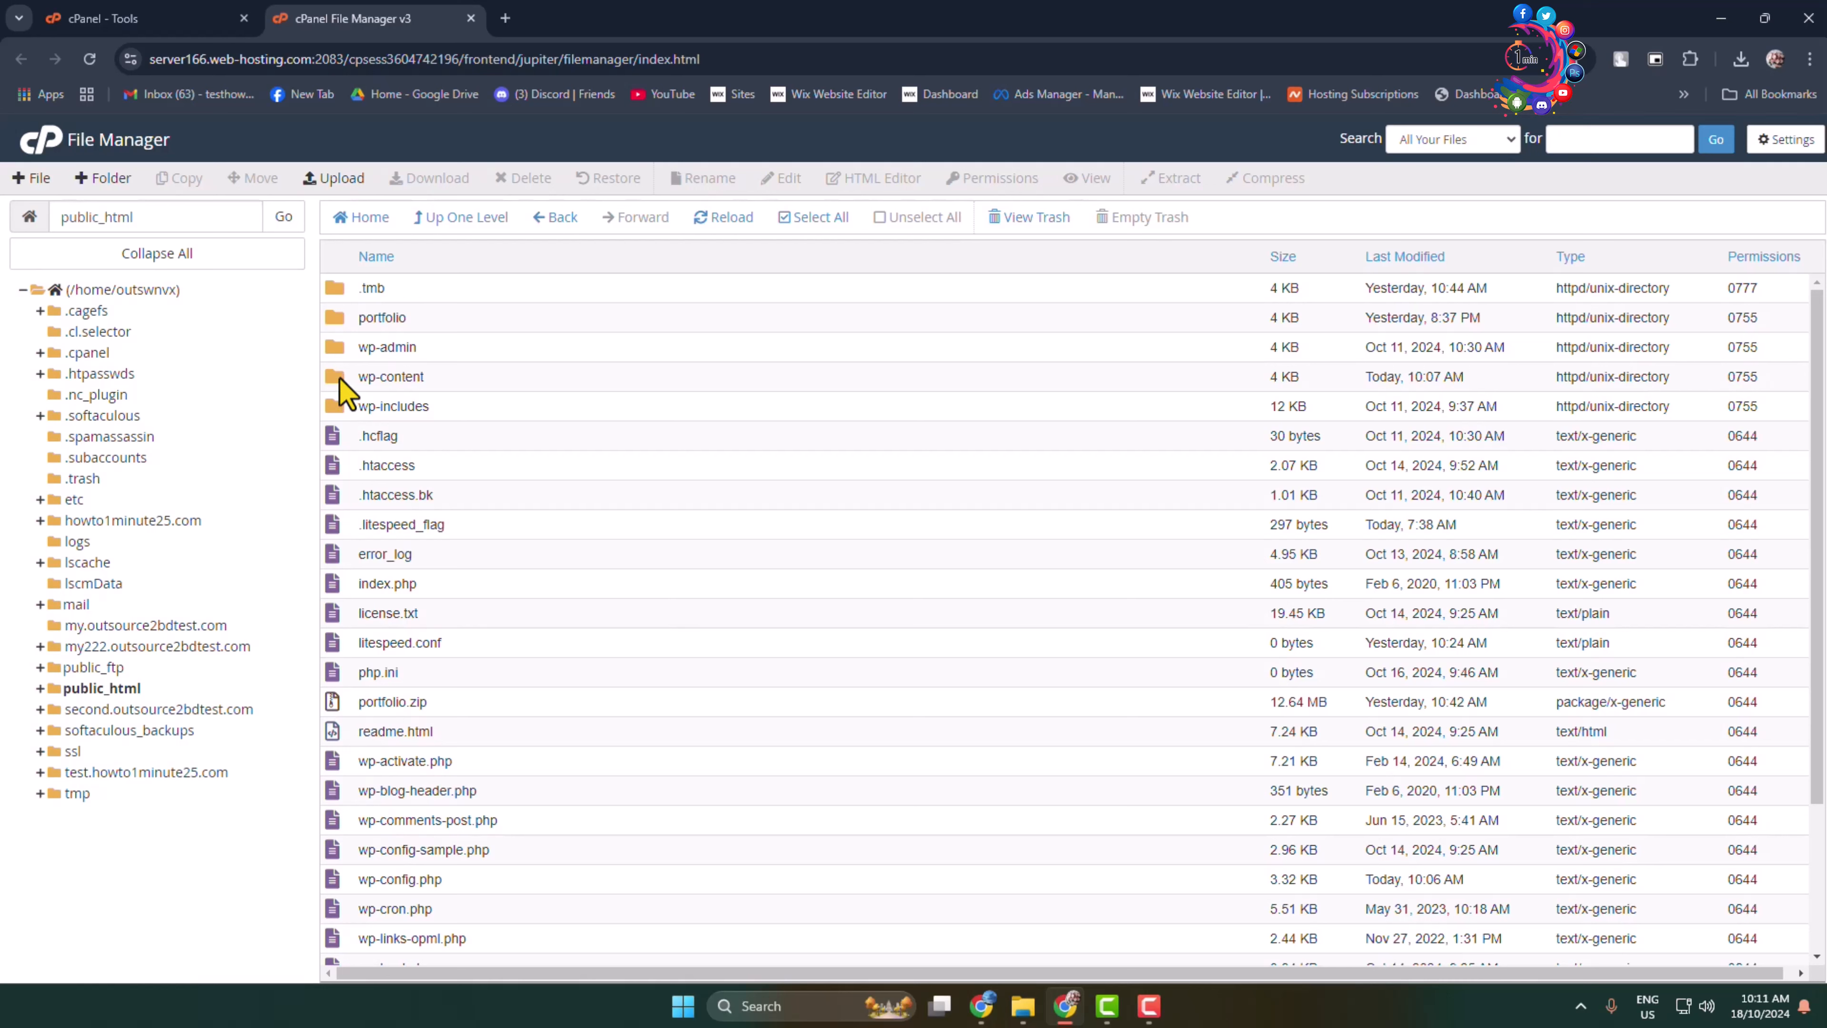
double_click(390, 377)
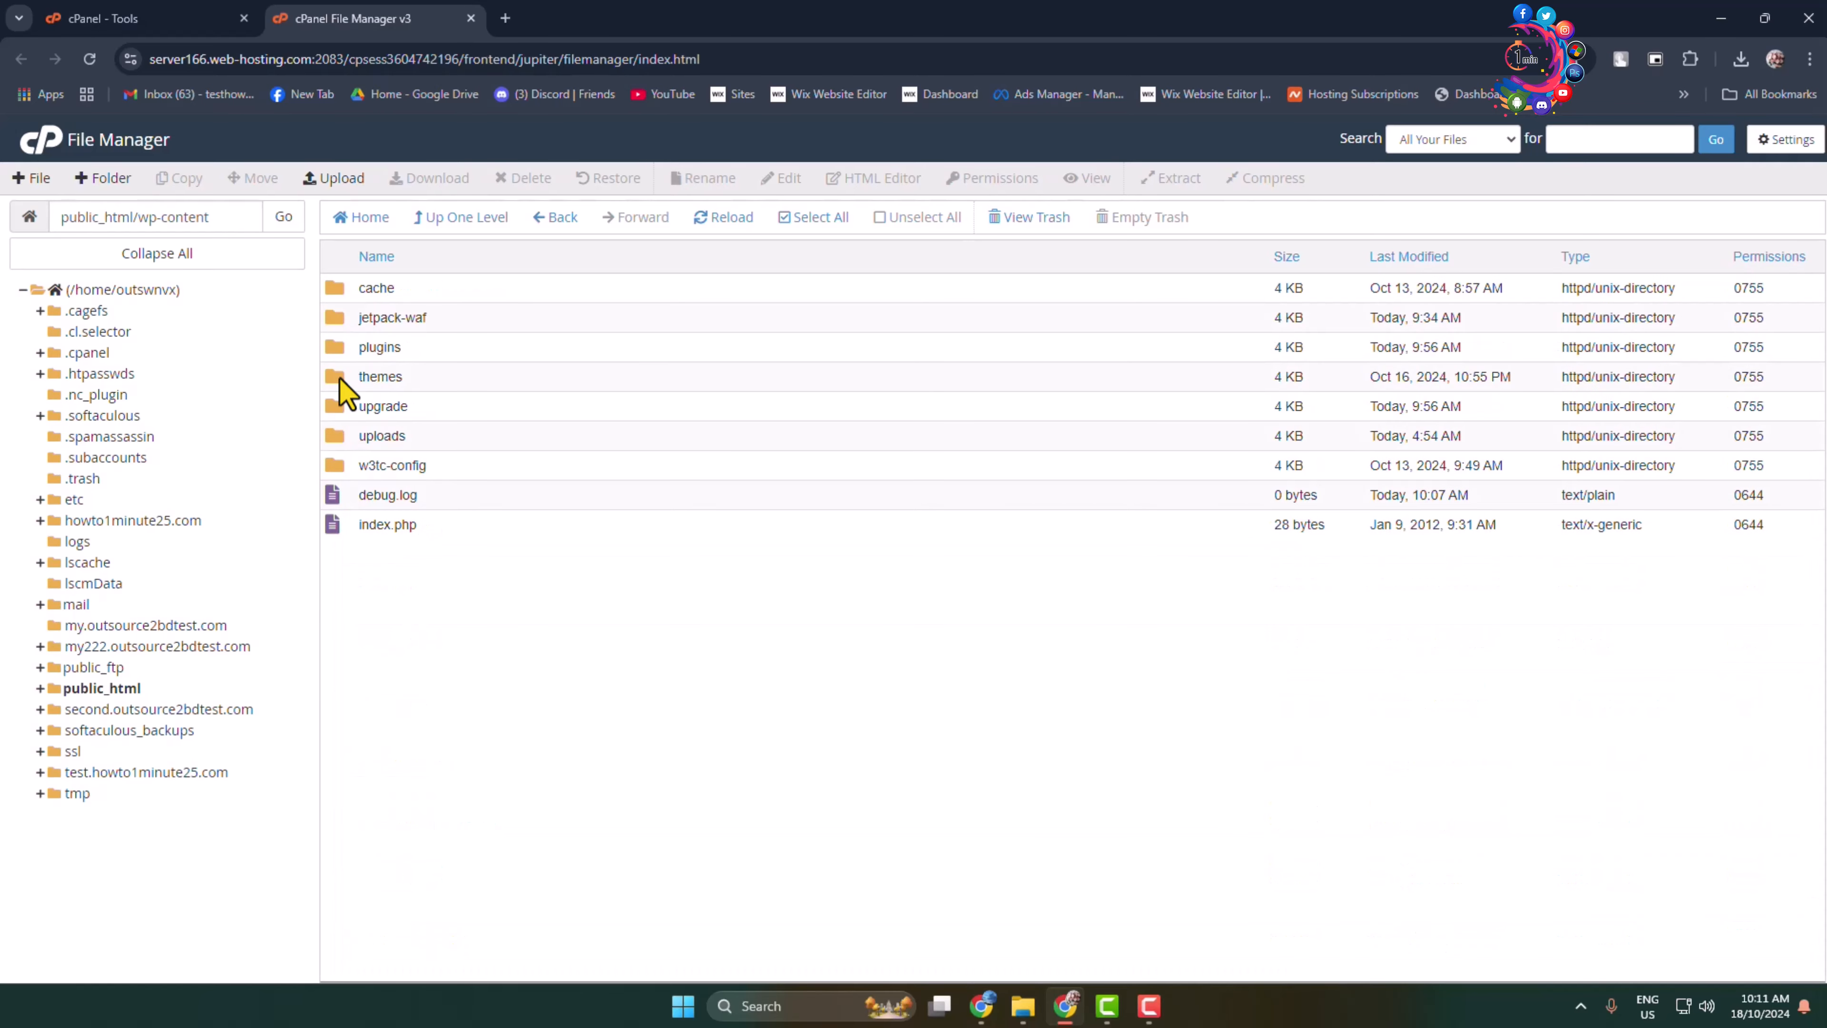
mouse_move(346, 396)
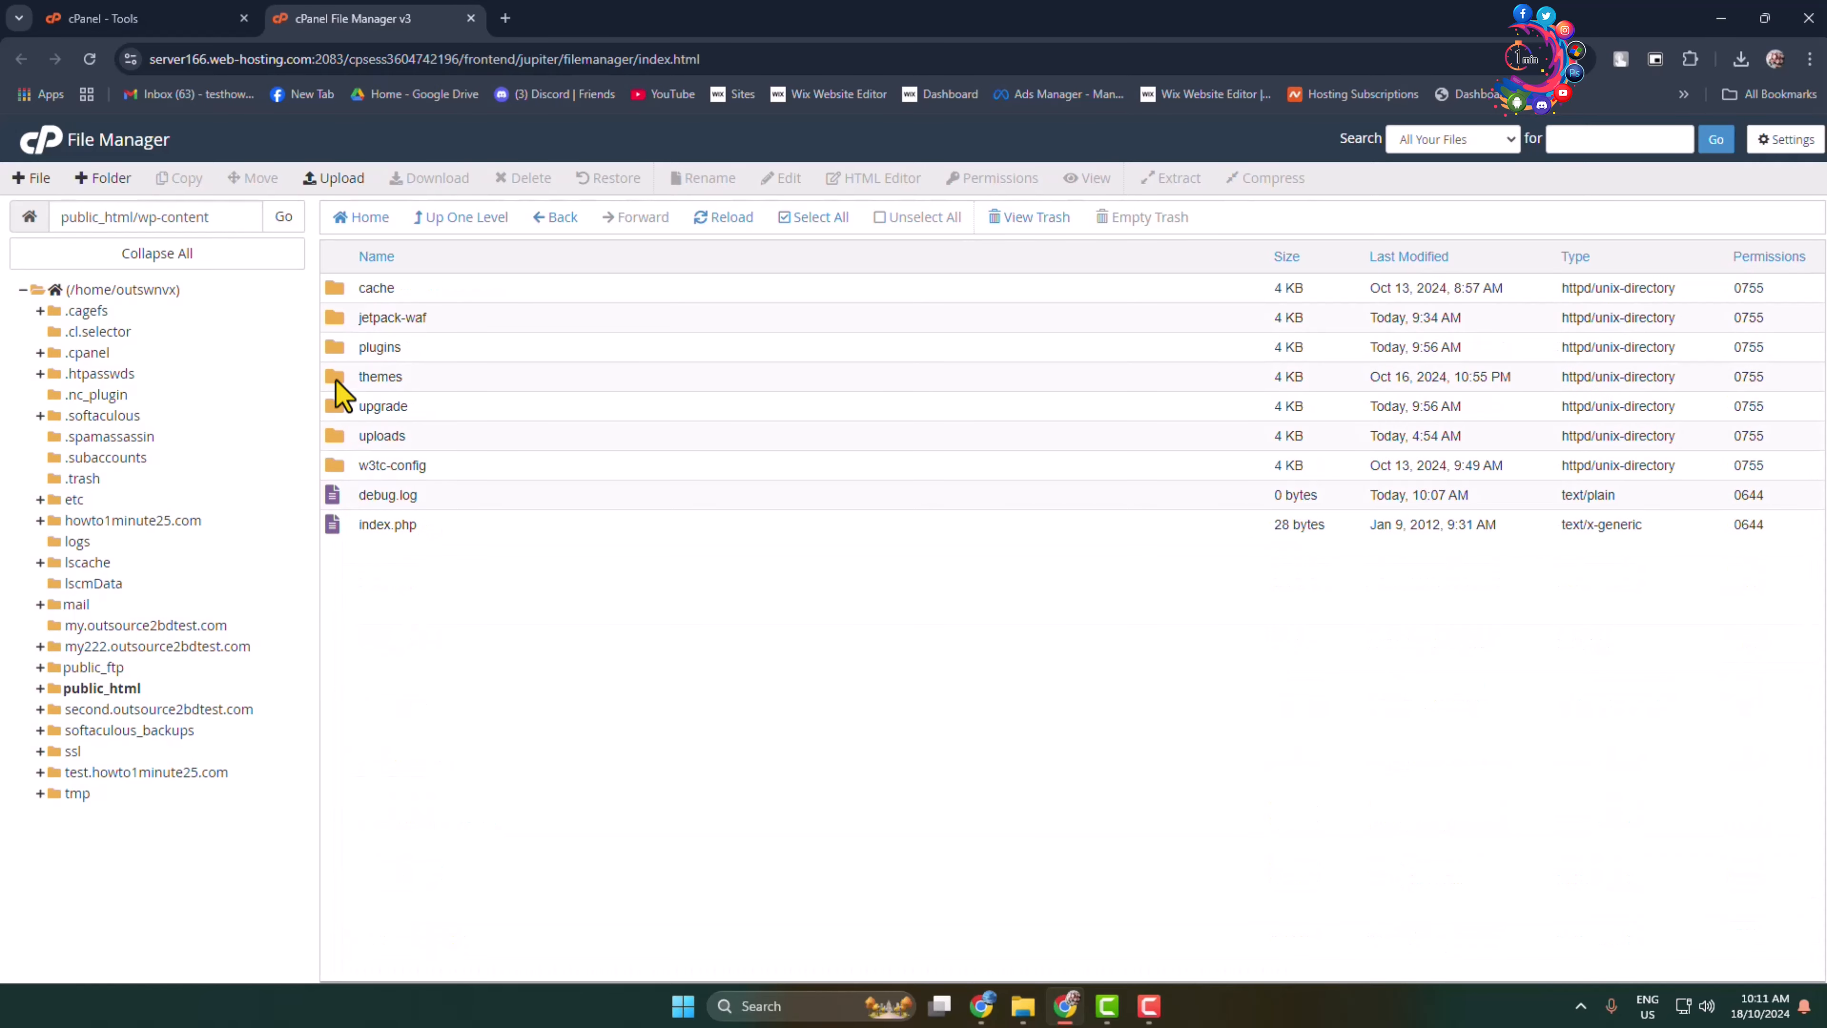
double_click(380, 375)
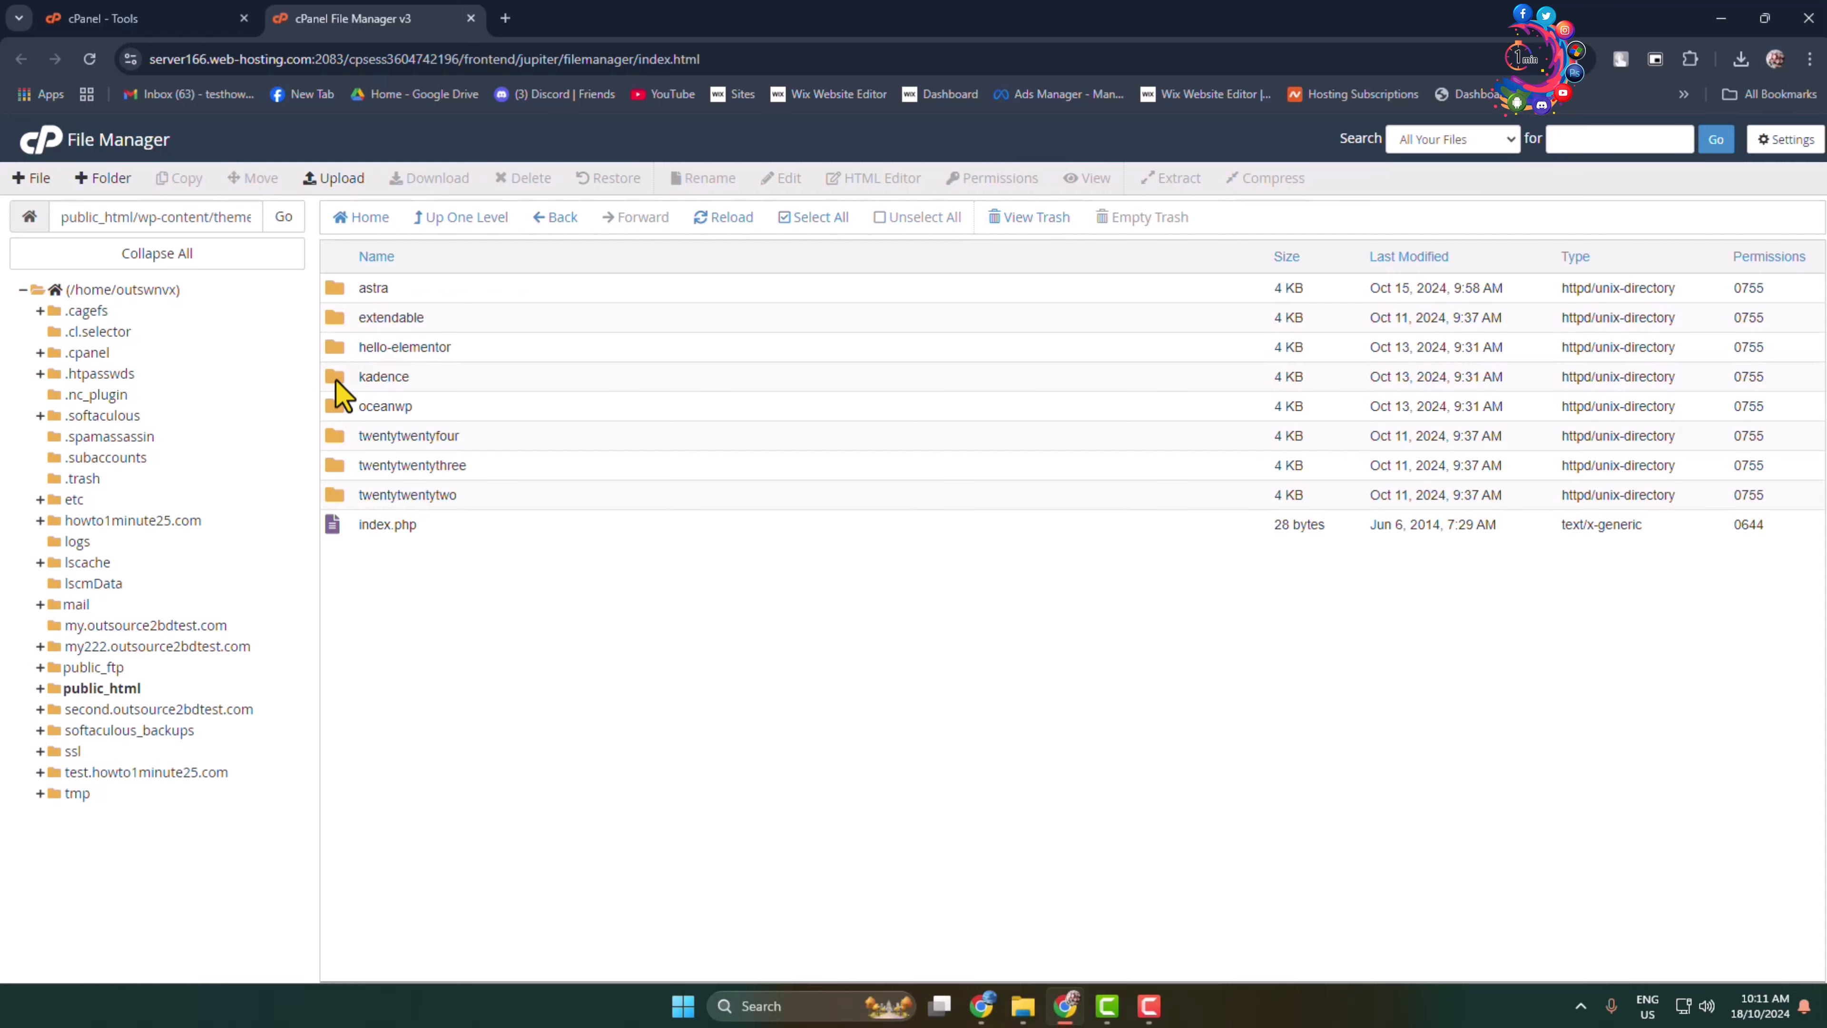
mouse_move(472, 592)
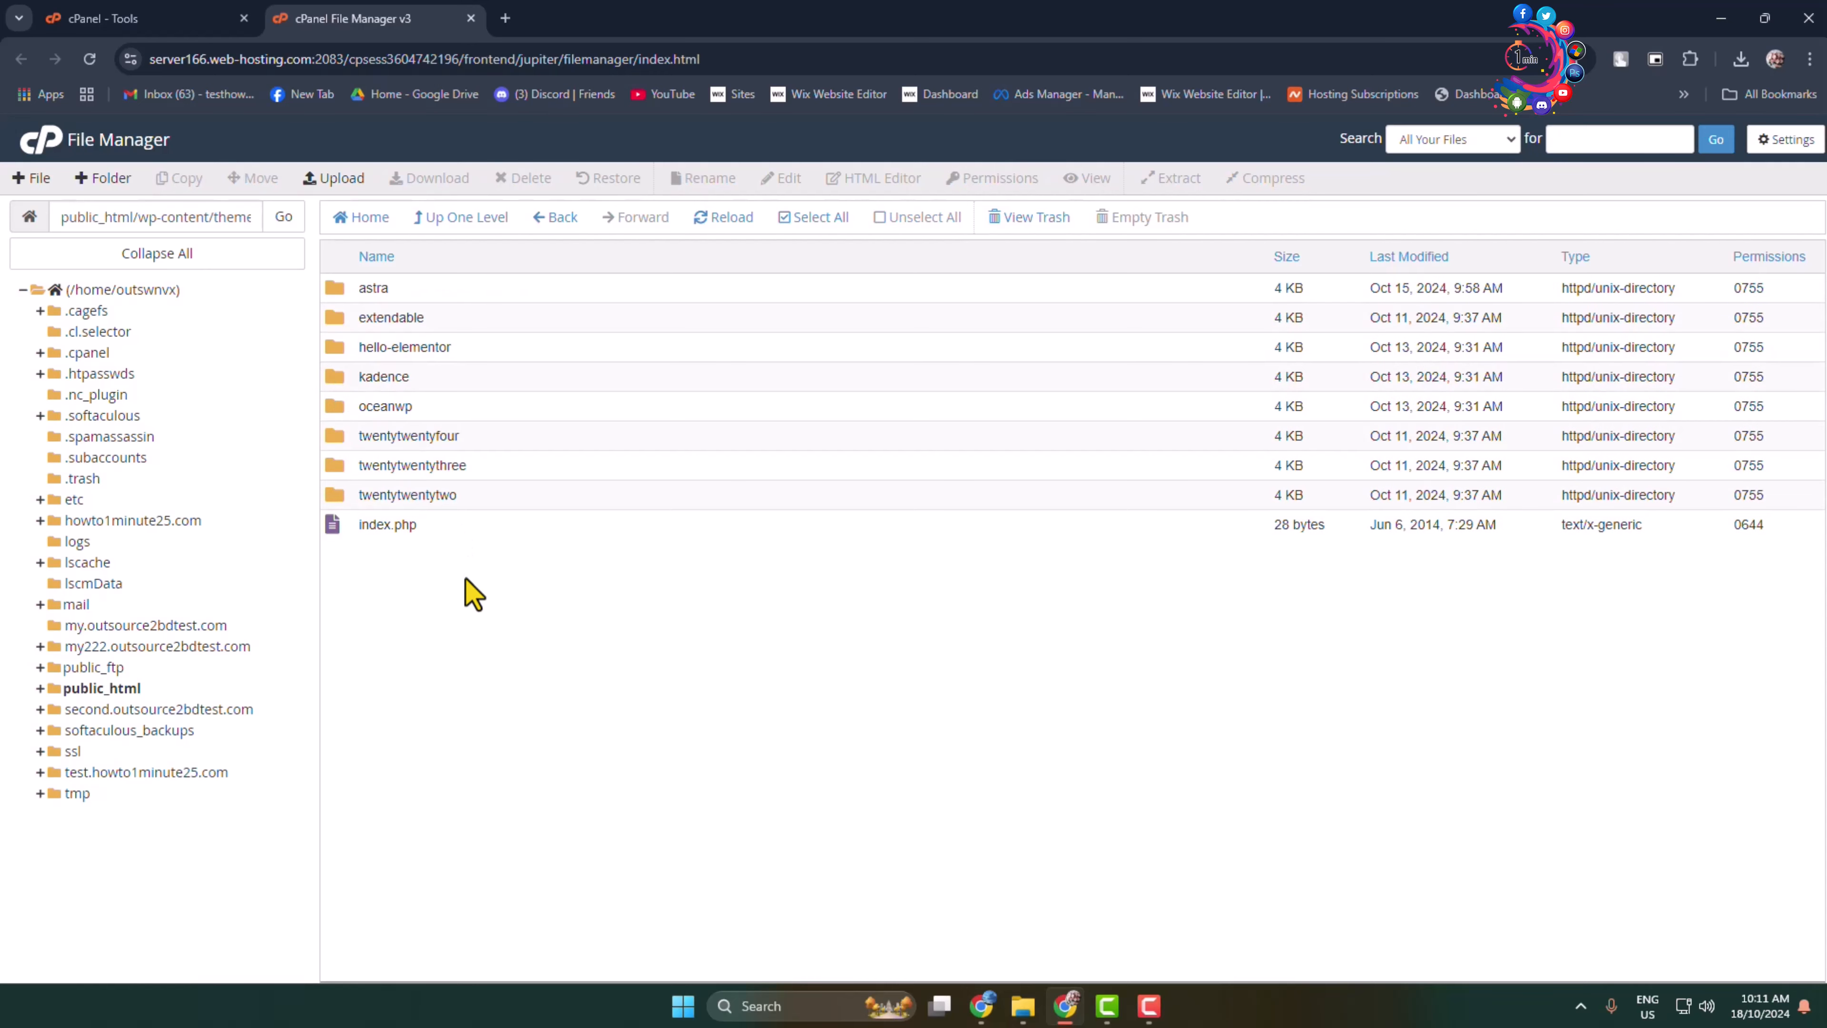
mouse_move(472, 668)
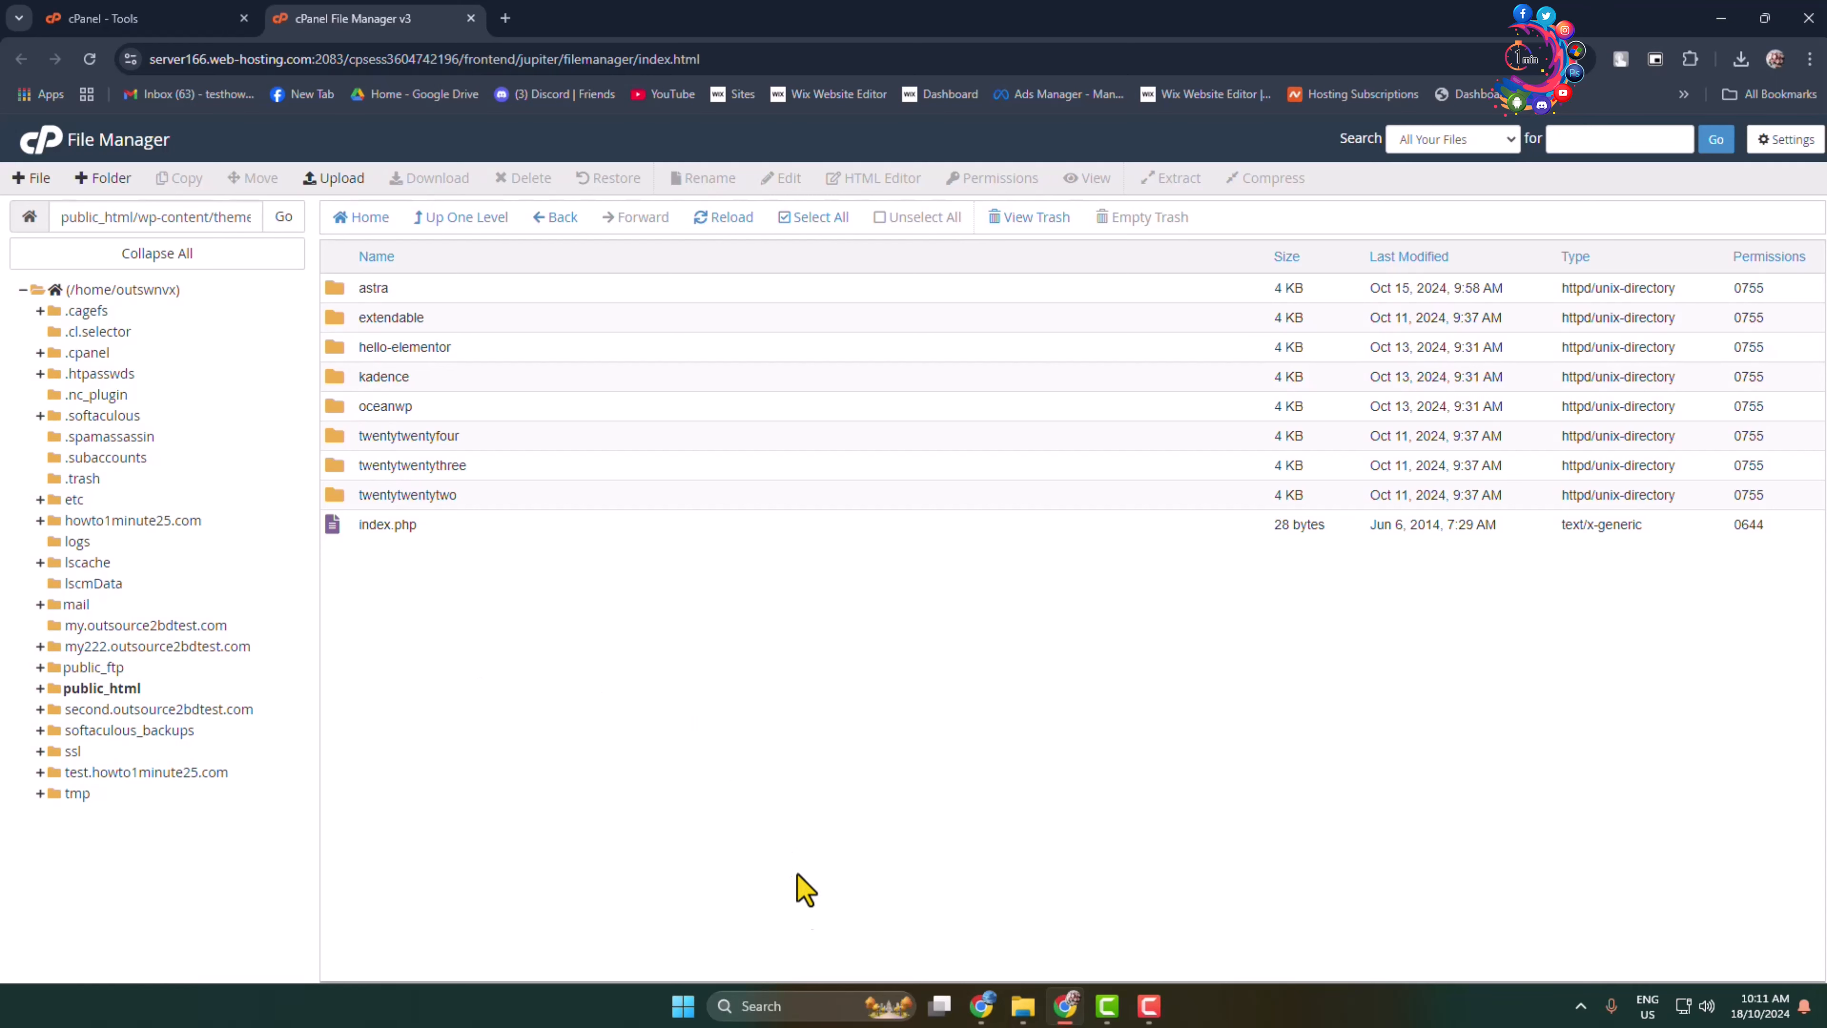
left_click(1022, 1005)
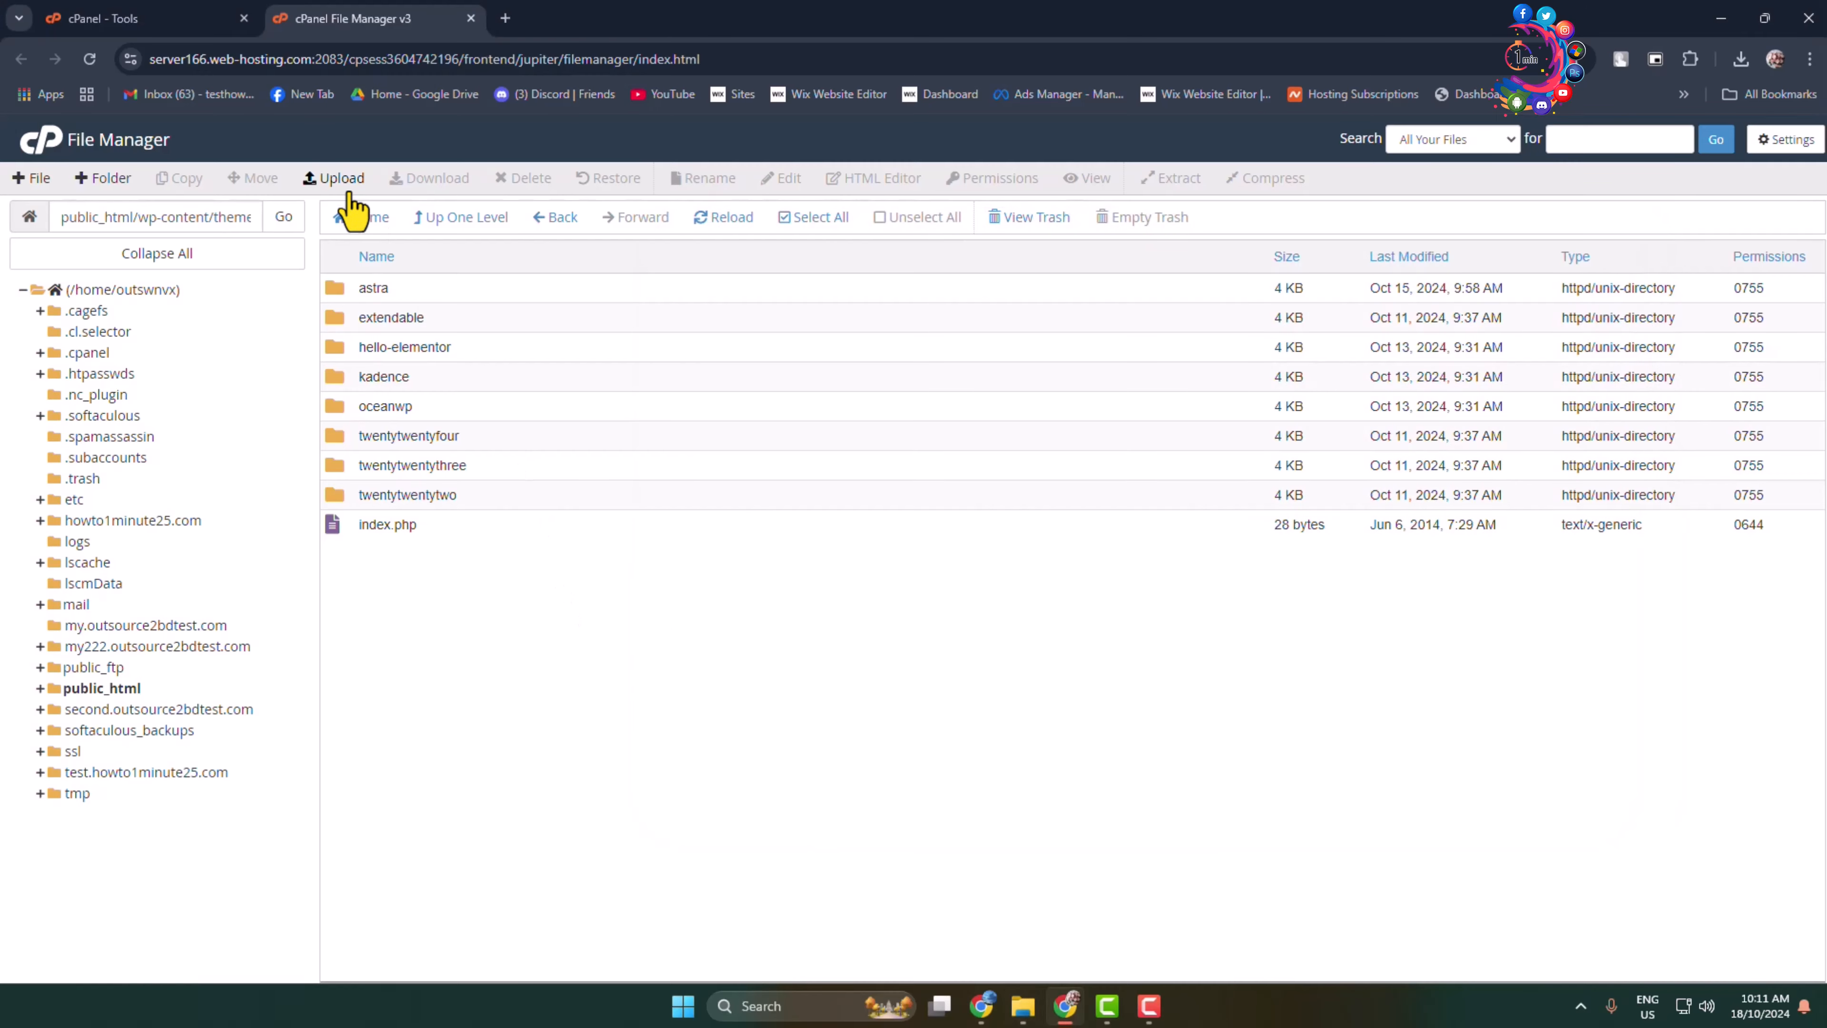
- Upload envo-royal.1.0.10.zip from Downloads into the themes folder via the File Upload drop area
left_click(341, 177)
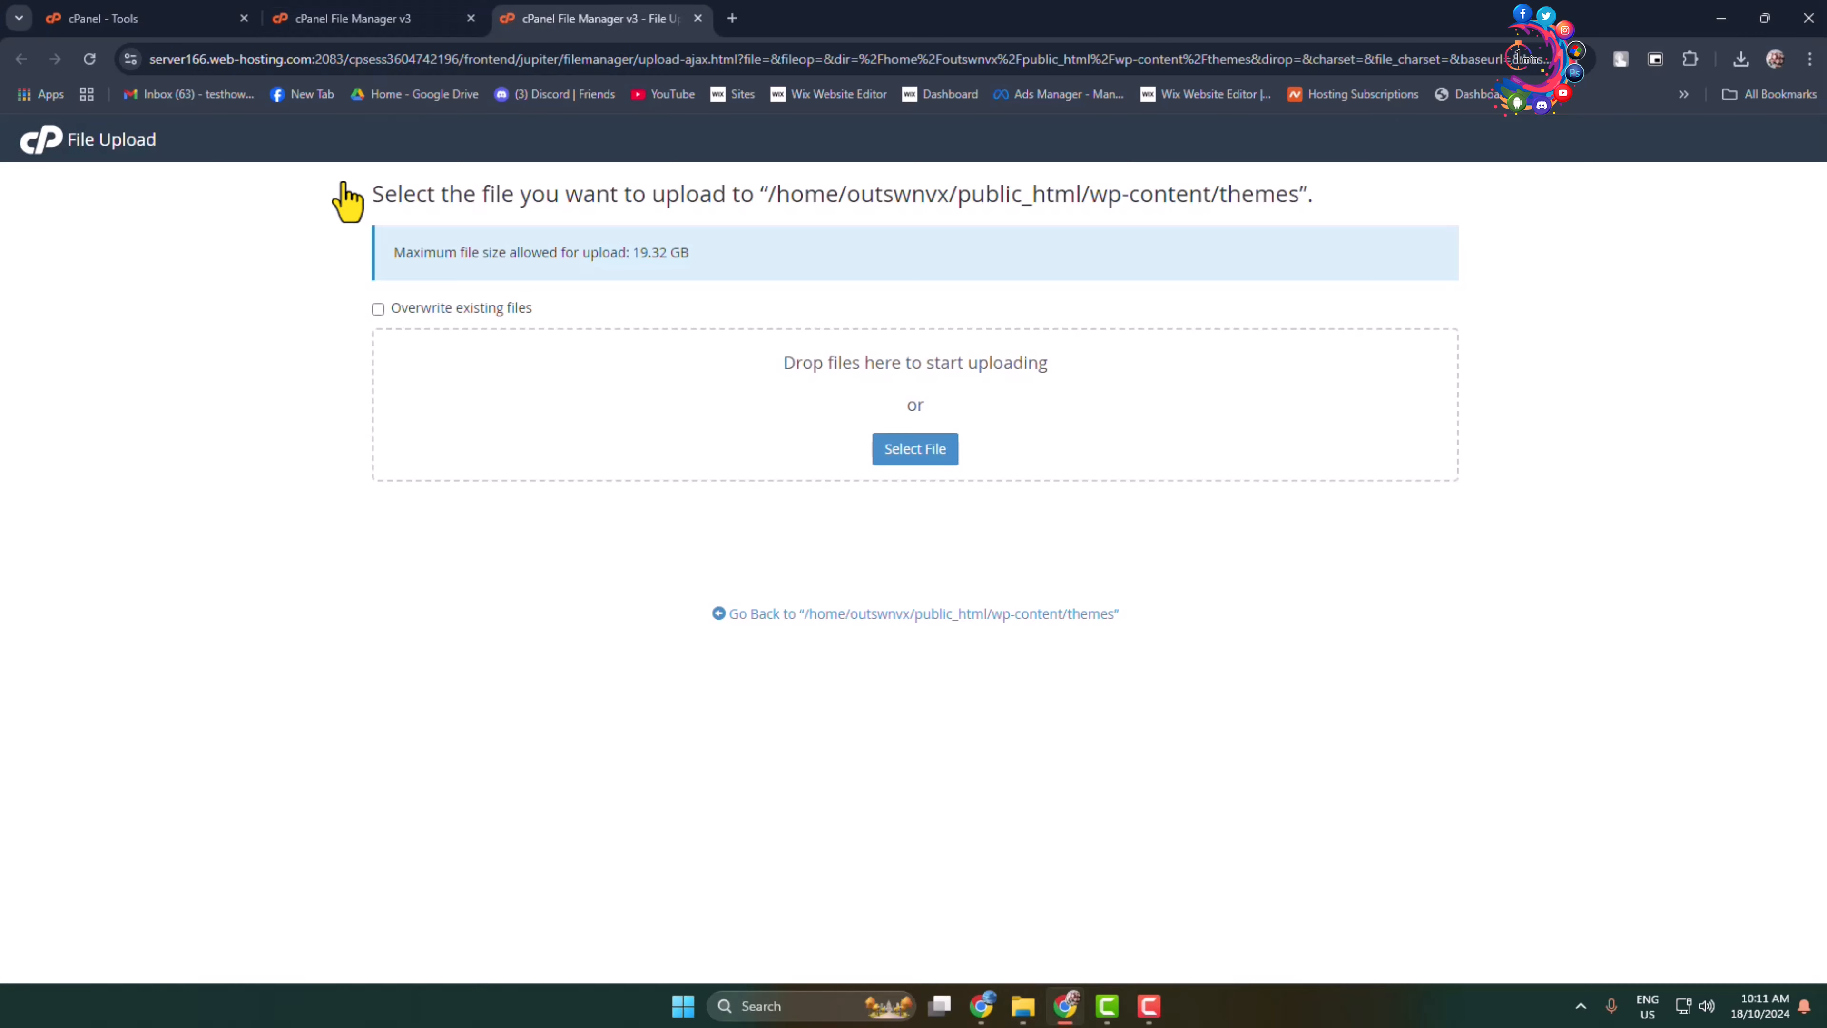
left_click(914, 448)
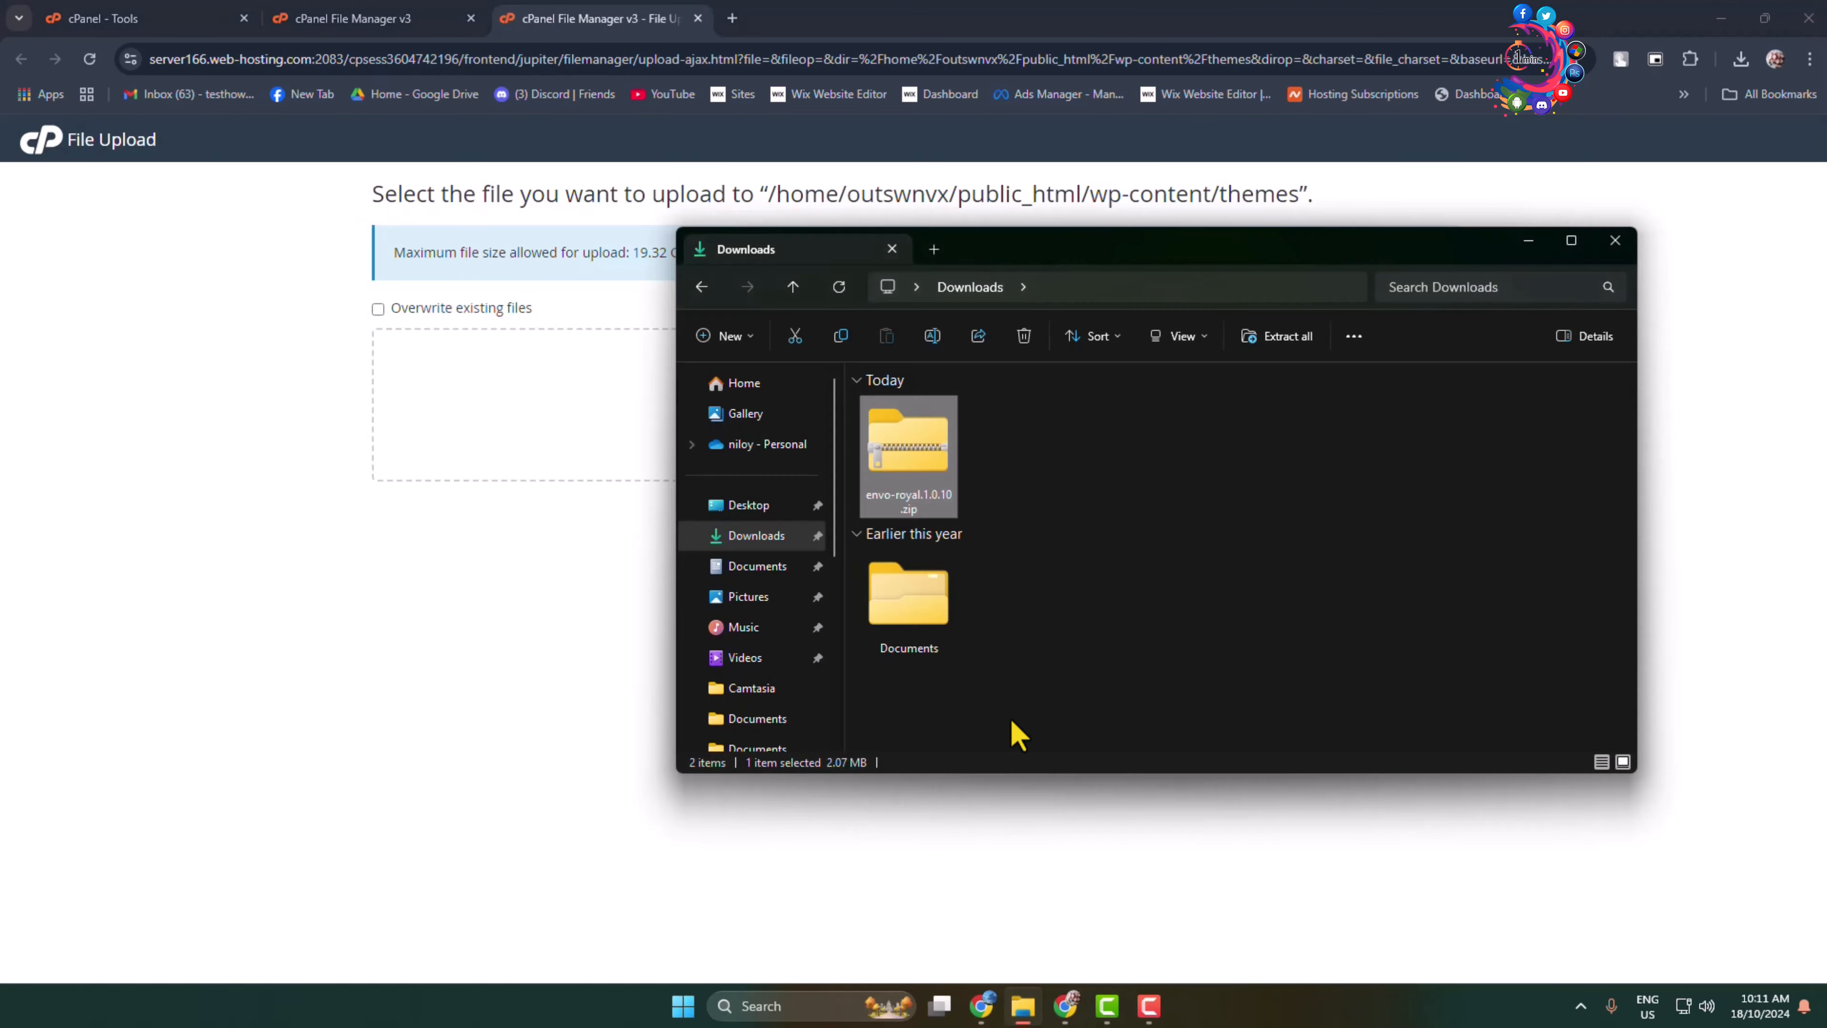
left_click_drag(907, 455, 504, 379)
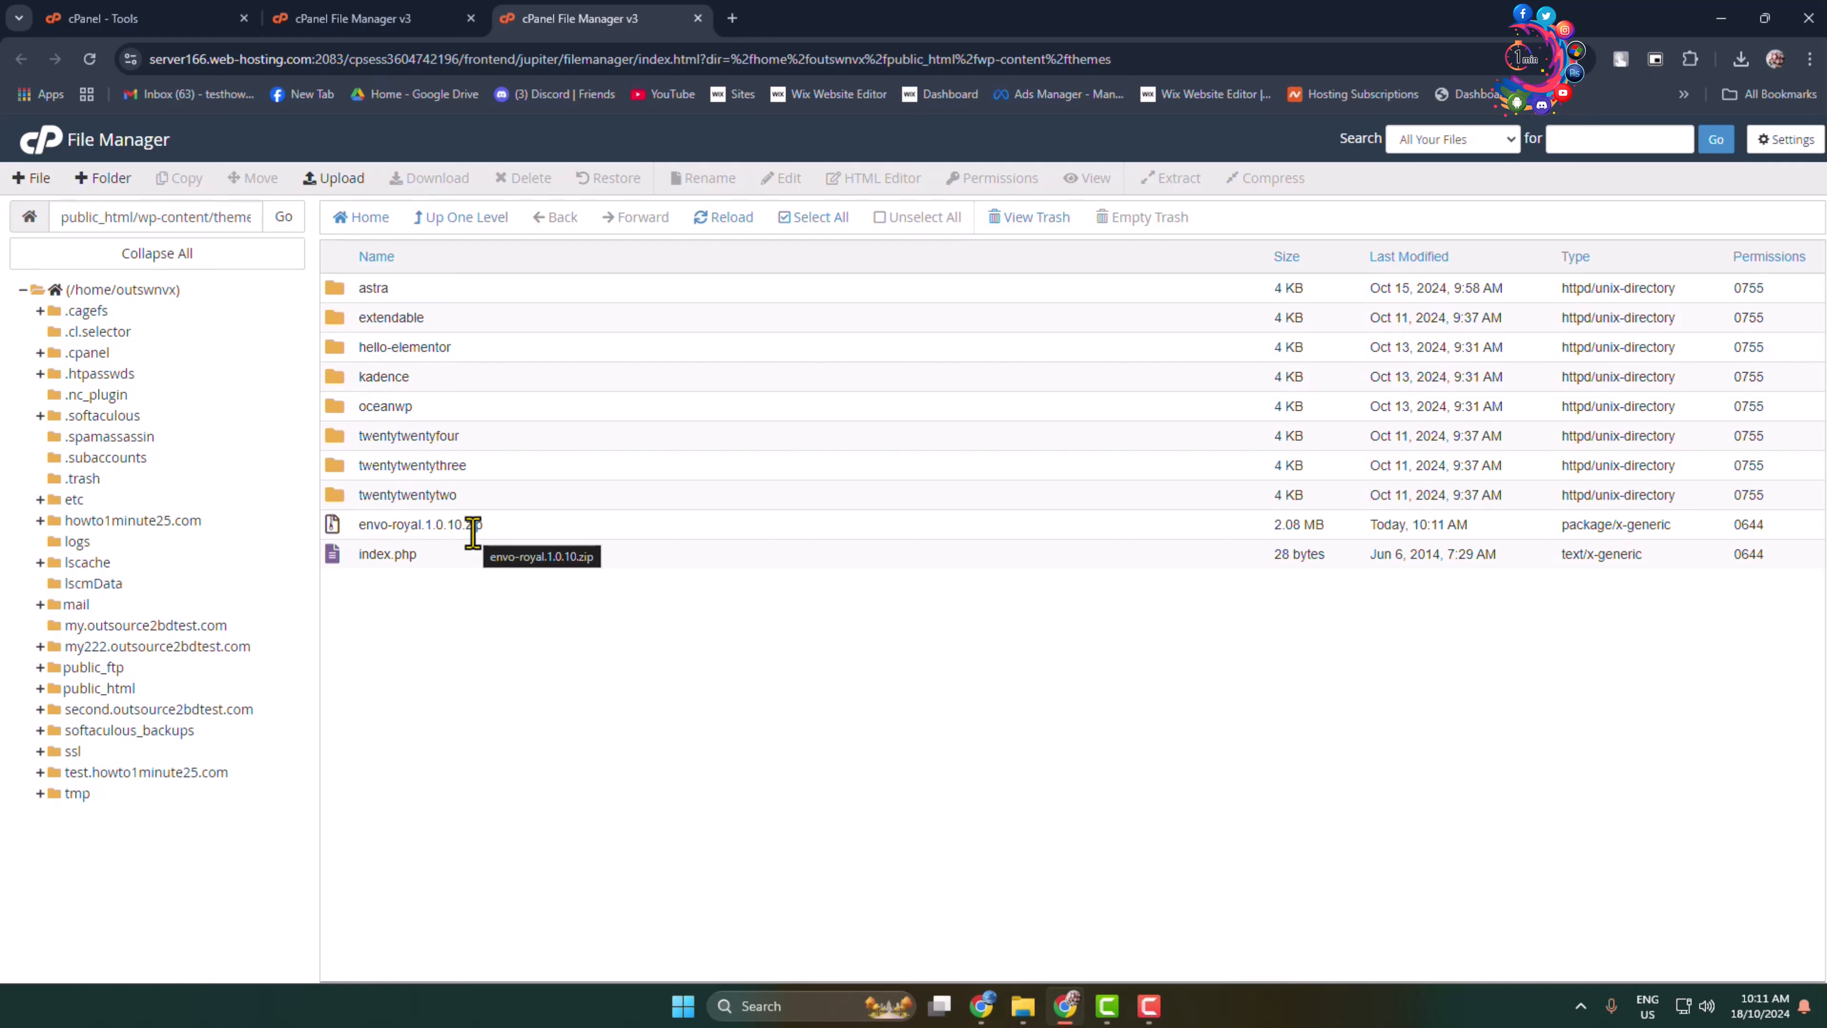
- Extract envo-royal.1.0.10.zip into wp-content/themes and dismiss the extraction results
left_click(420, 524)
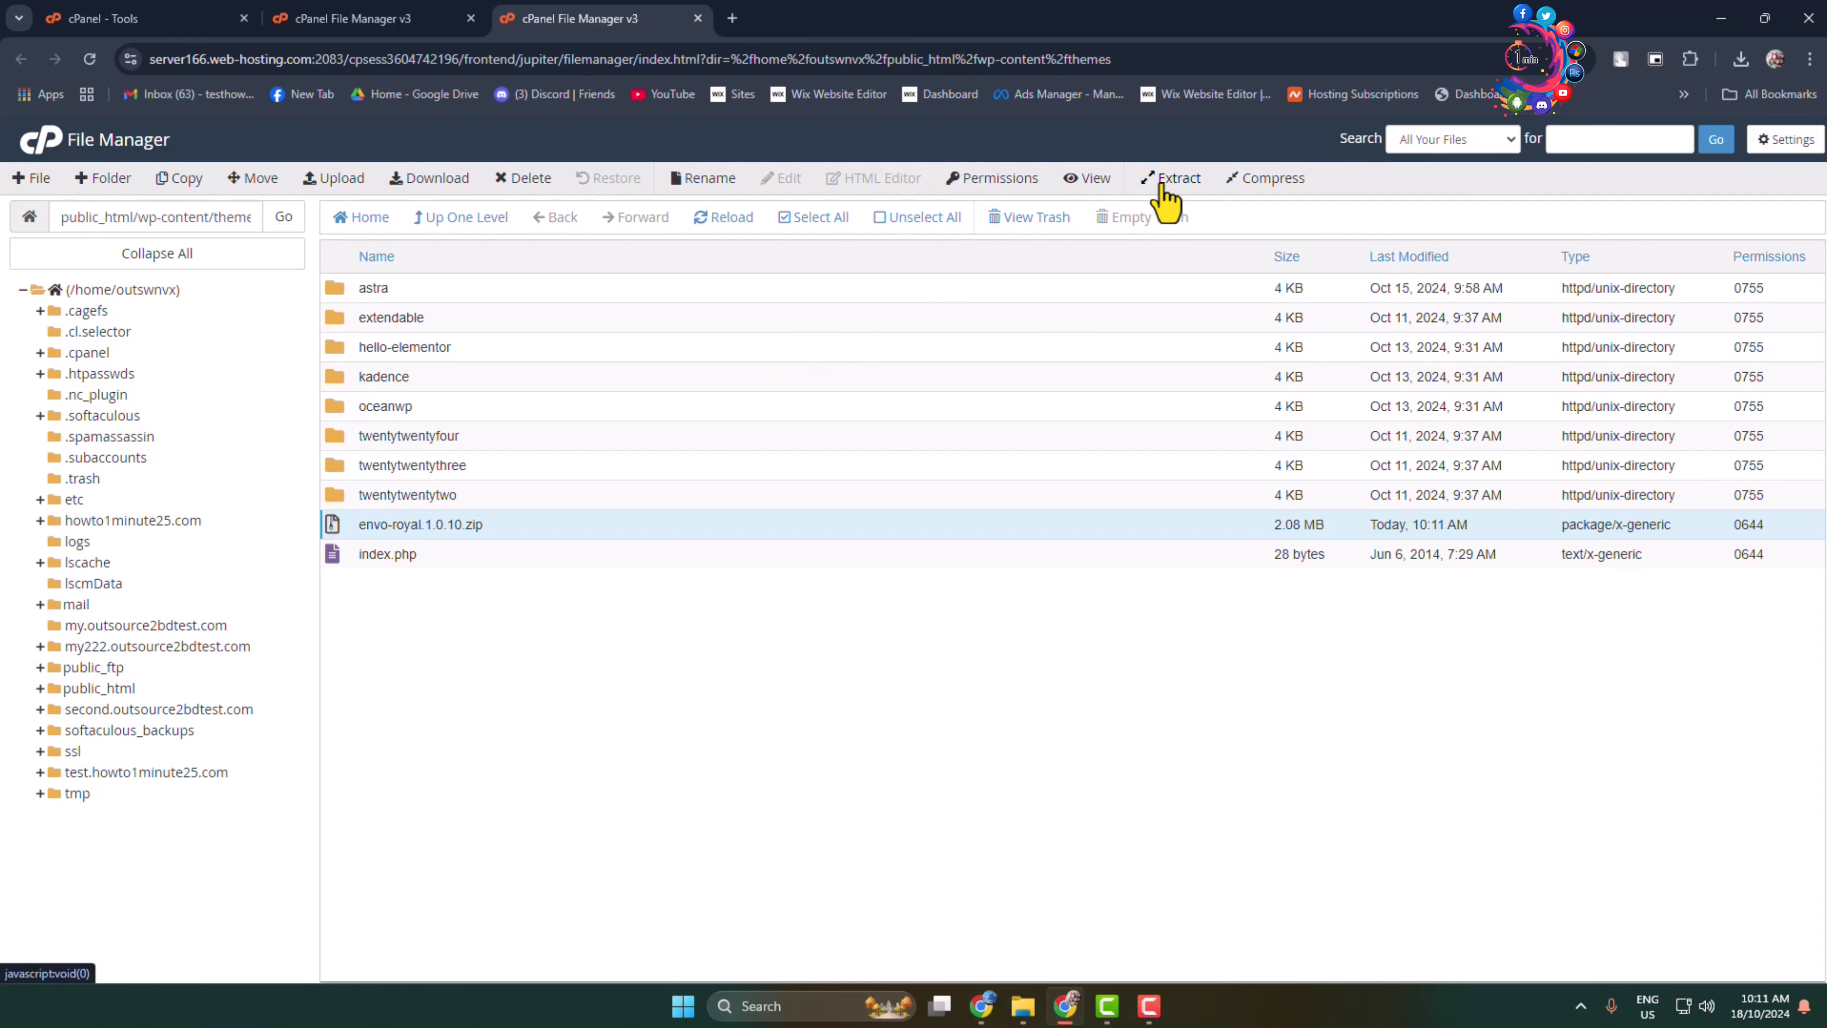
left_click(1174, 177)
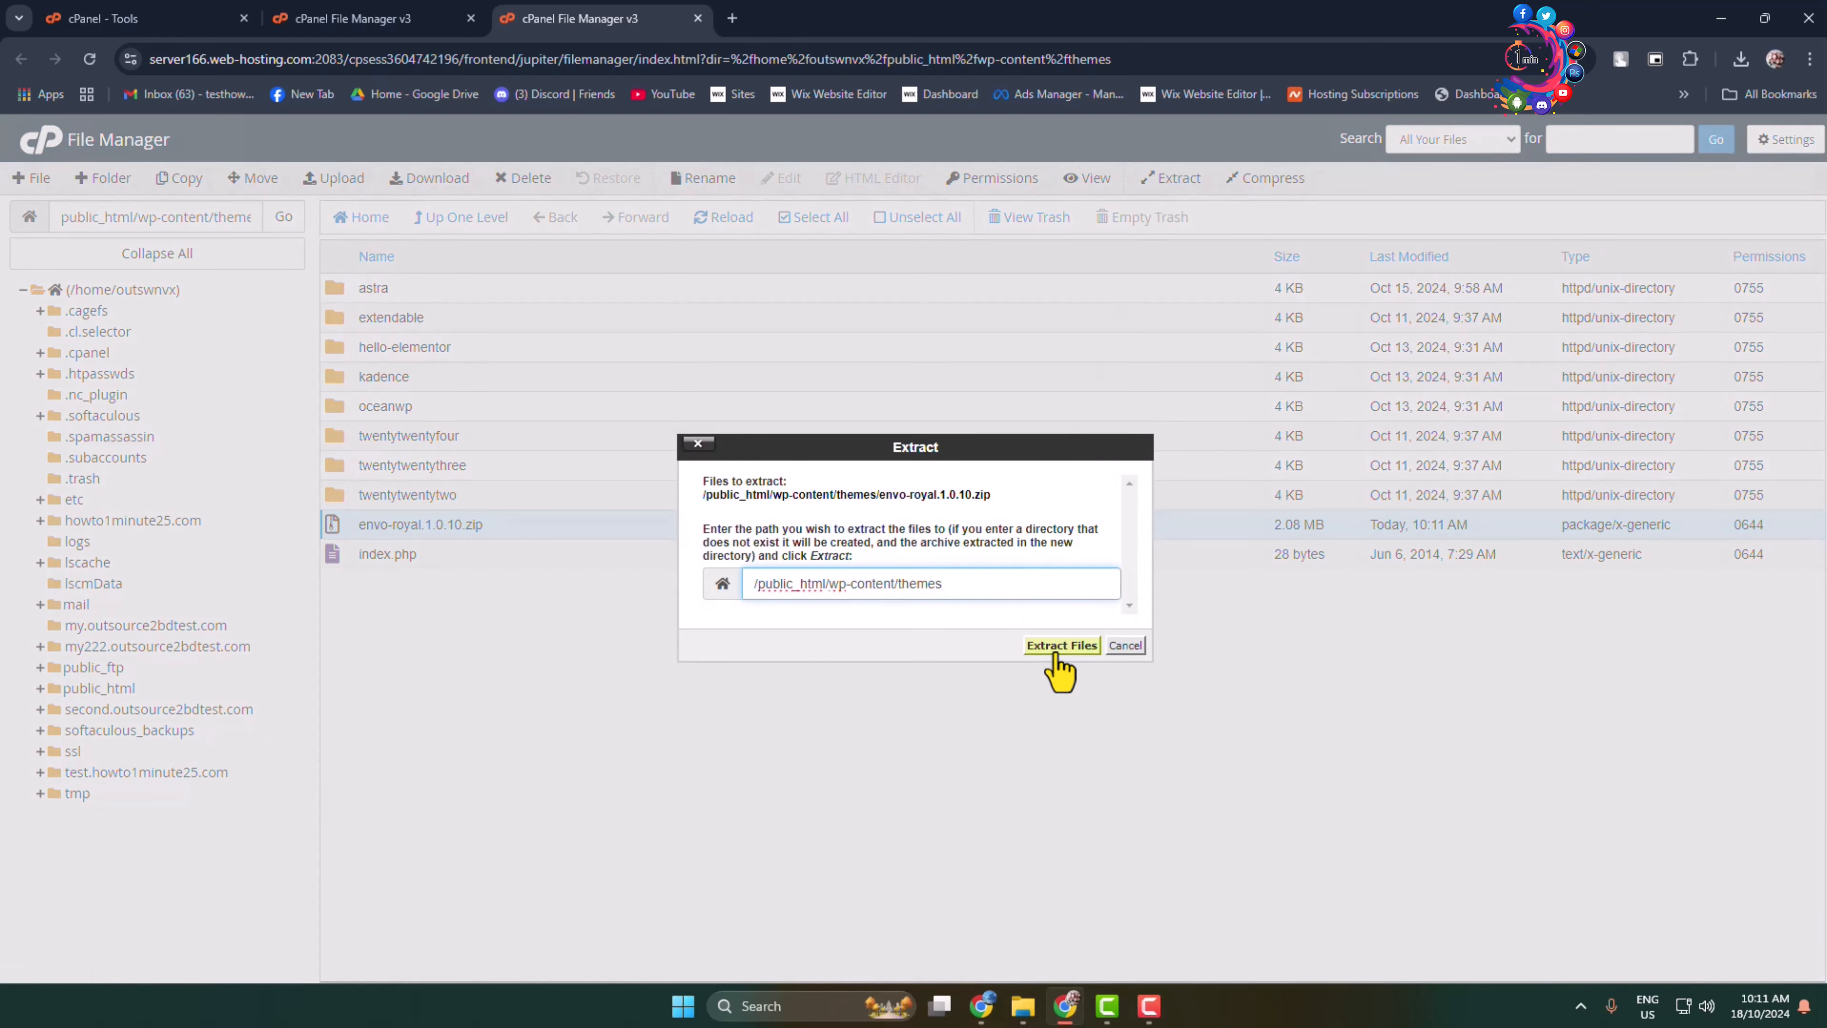
left_click(1060, 645)
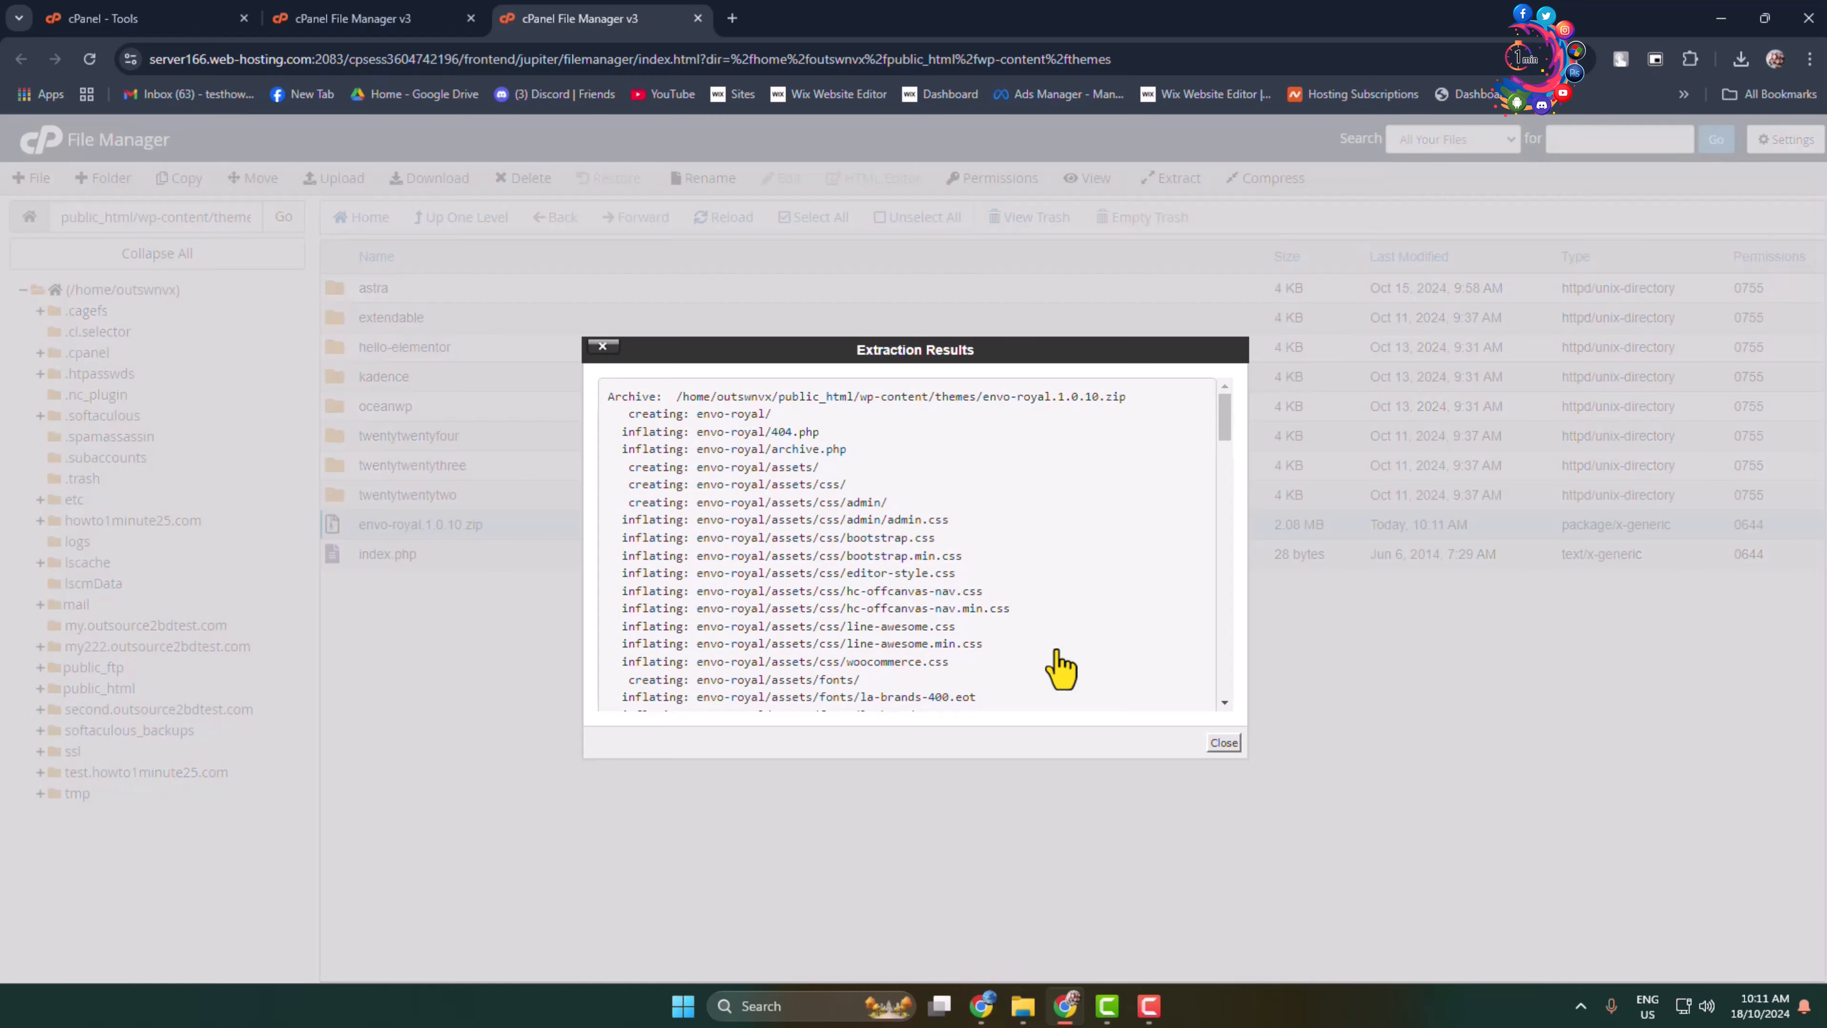
left_click(1221, 743)
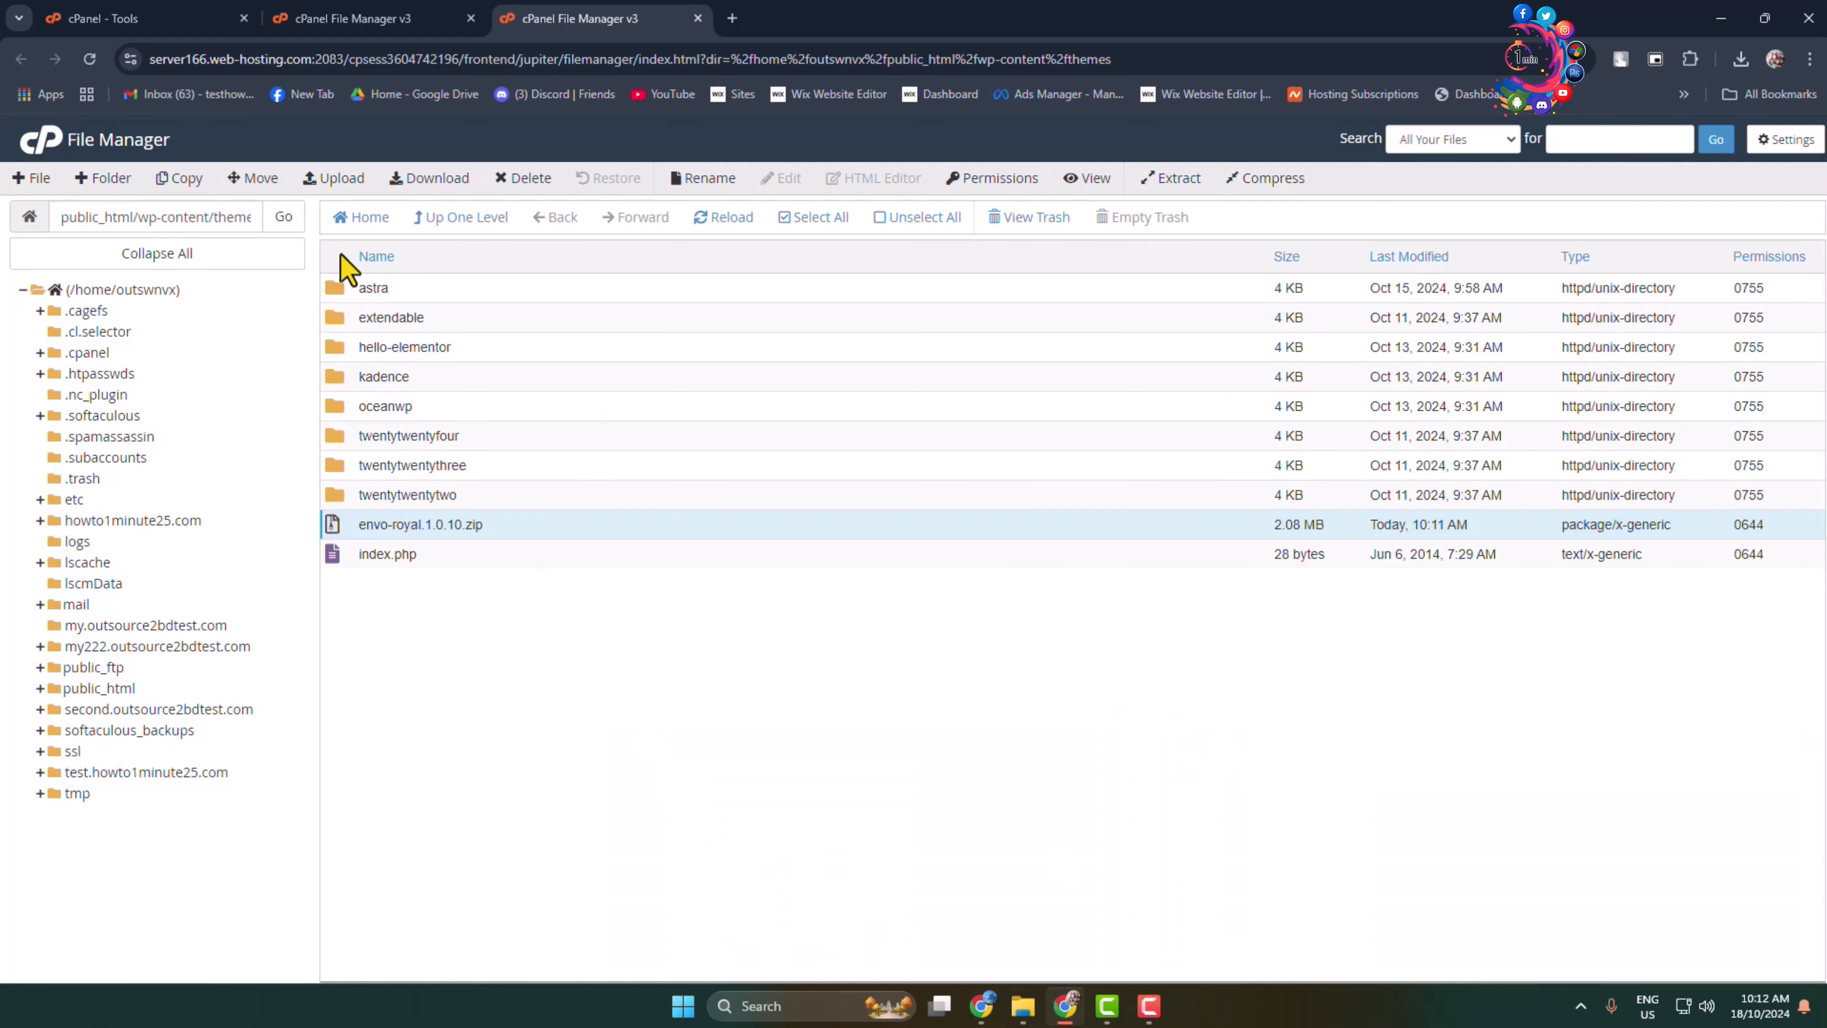
mouse_move(711, 233)
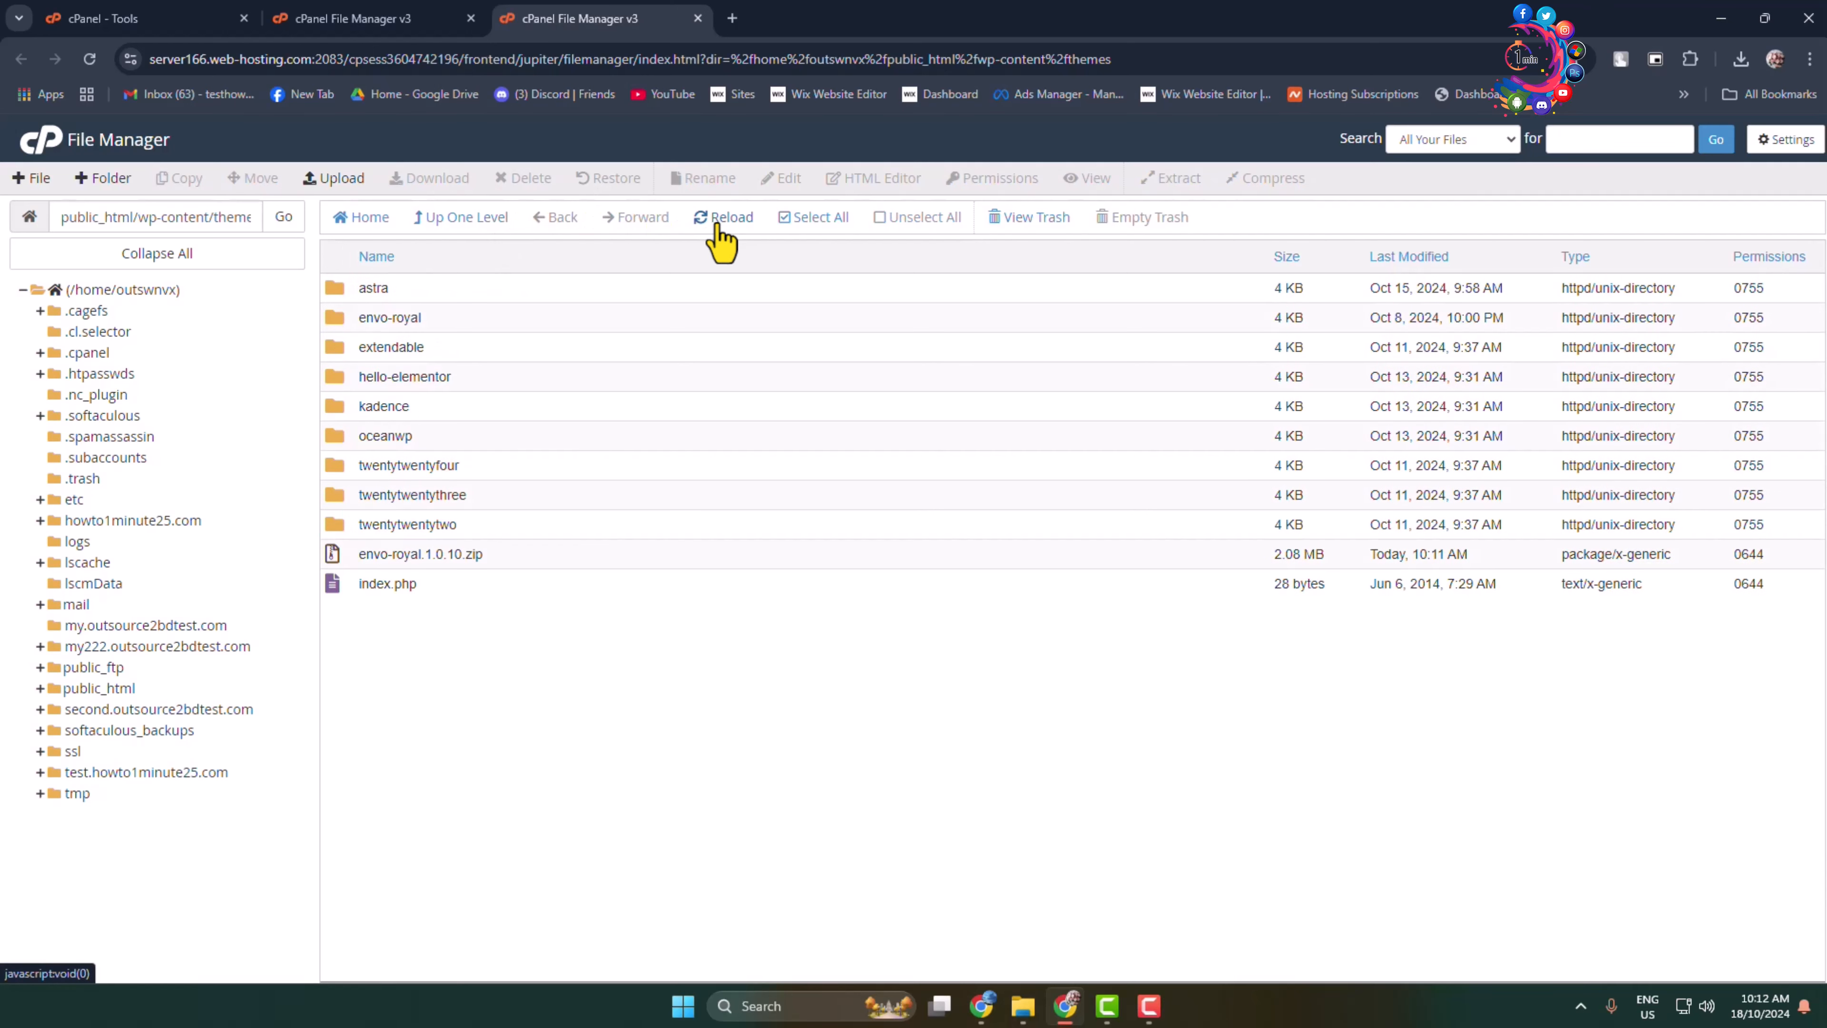
- Delete the leftover envo-royal.1.0.10.zip, keeping the envo-royal folder, and start a new browser tab
left_click(389, 317)
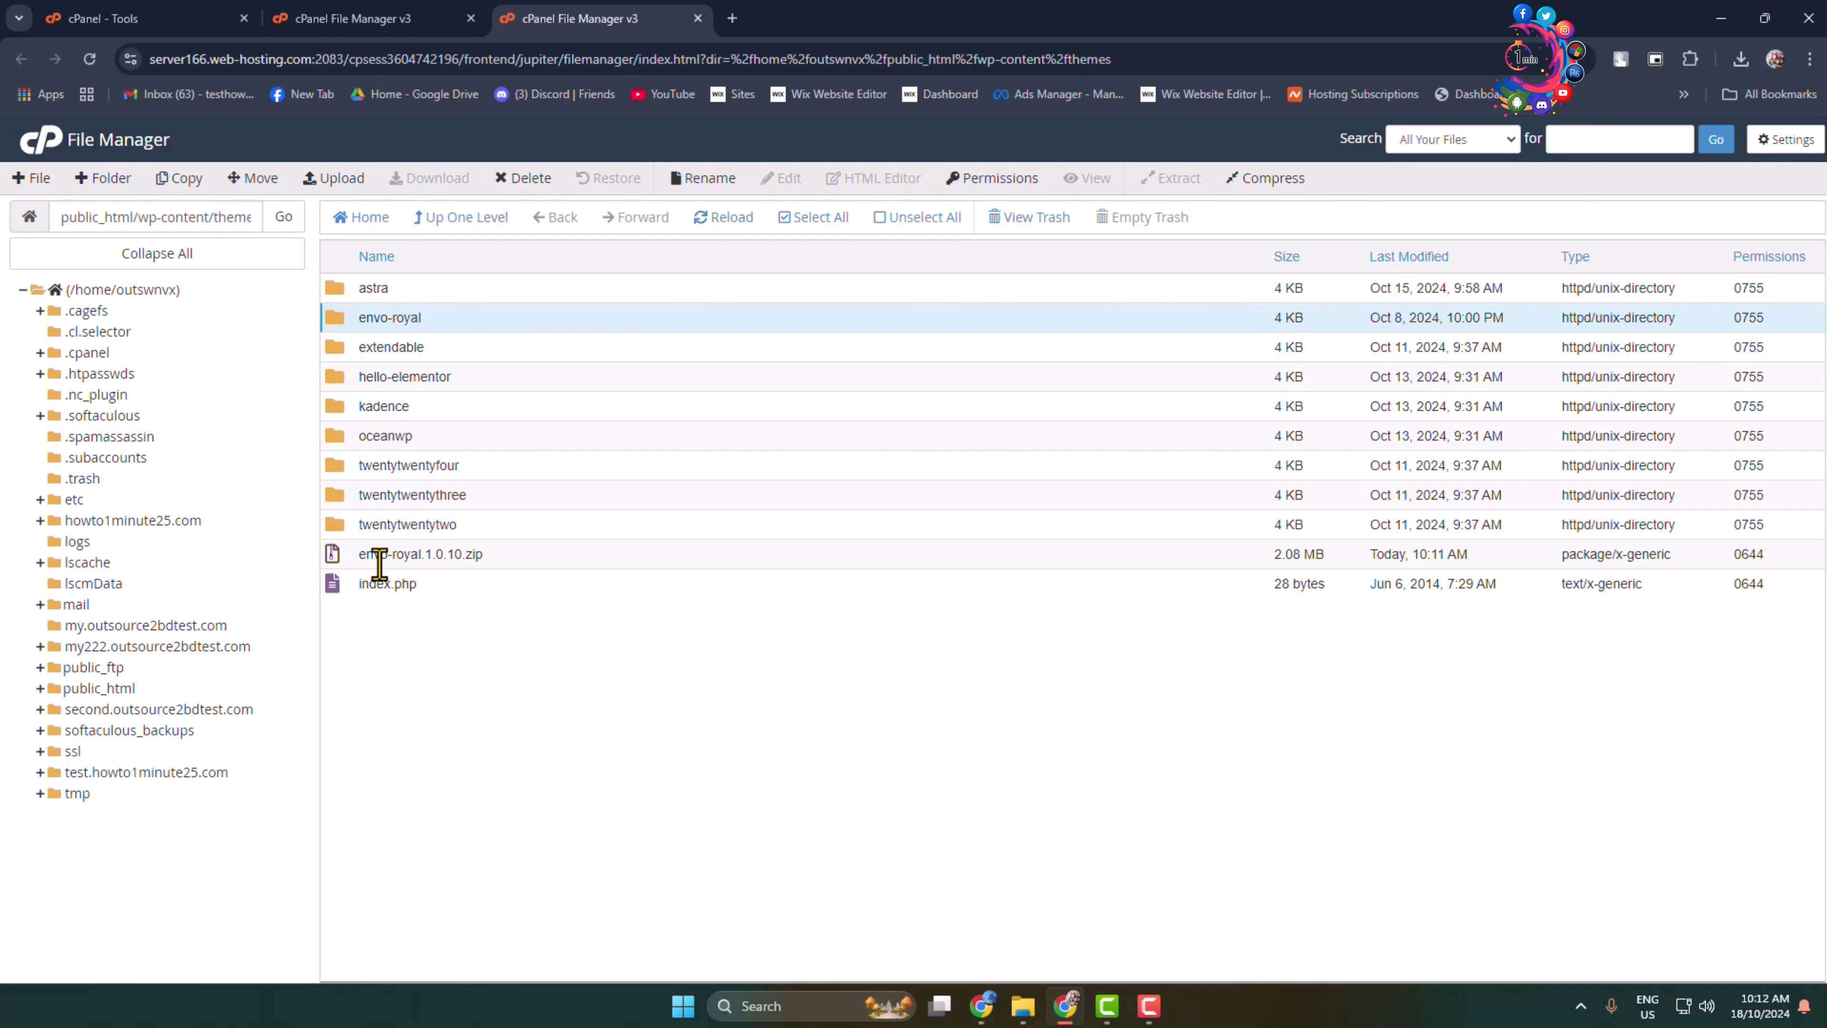
left_click(523, 177)
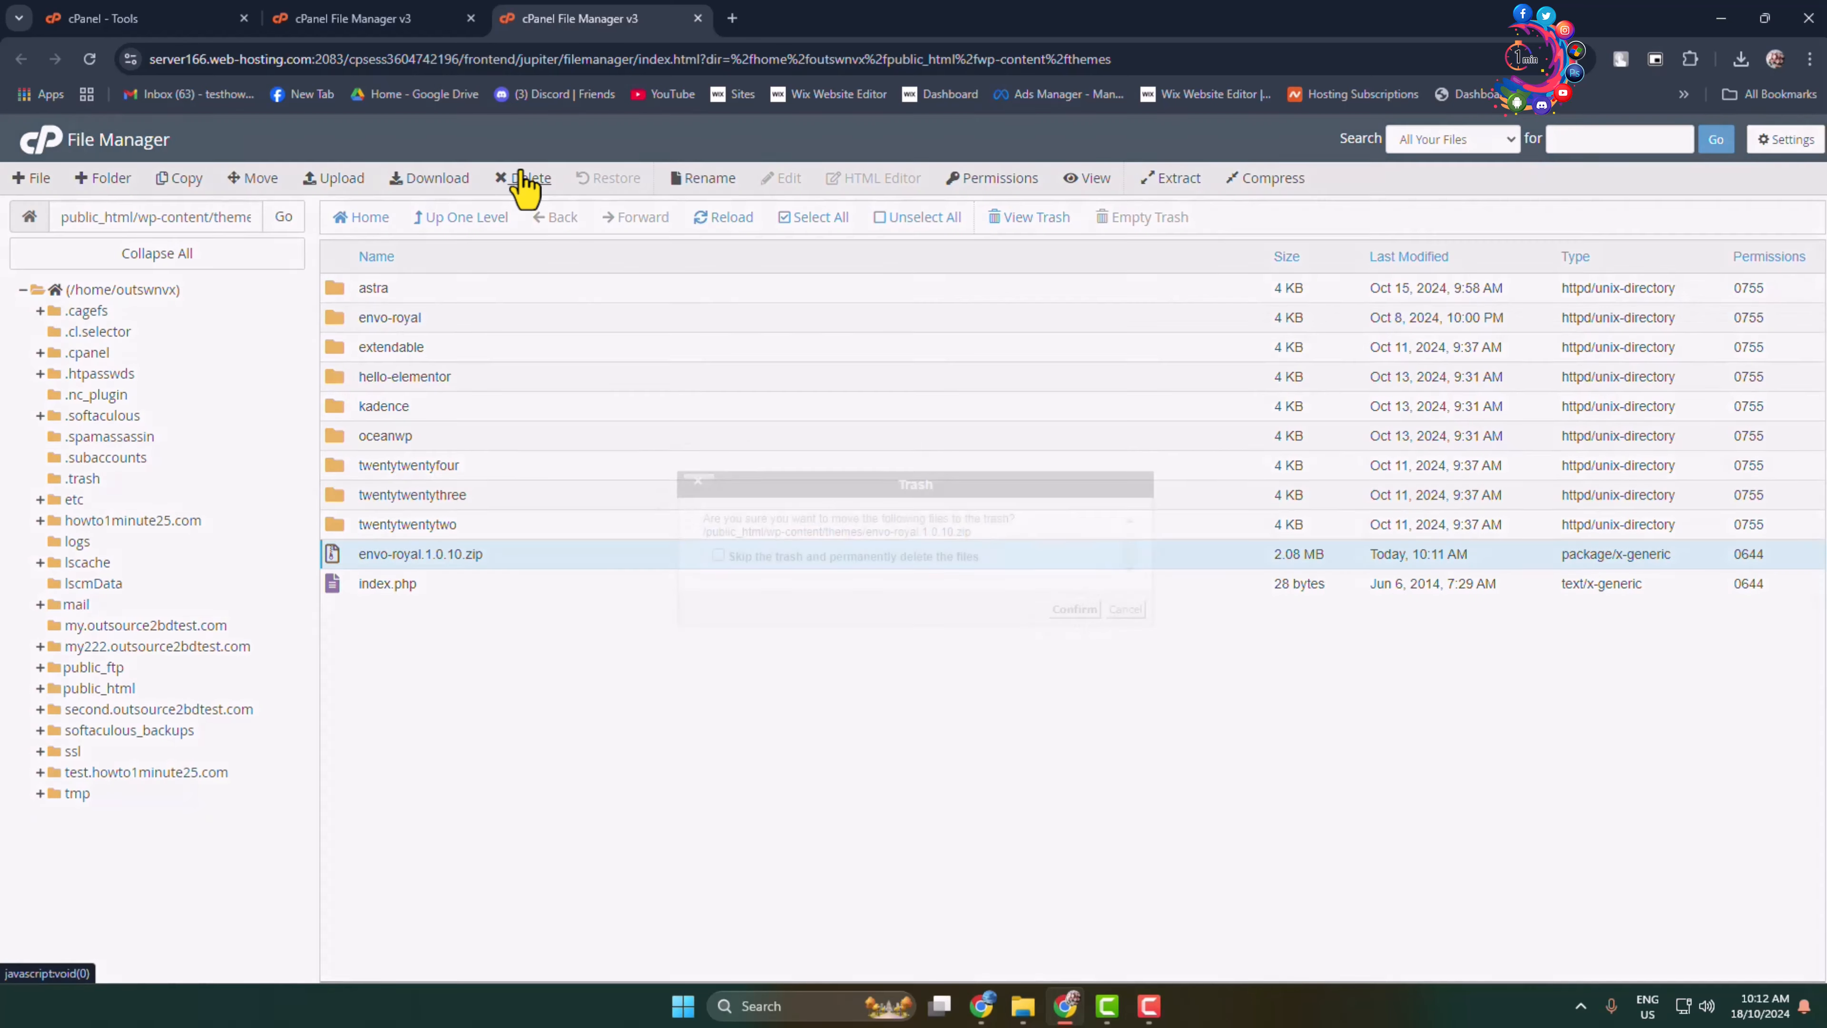
left_click(1073, 609)
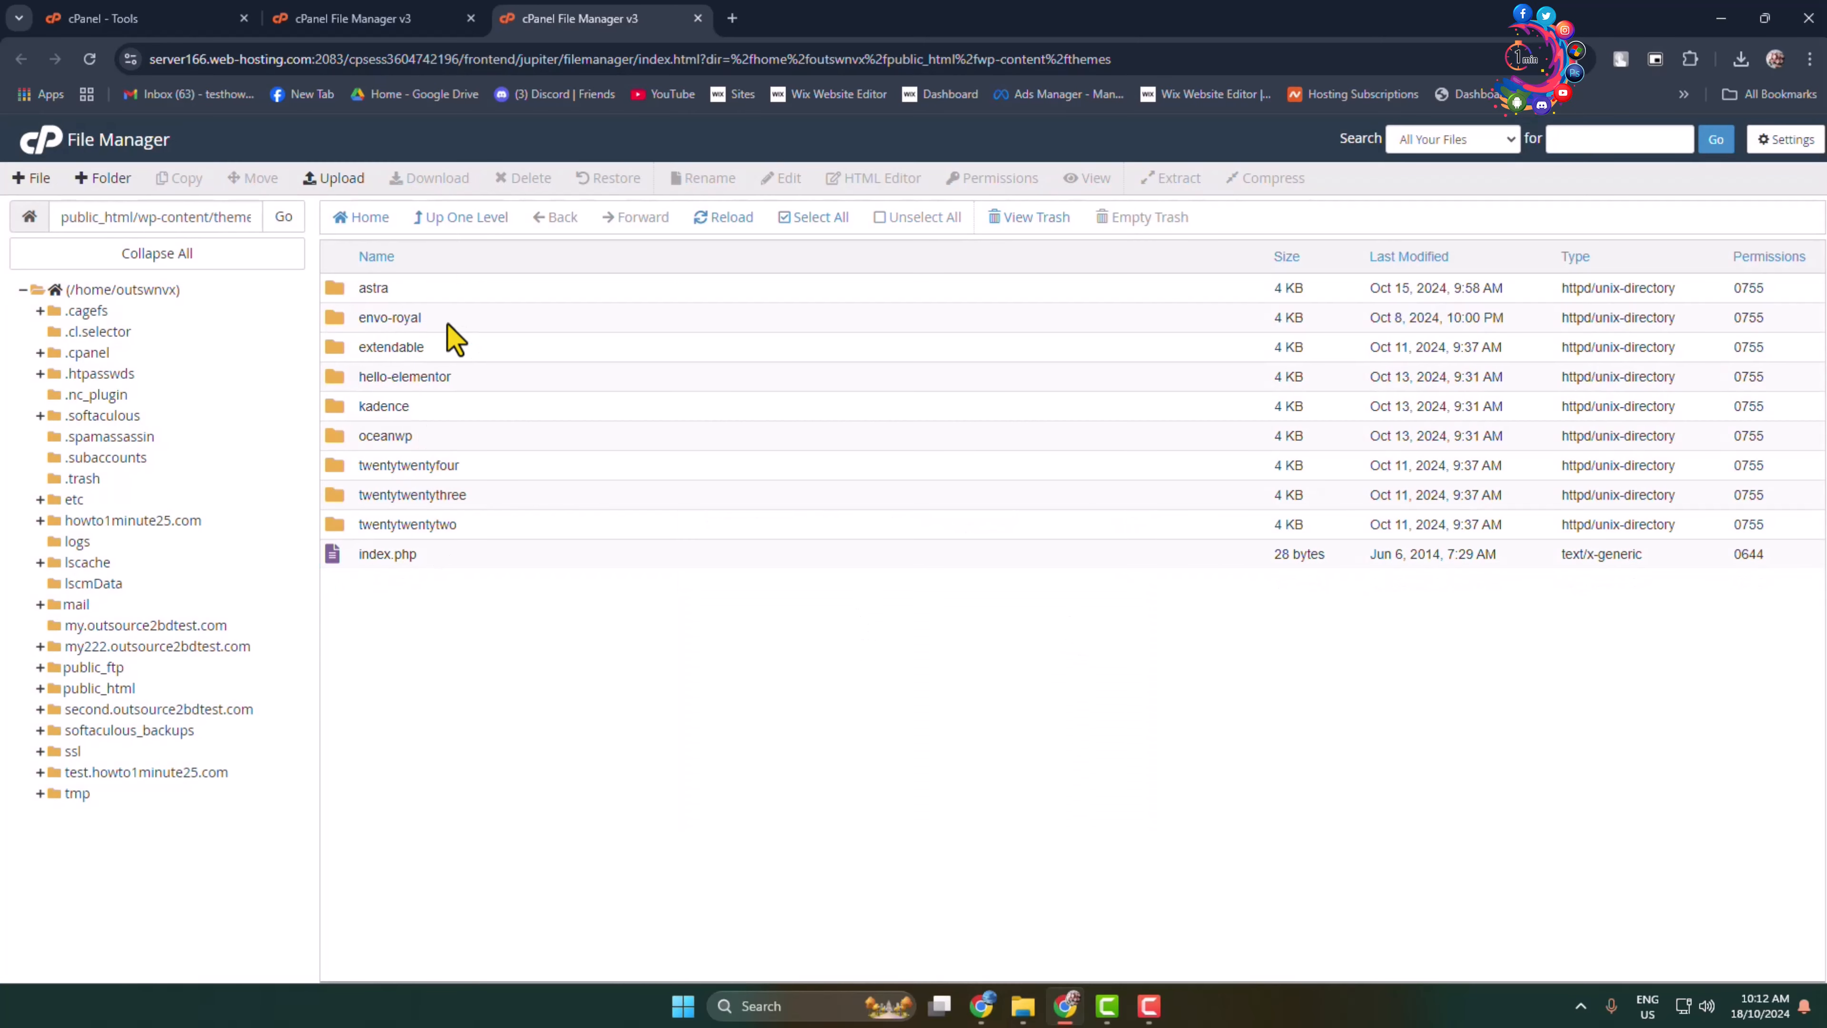
left_click(388, 317)
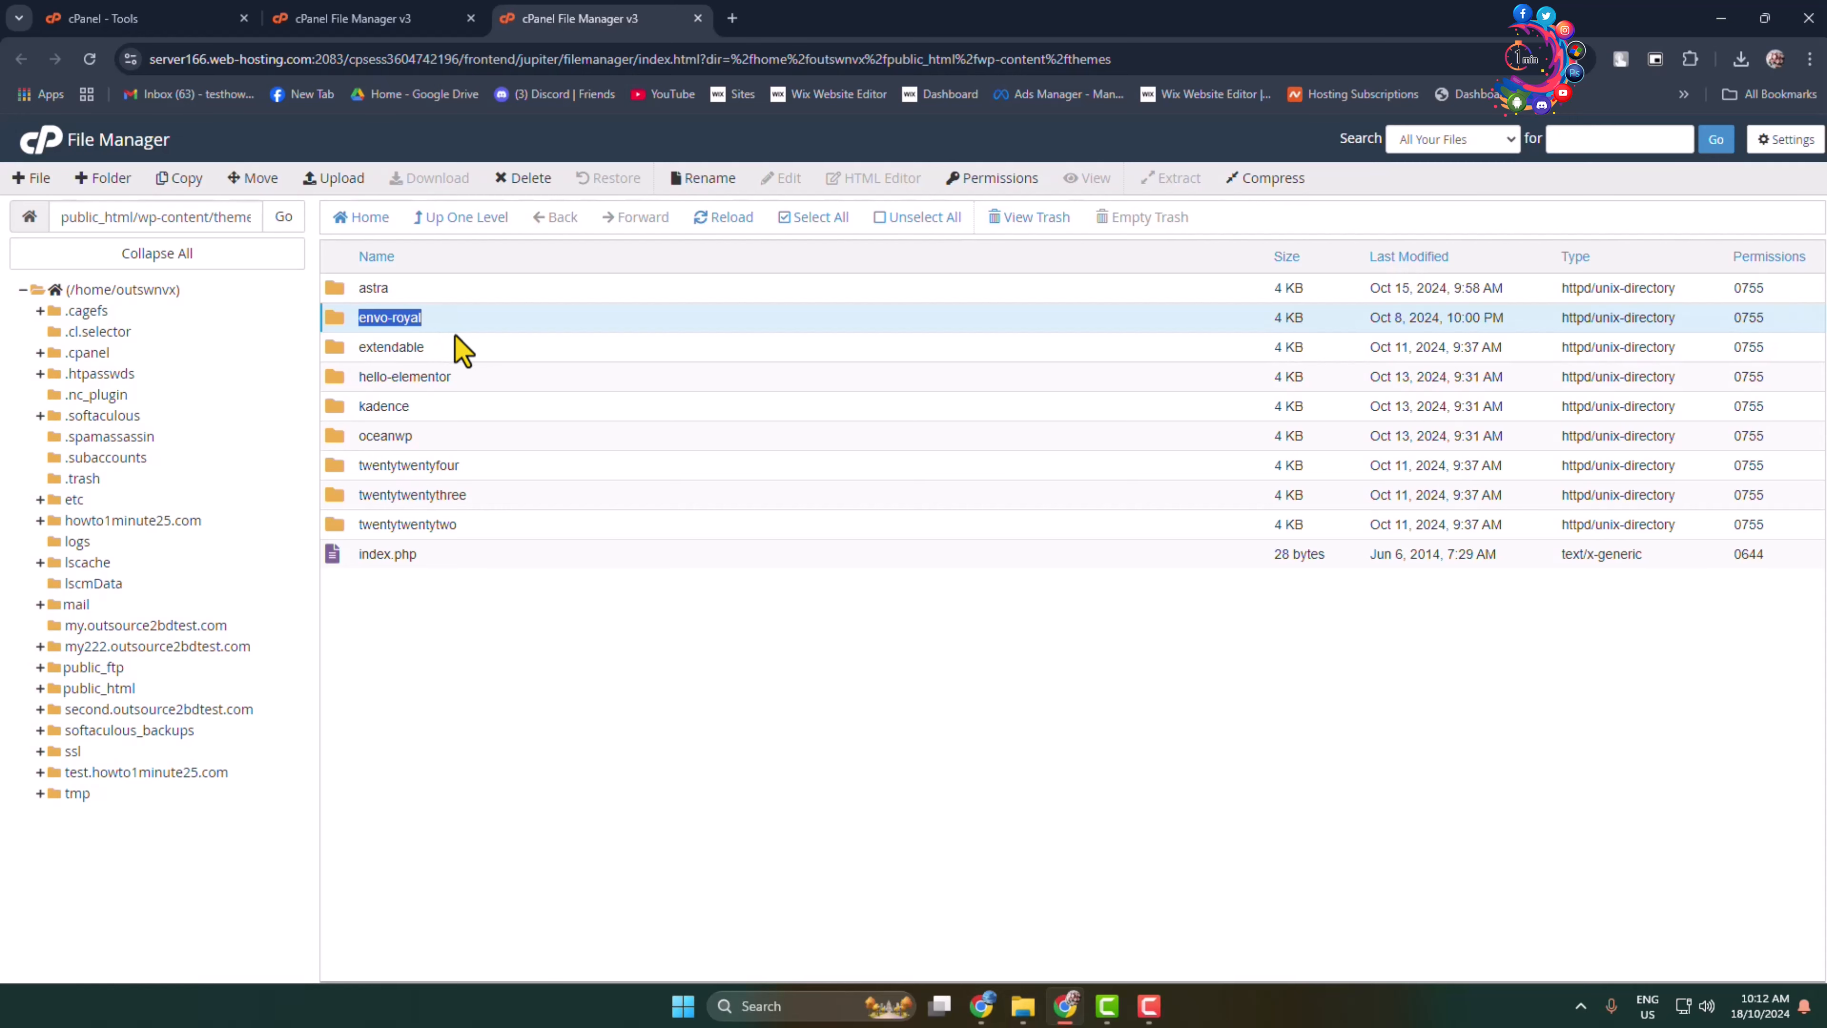
left_click(913, 17)
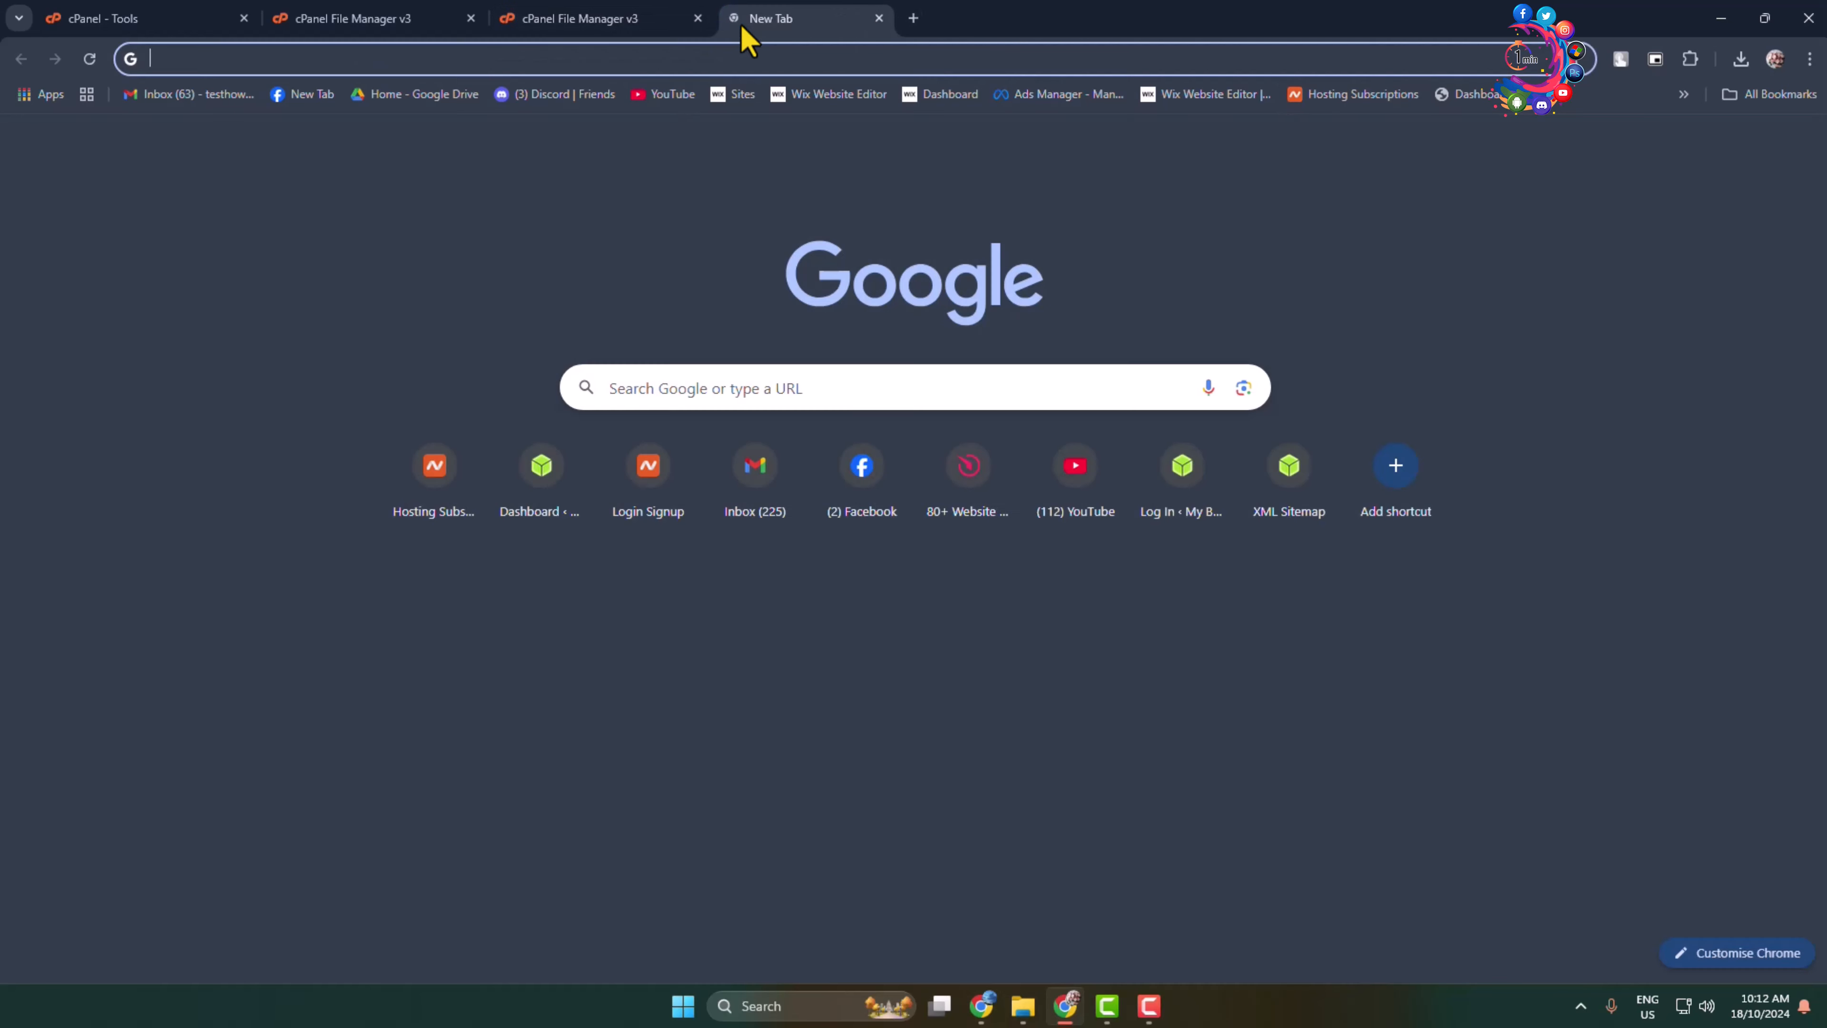
- Go to outsource2bdtest.com/wp-admin and view the installed themes under Appearance > Themes
type("outsource2bdtest.com/wp-admin/index.php")
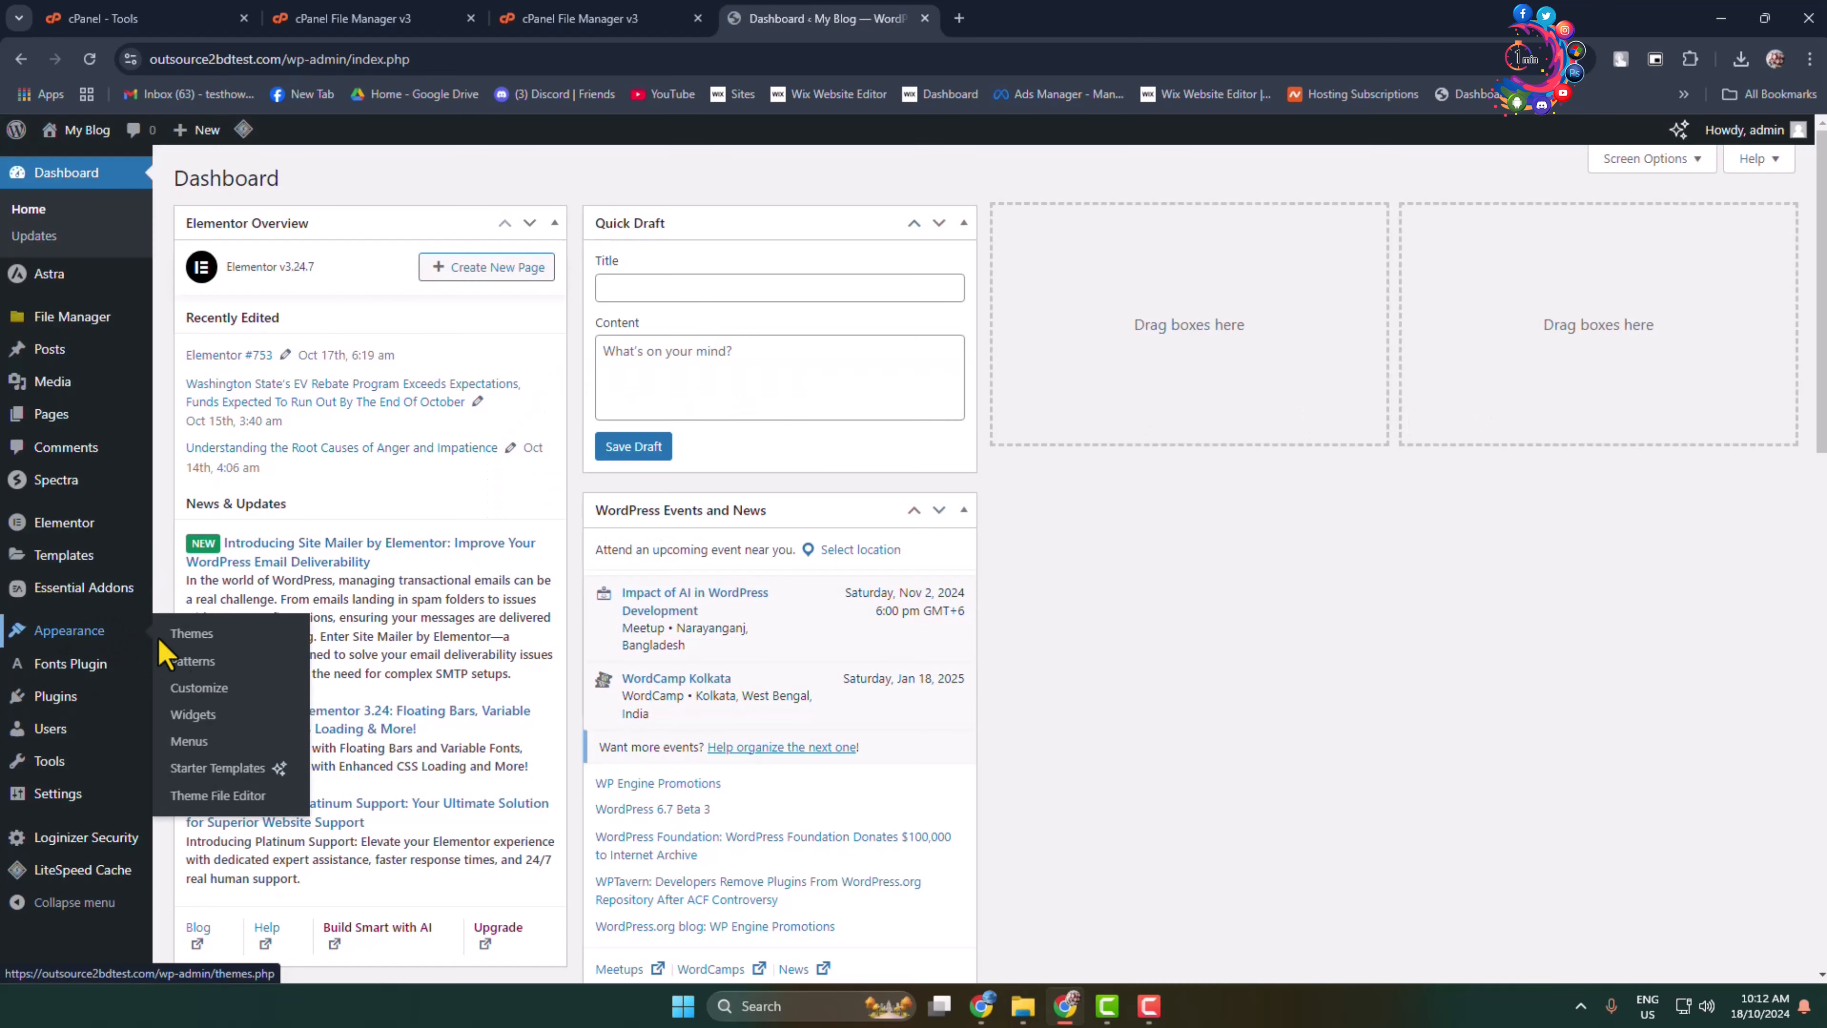
mouse_move(193, 638)
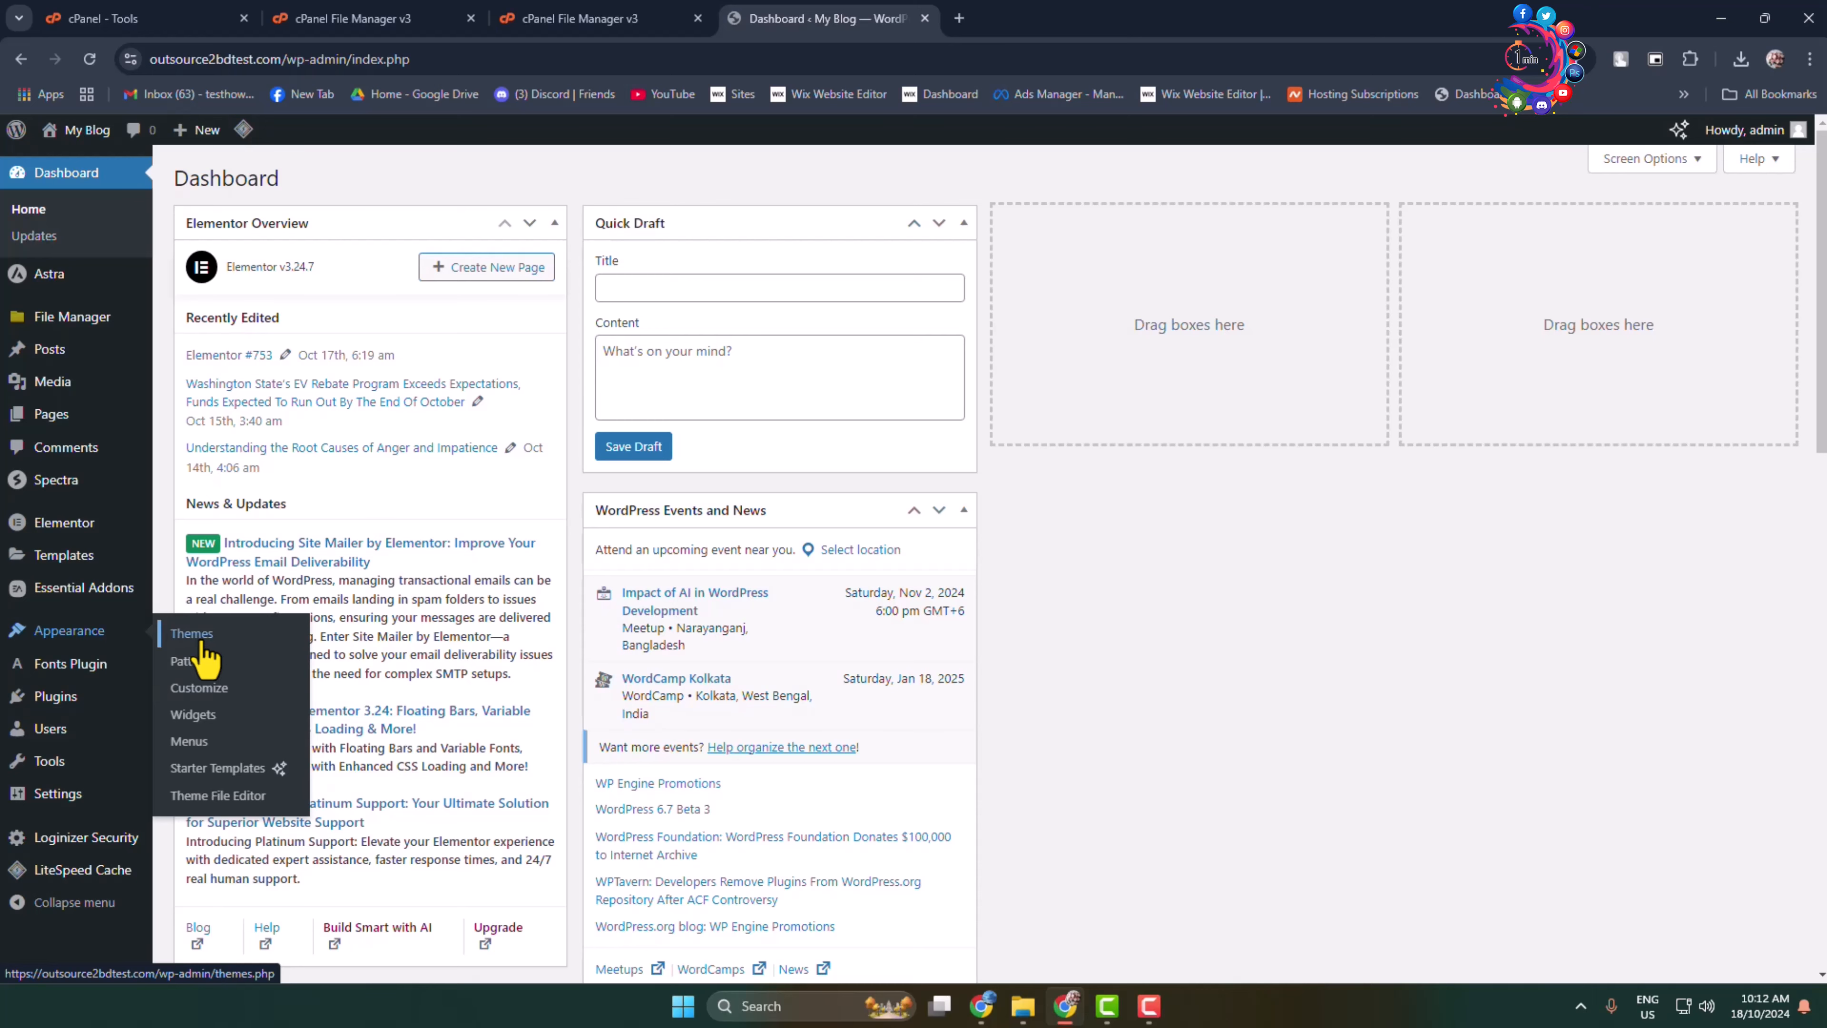
left_click(192, 633)
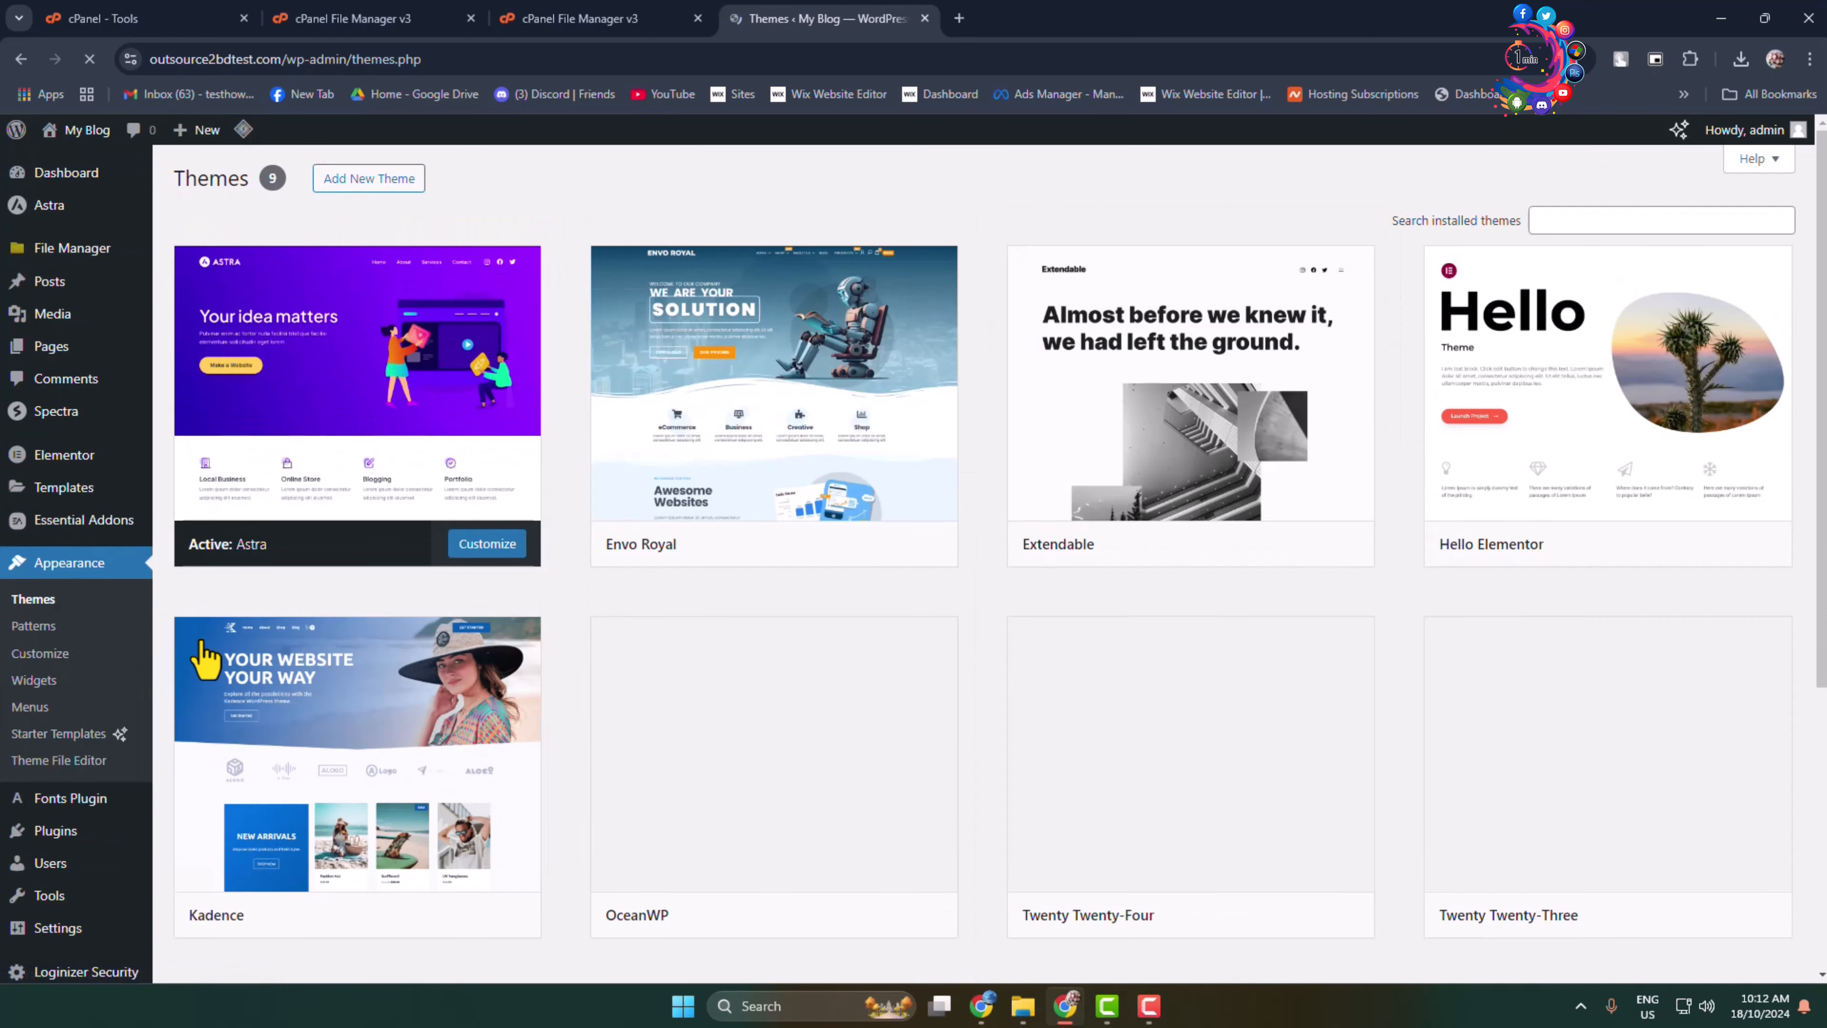
mouse_move(793, 489)
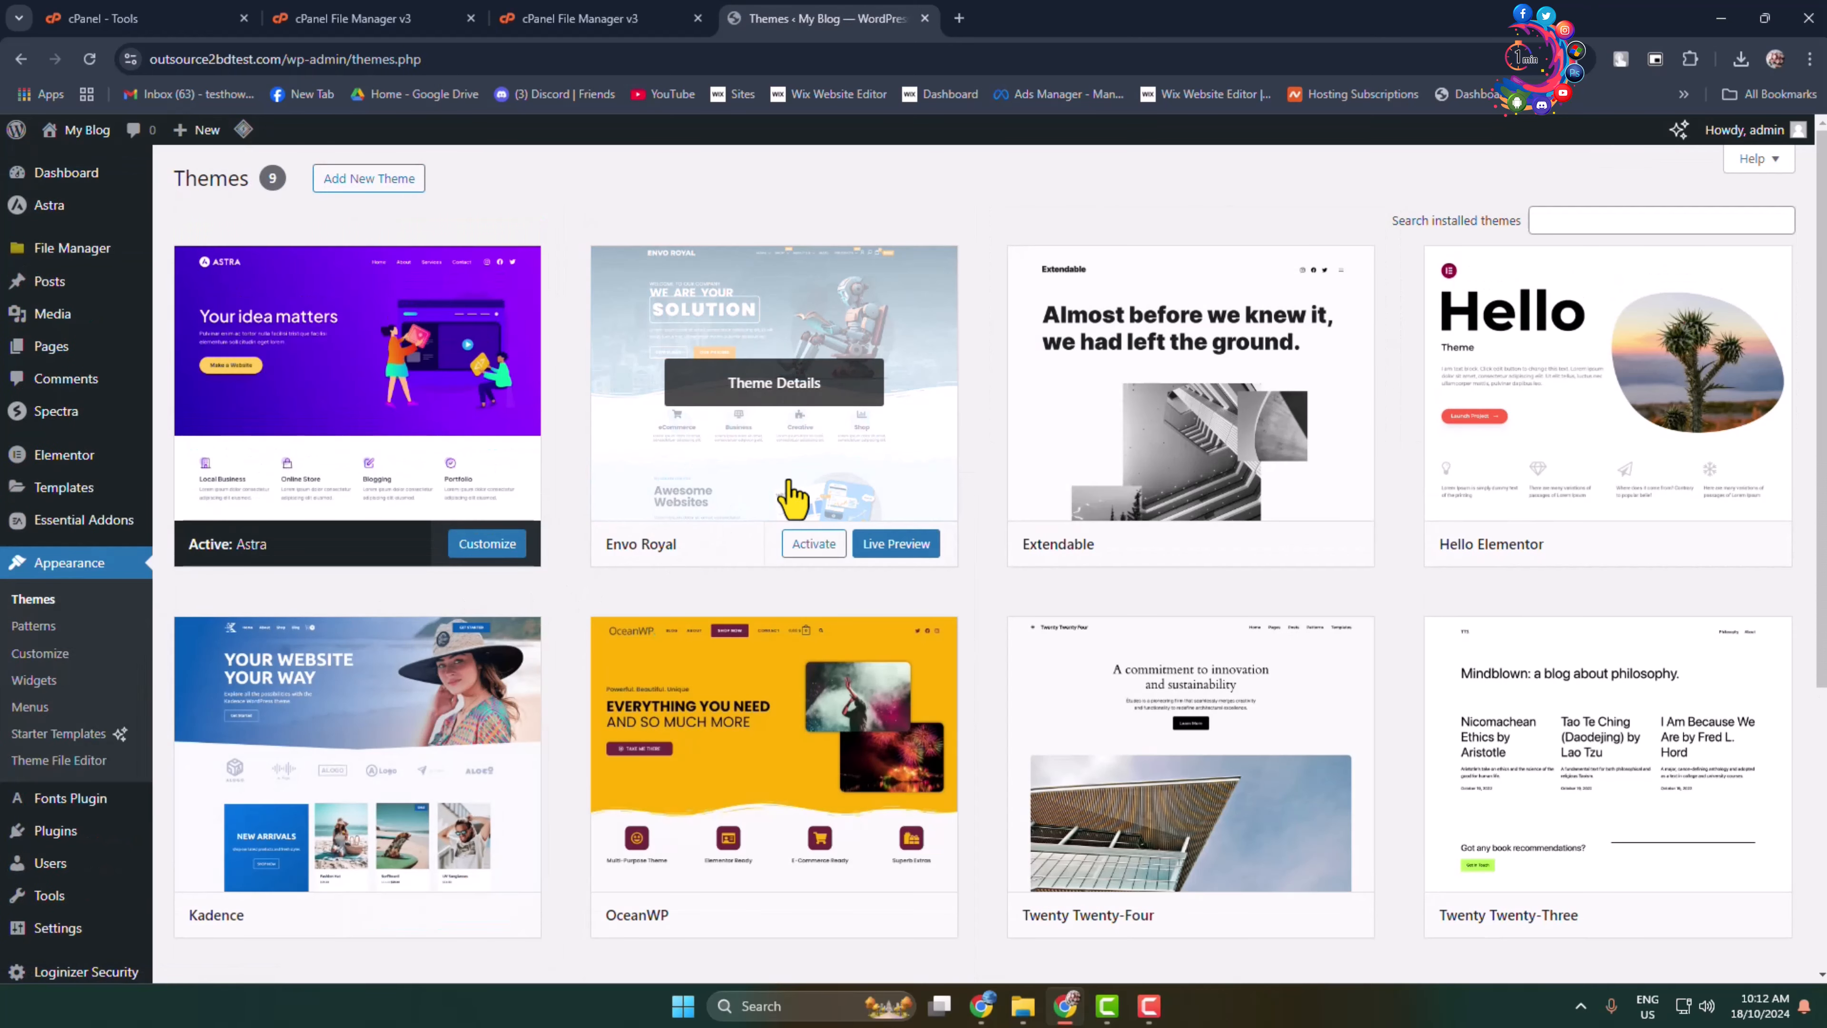
mouse_move(635, 571)
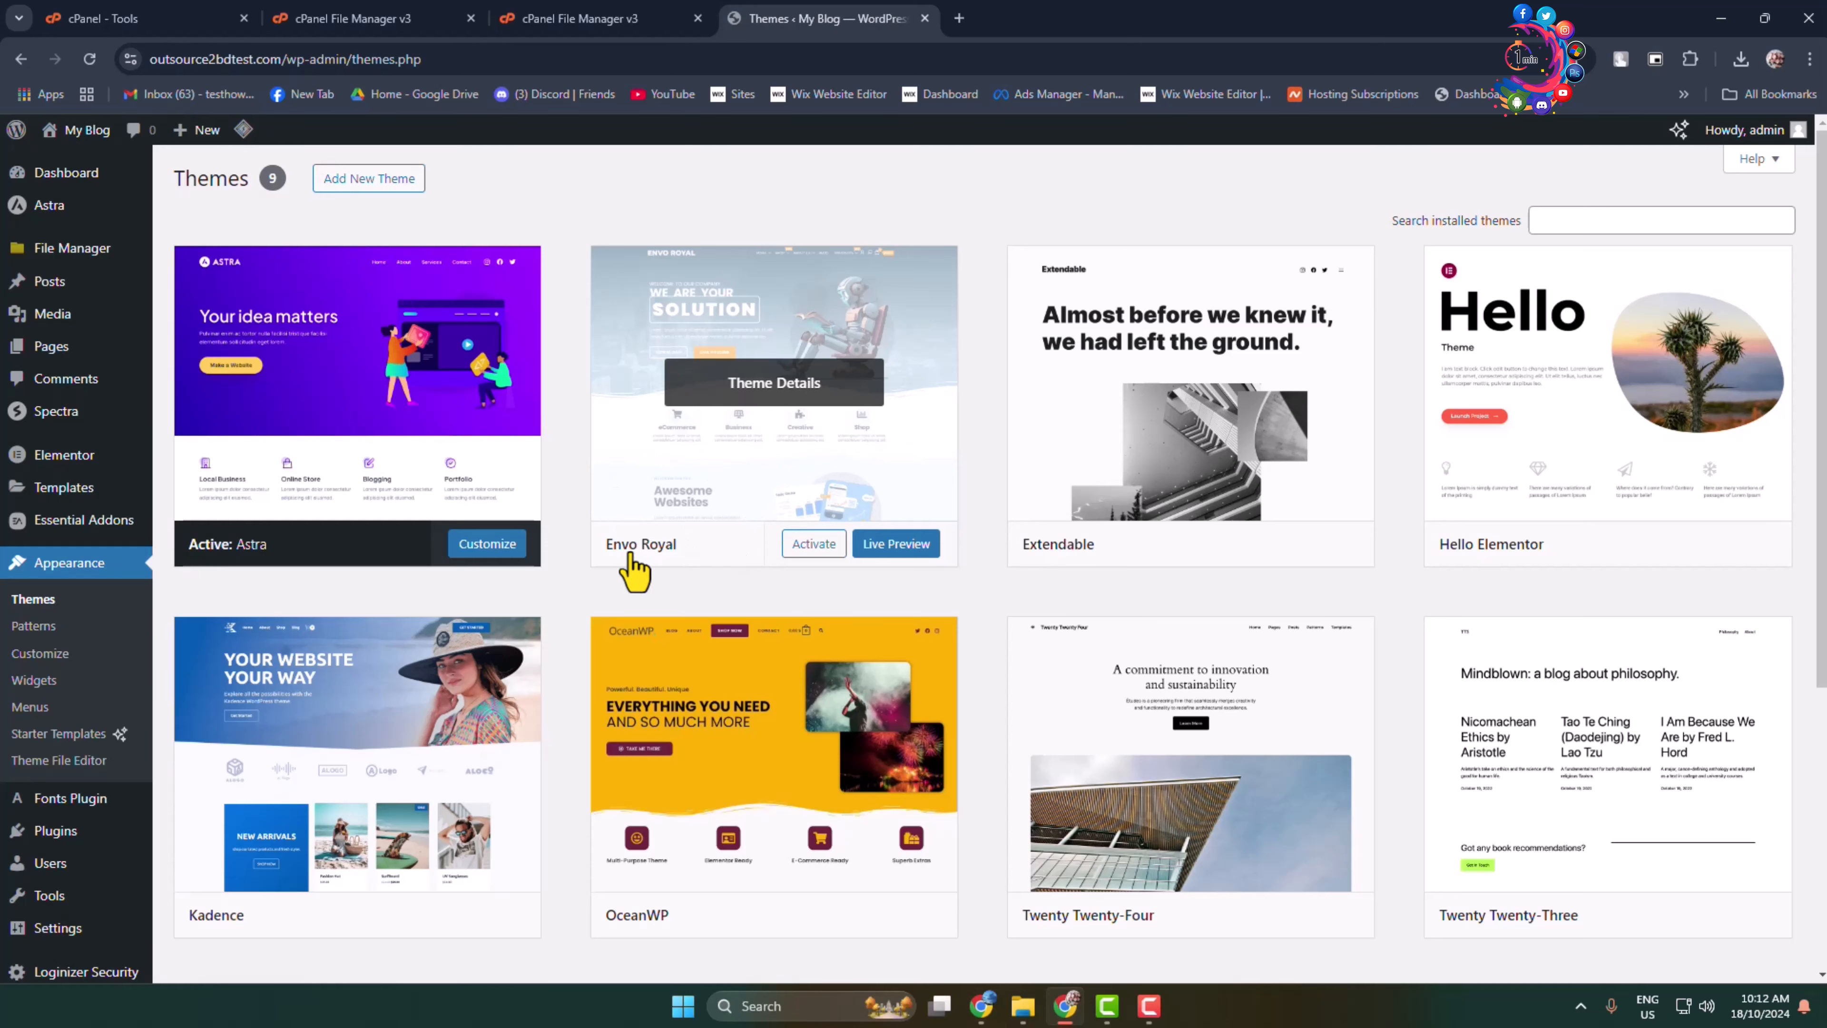
- Start a Live Preview of the Envo Royal theme card while Astra stays active
left_click(601, 18)
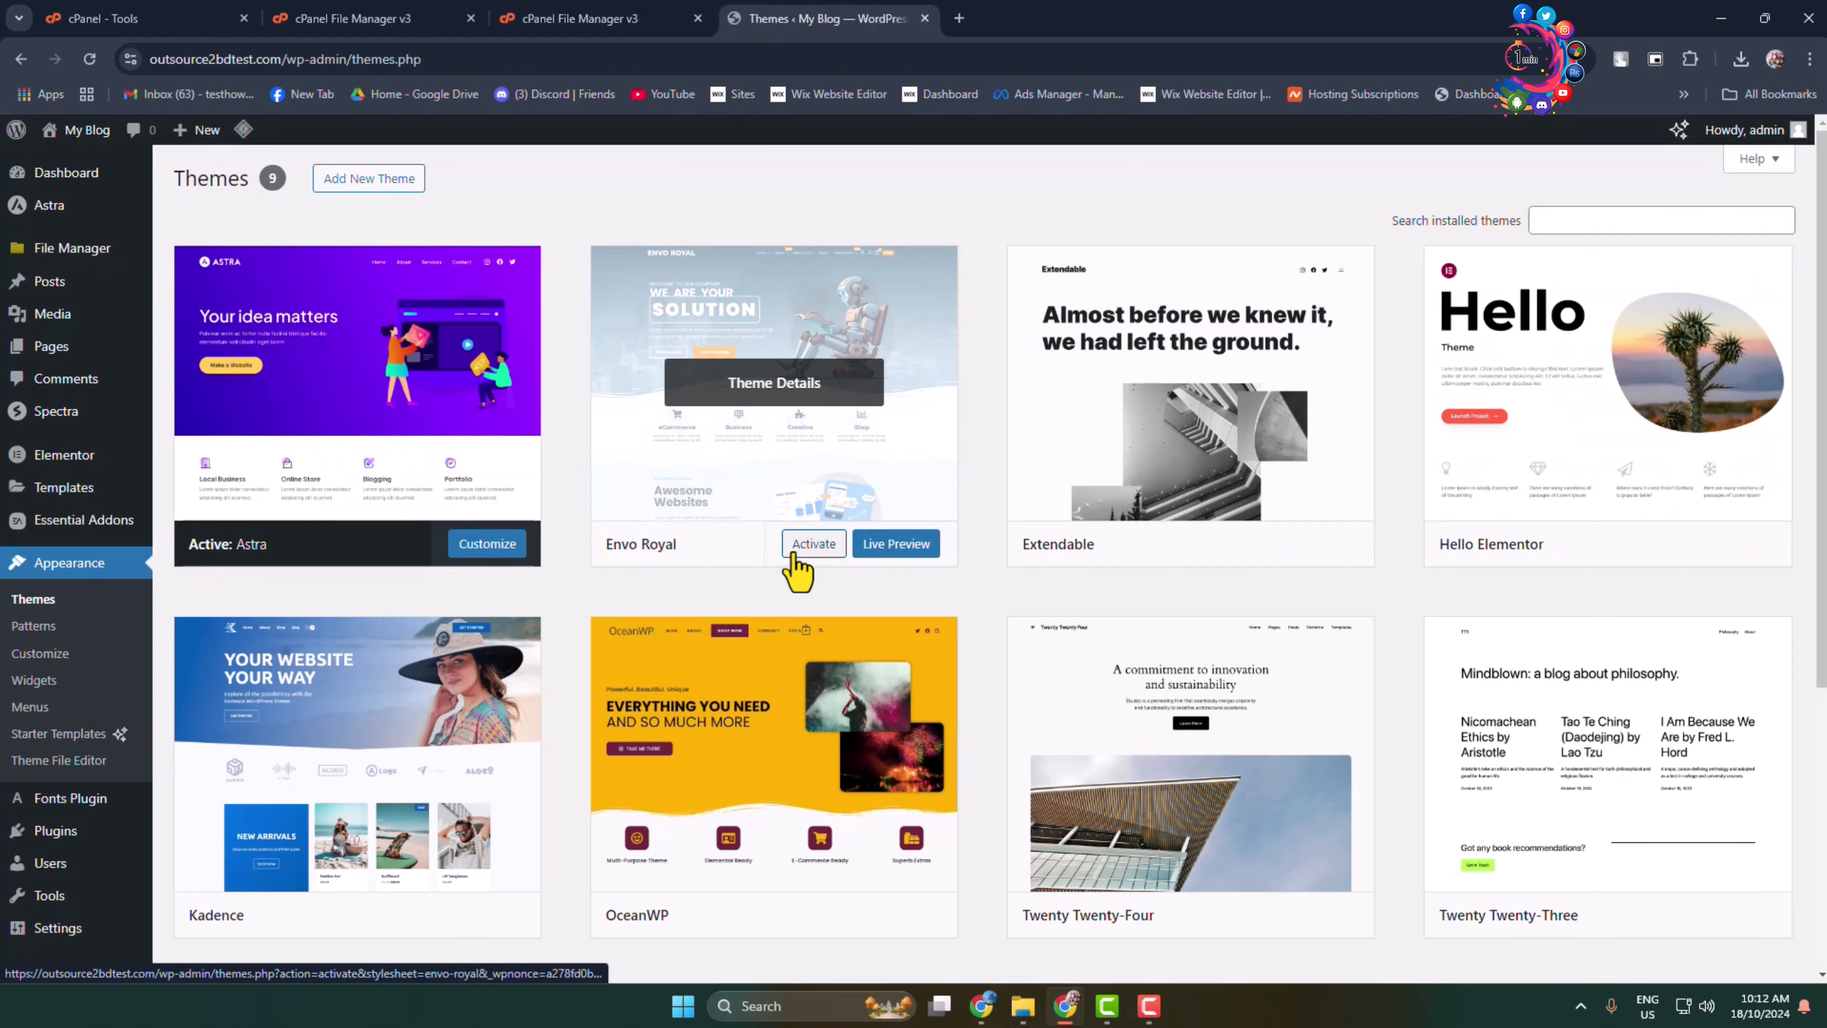
mouse_move(925, 582)
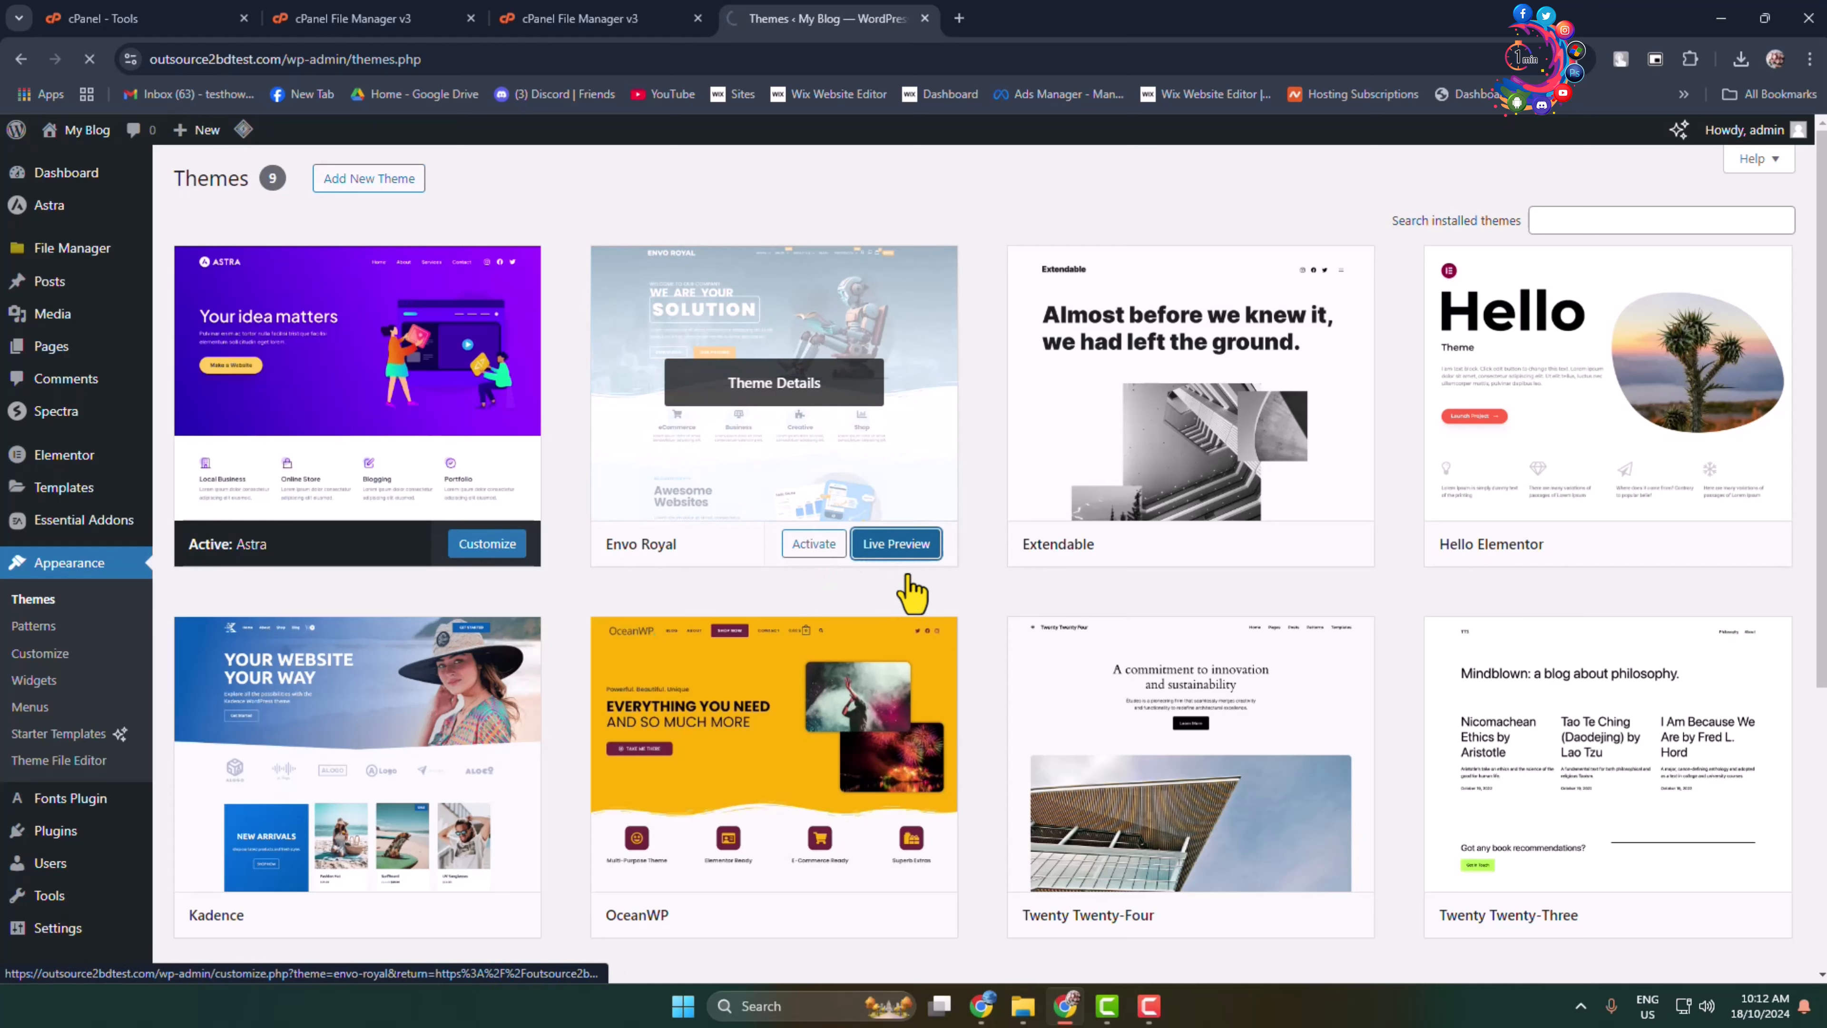
left_click(895, 543)
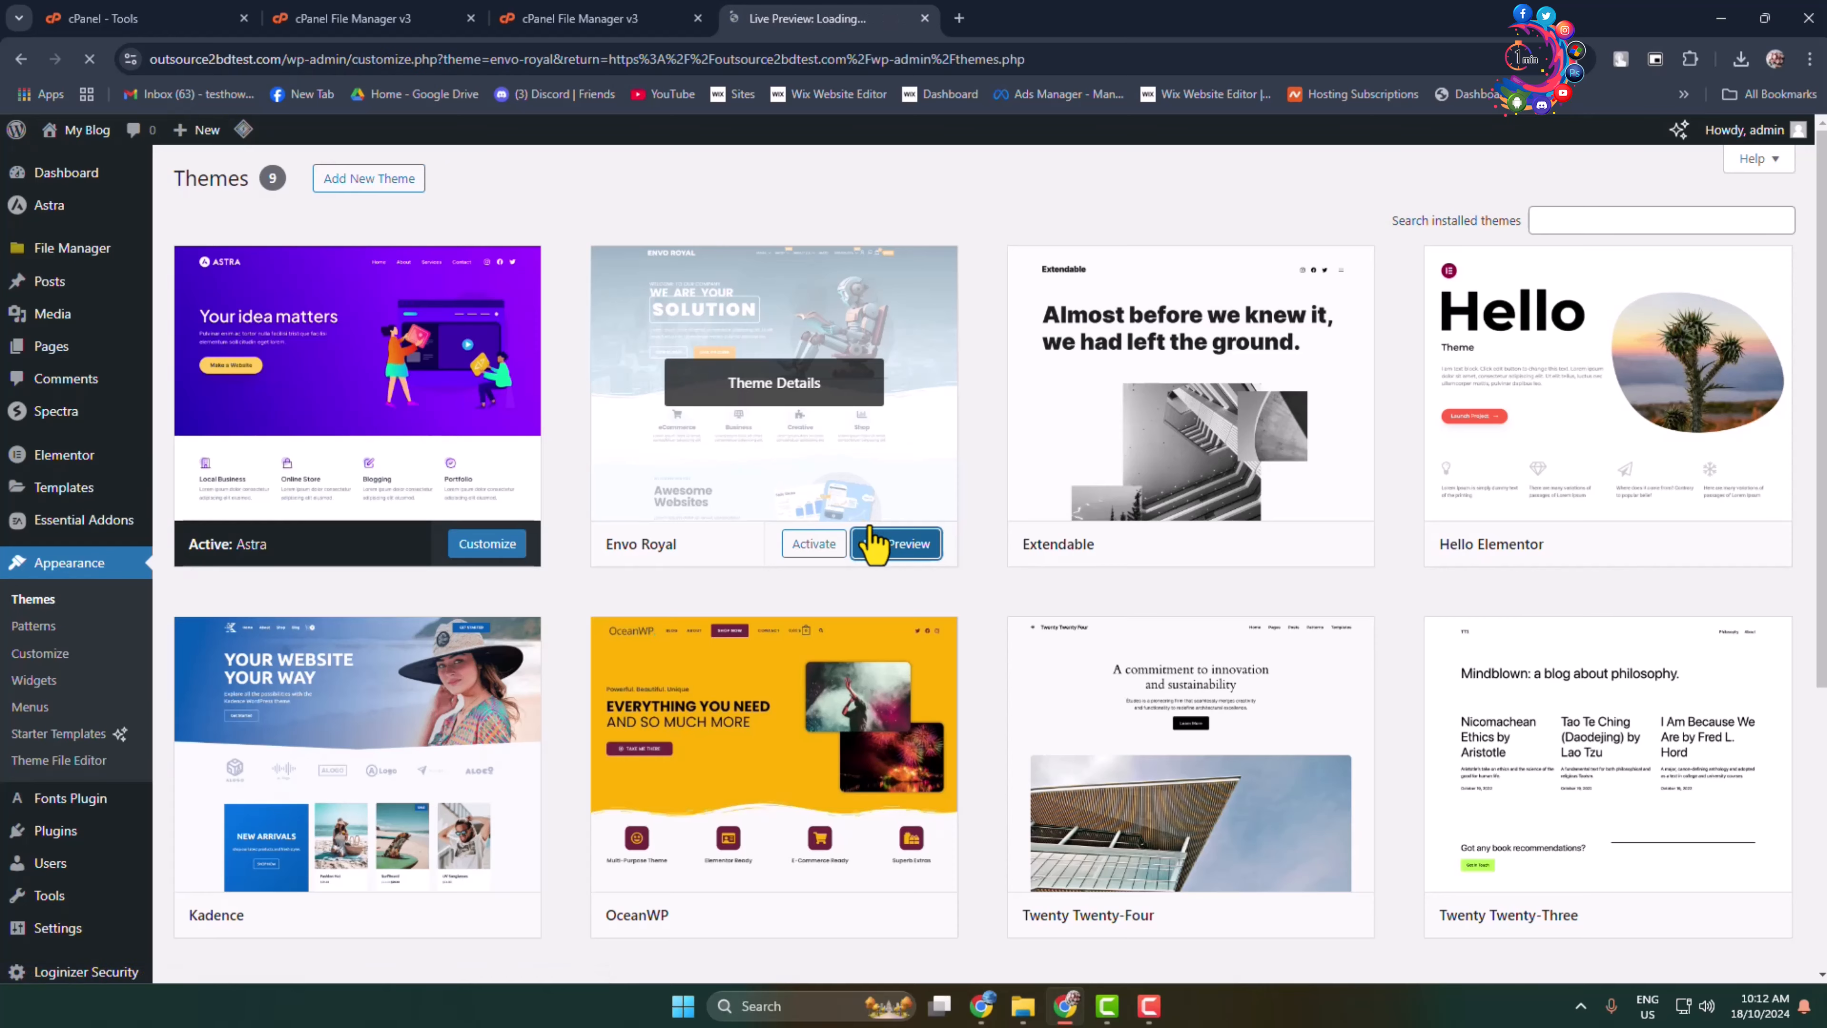